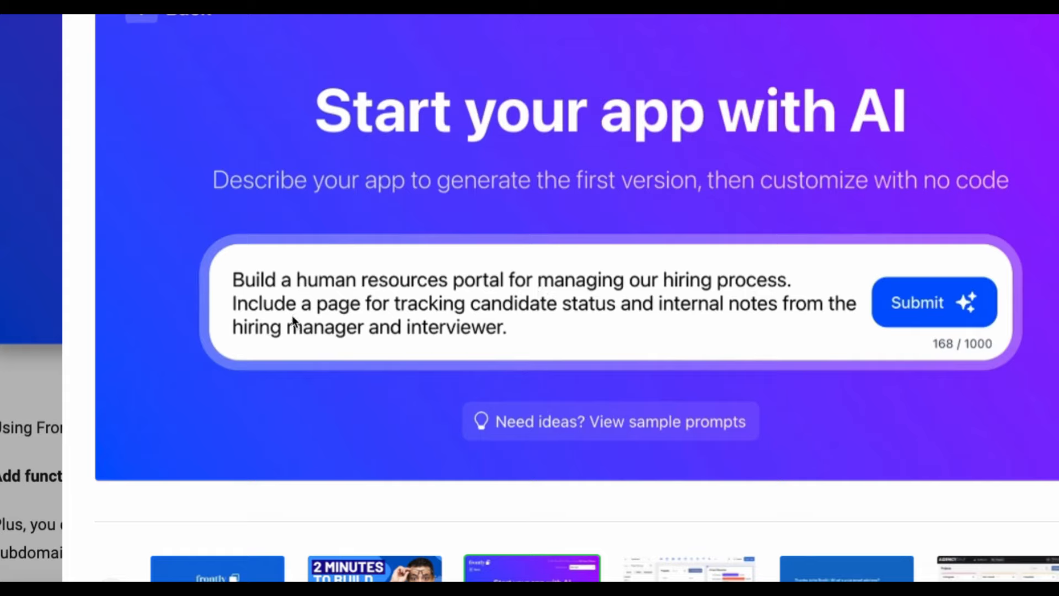
{"action": "mouse_move", "coordinate": [434, 313]}
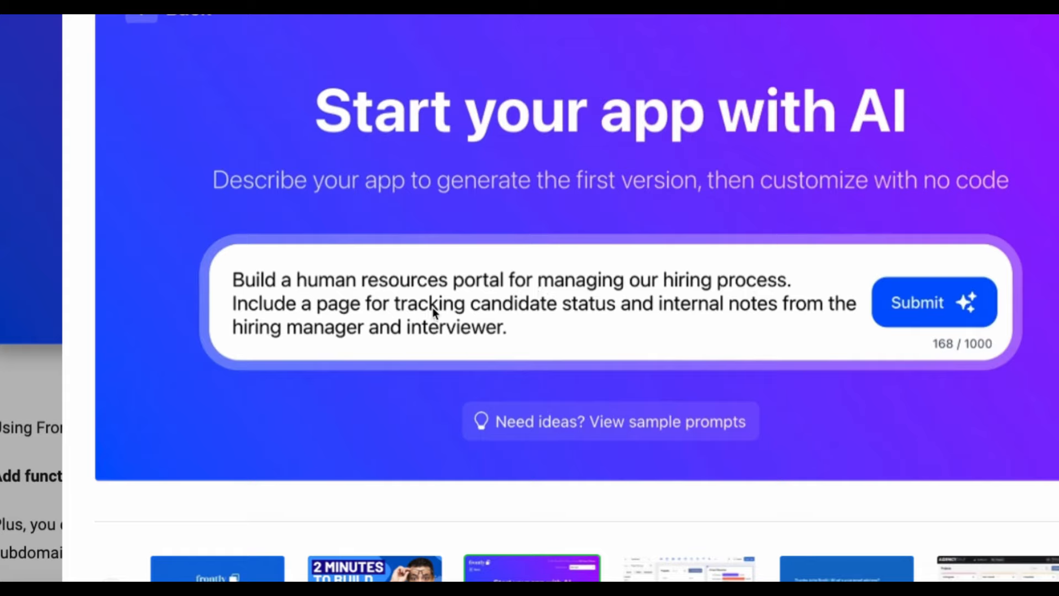
{"action": "mouse_move", "coordinate": [807, 308]}
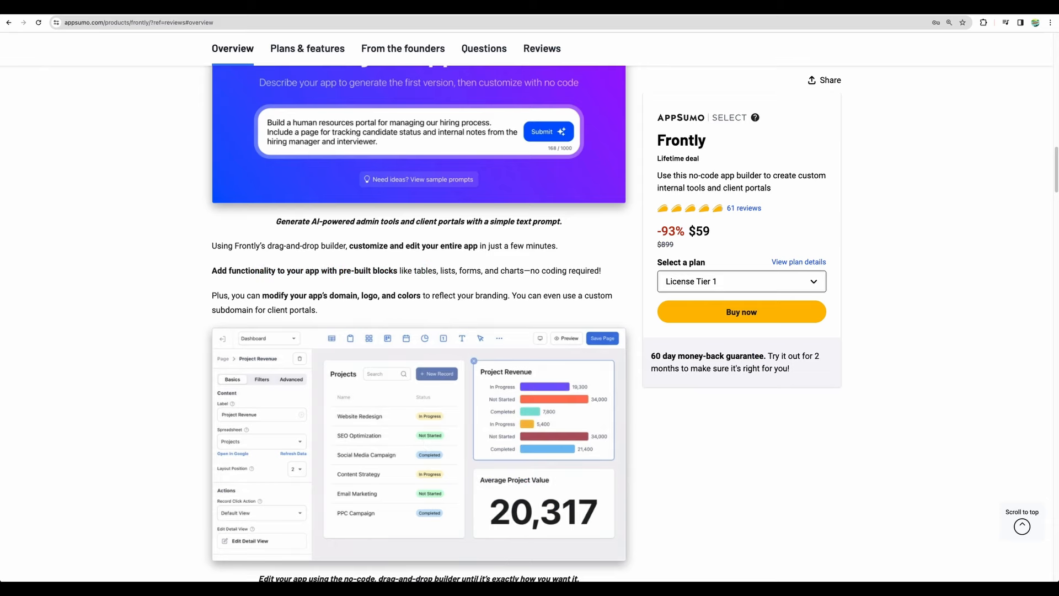
- Scroll the Frontly Overview, highlight the Google Sheets or Excel text, and open the gallery
{"action": "scroll", "scroll_direction": "down", "scroll_amount": 3}
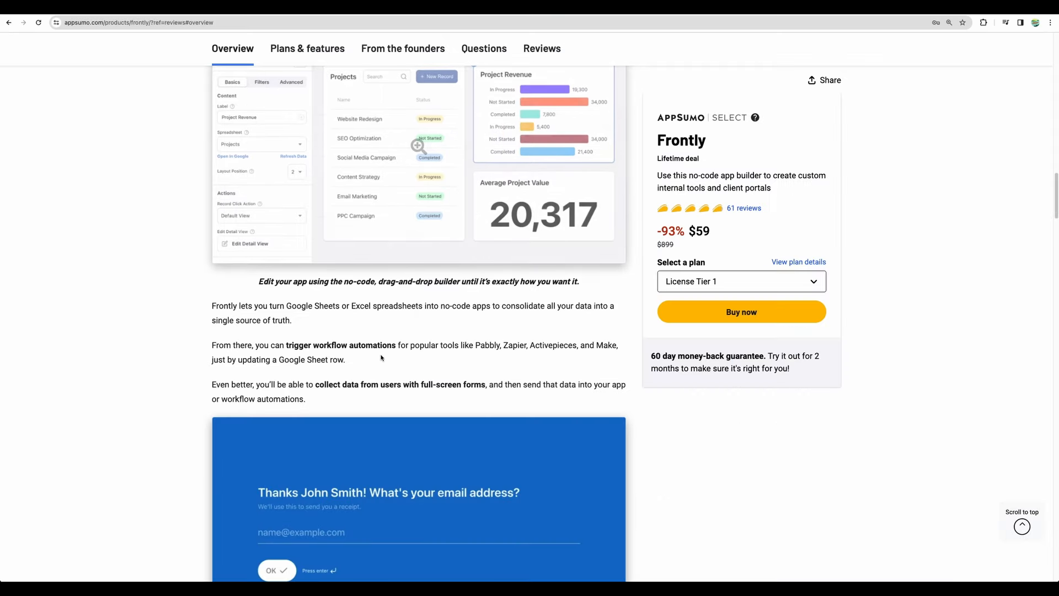
{"action": "scroll", "scroll_direction": "down", "scroll_amount": 3}
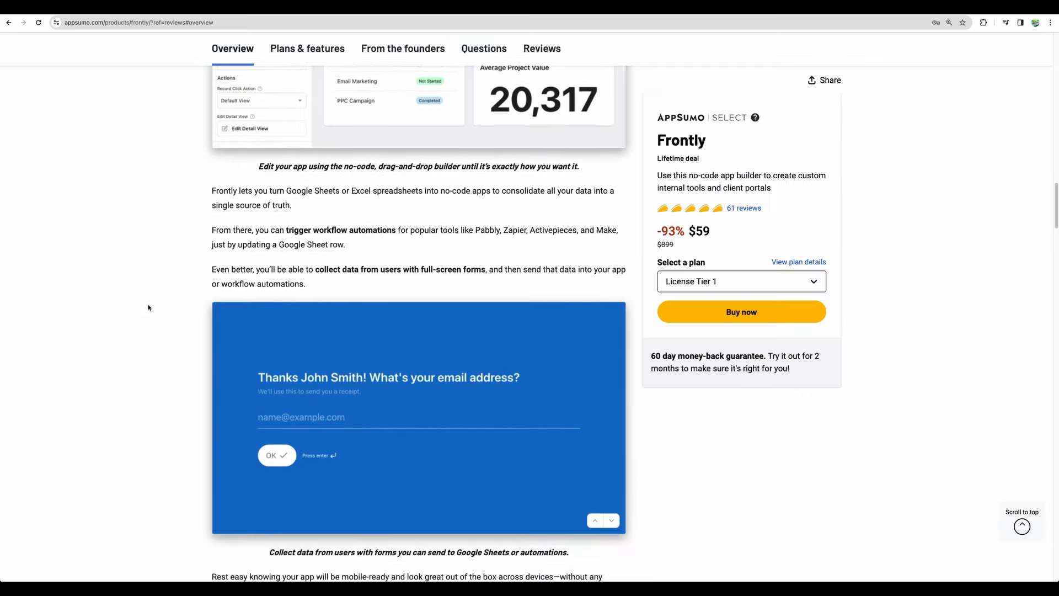
{"action": "mouse_move", "coordinate": [430, 251]}
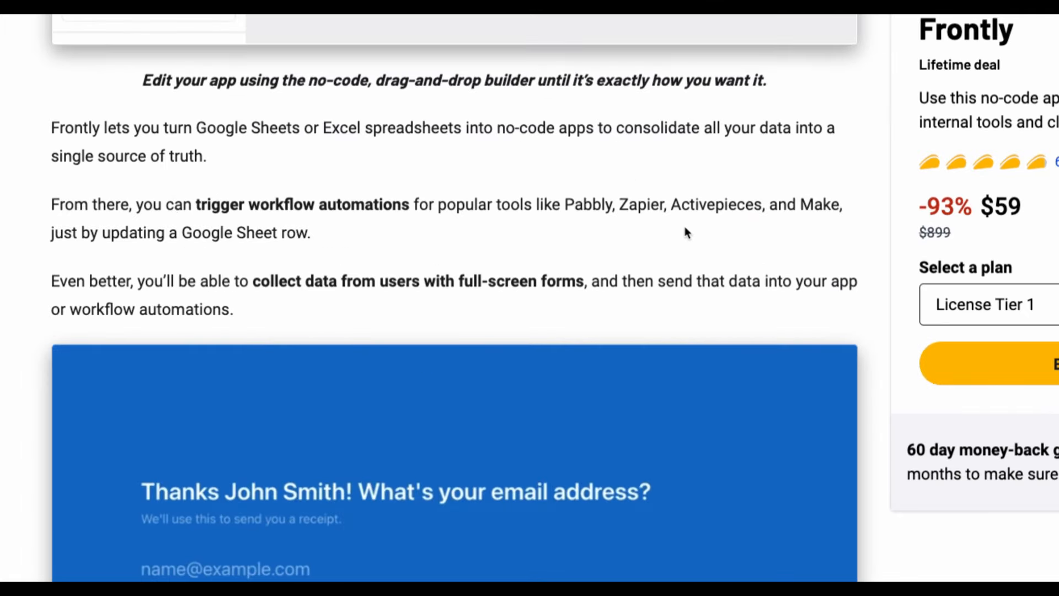
{"action": "double_click", "coordinate": [639, 205]}
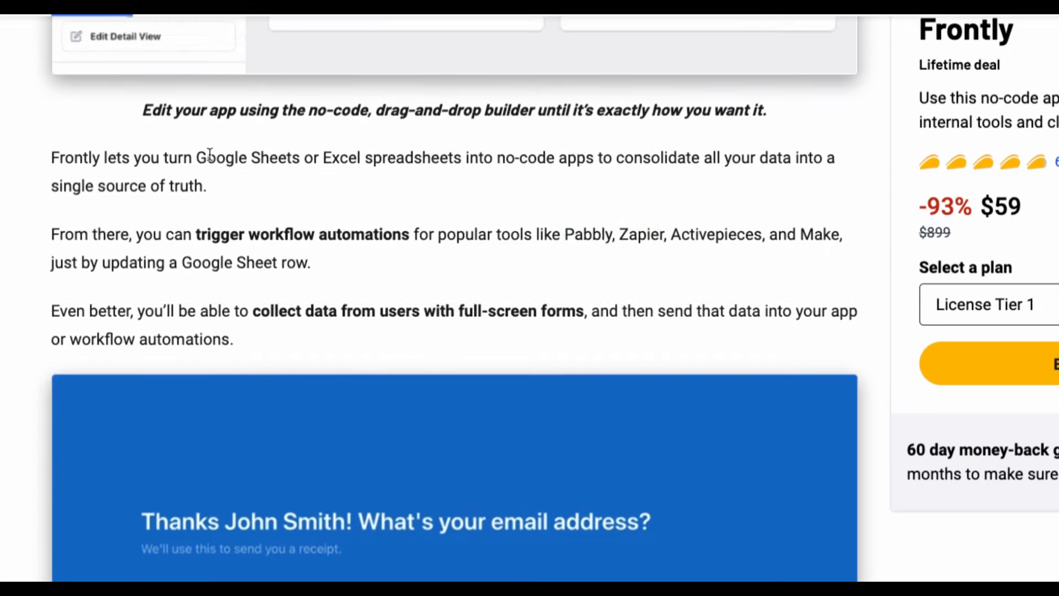
{"action": "left_click_drag", "start_coordinate": [196, 157], "coordinate": [349, 157]}
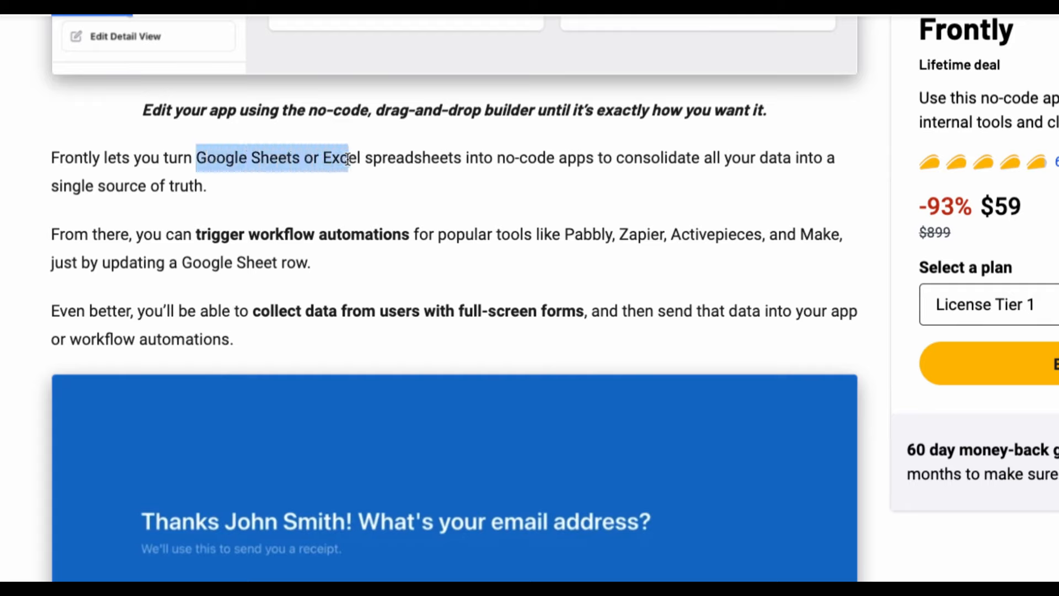
{"action": "left_click", "coordinate": [311, 158]}
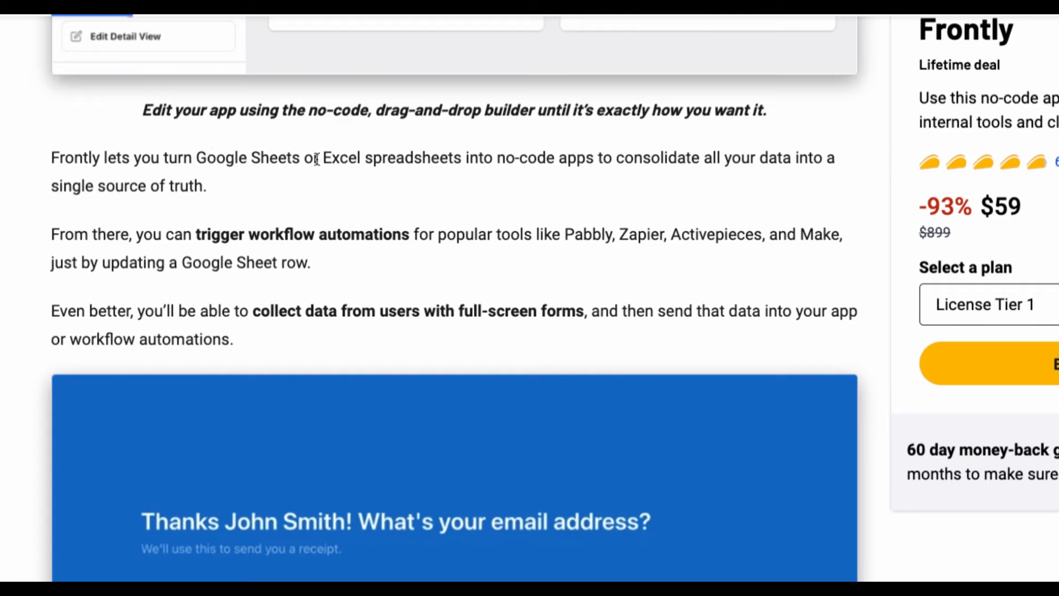
{"action": "left_click_drag", "start_coordinate": [322, 157], "coordinate": [461, 157]}
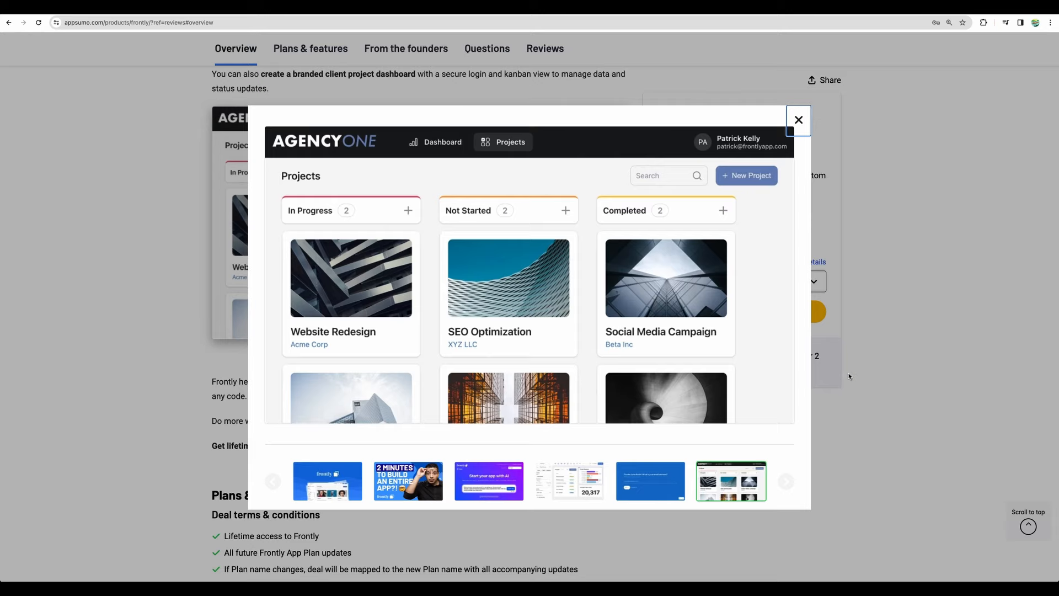
- Close the gallery and scroll to the features list and the $59, $119, $229 tiers
{"action": "left_click", "coordinate": [797, 119]}
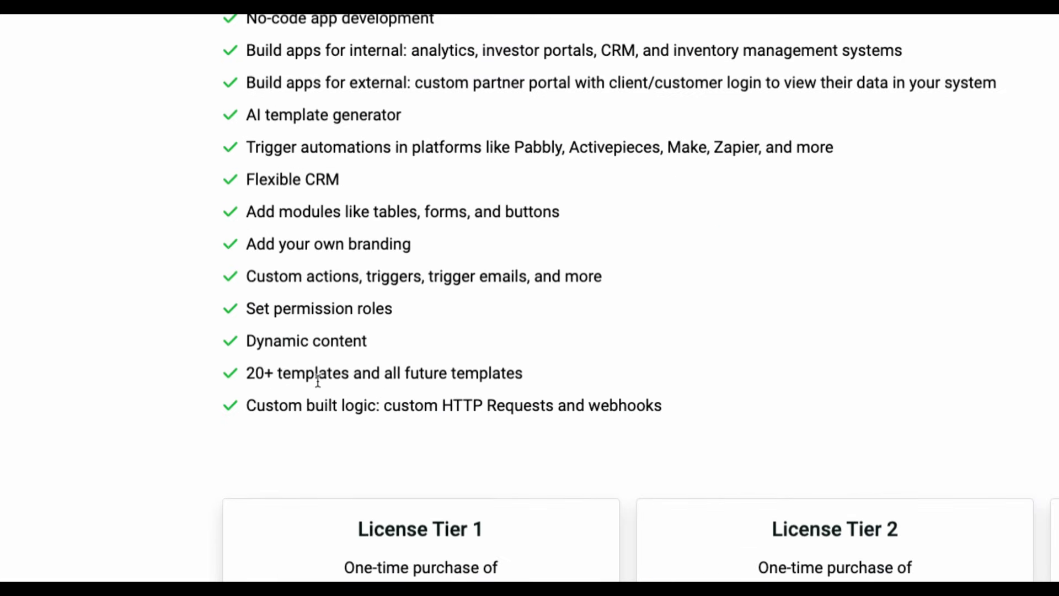
{"action": "scroll", "scroll_direction": "down", "scroll_amount": 3}
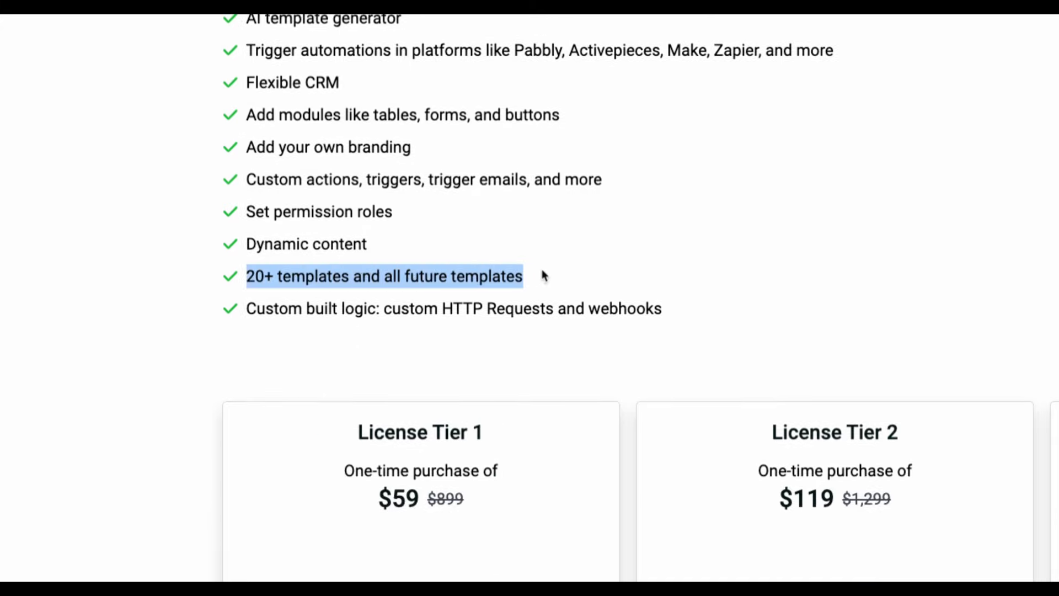
{"action": "mouse_move", "coordinate": [269, 279]}
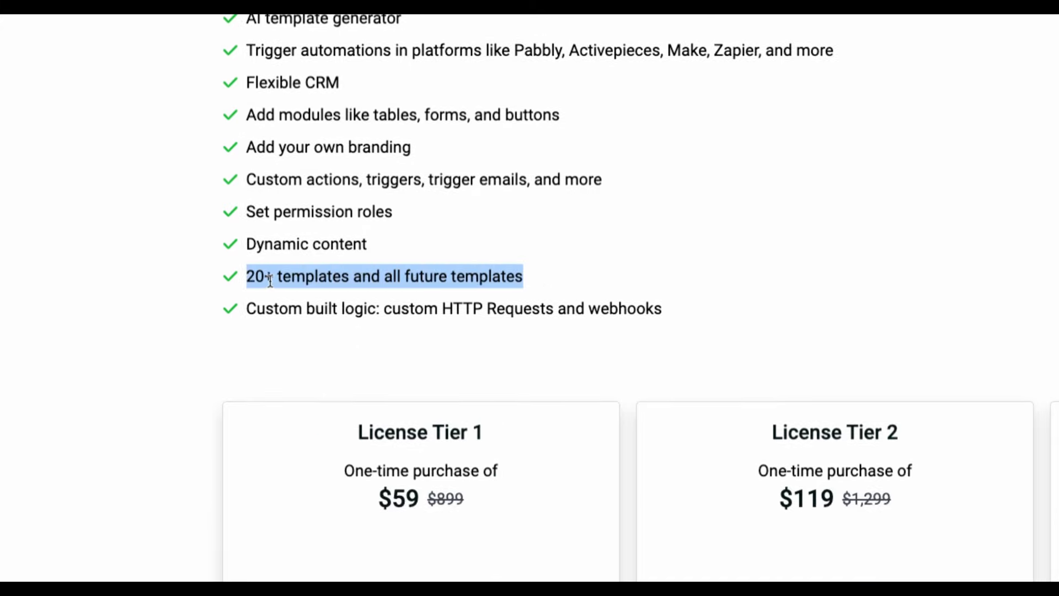
{"action": "scroll", "scroll_direction": "down", "scroll_amount": 3}
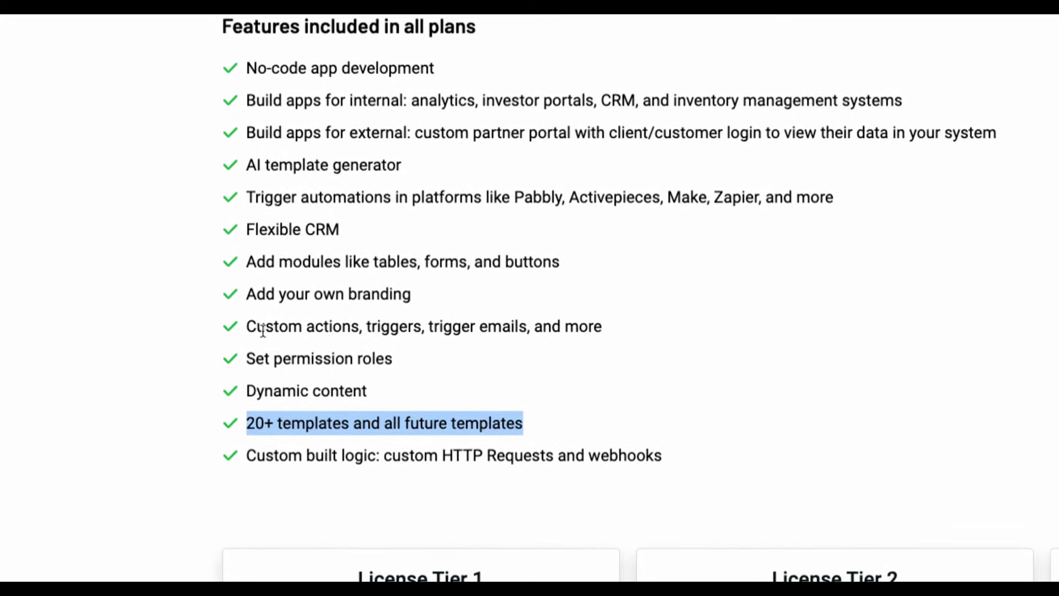
{"action": "scroll", "scroll_direction": "down", "scroll_amount": 3}
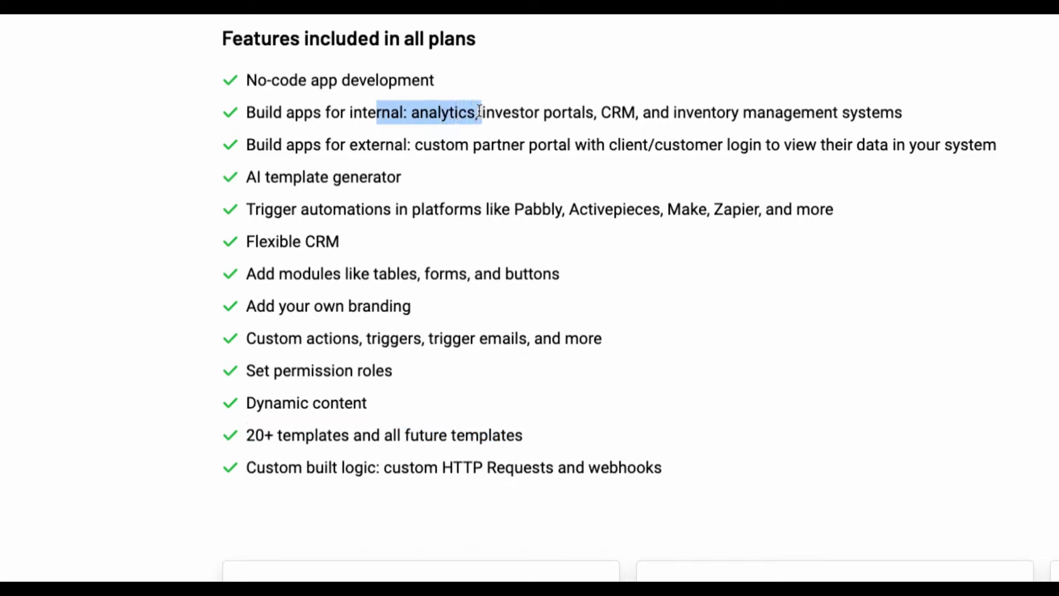
{"action": "left_click", "coordinate": [600, 112]}
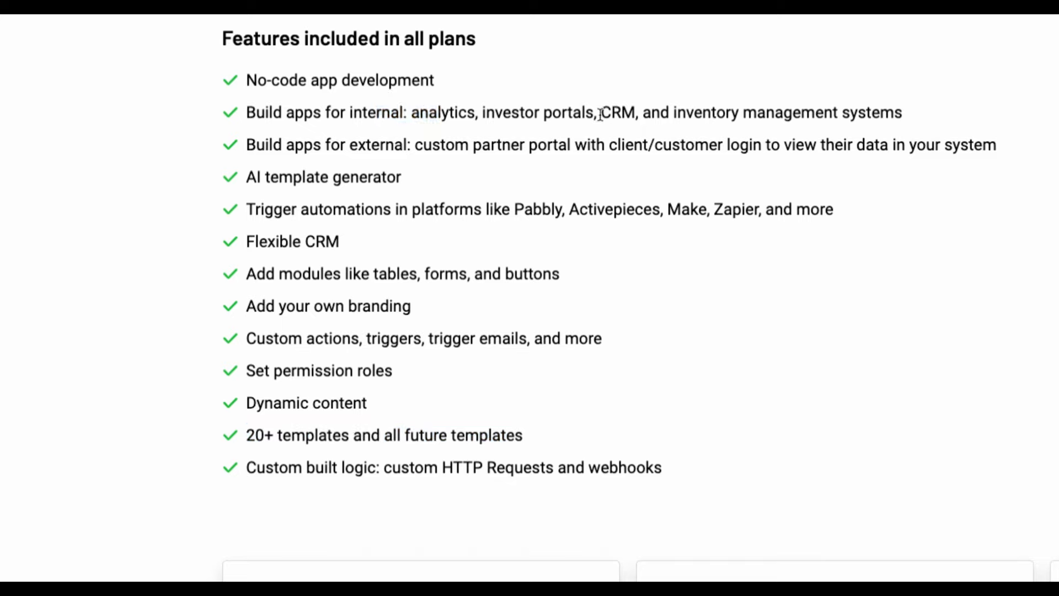
{"action": "double_click", "coordinate": [705, 112]}
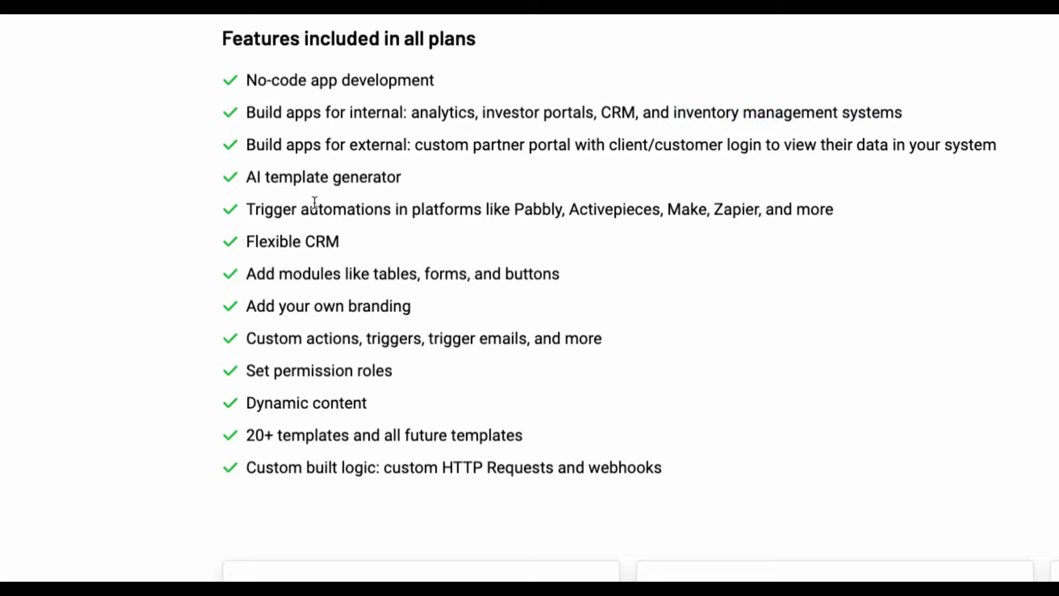
{"action": "scroll", "scroll_direction": "down", "scroll_amount": 3}
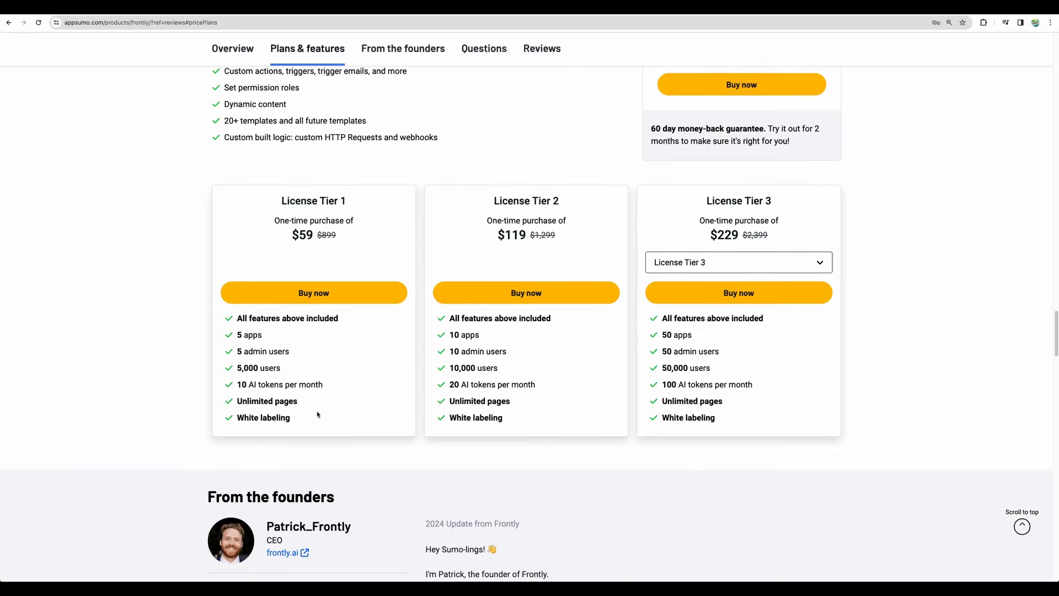
- Switch the third pricing card to License Tier 5 at $479 with unlimited apps
{"action": "scroll", "scroll_direction": "down", "scroll_amount": 3}
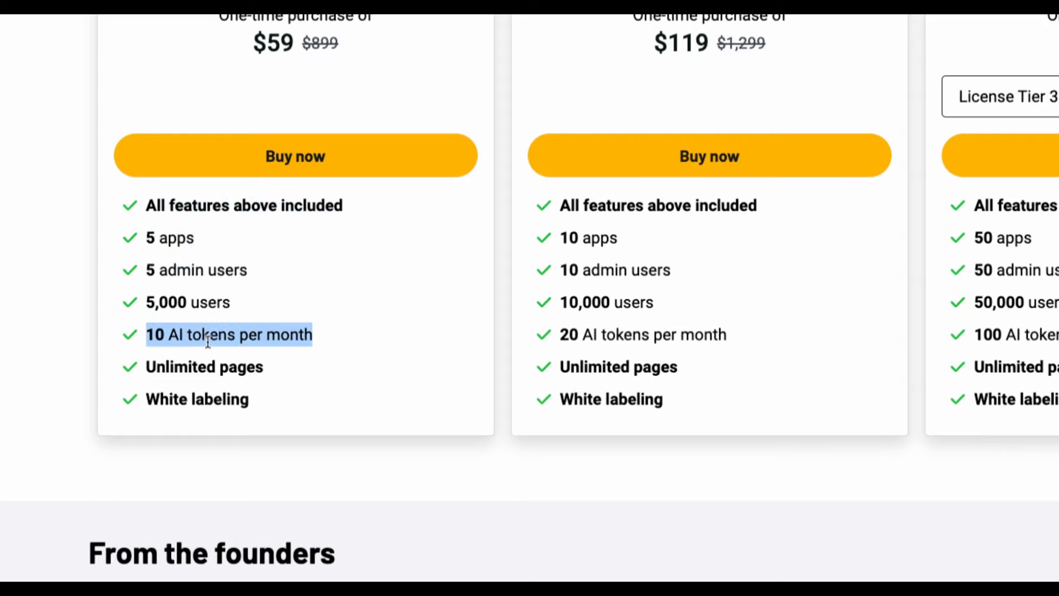
{"action": "mouse_move", "coordinate": [850, 363]}
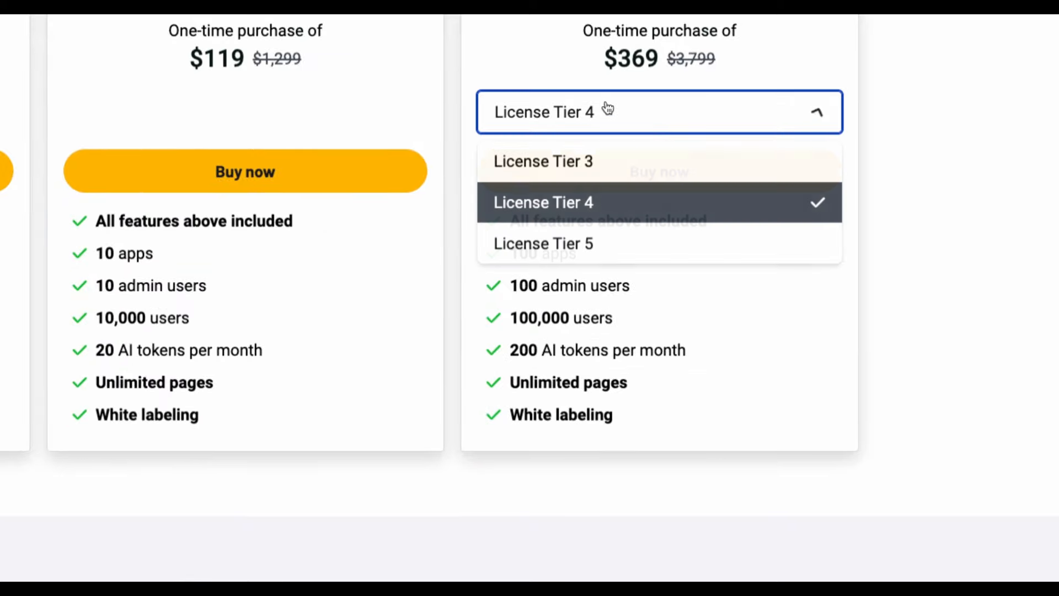
{"action": "left_click", "coordinate": [543, 243]}
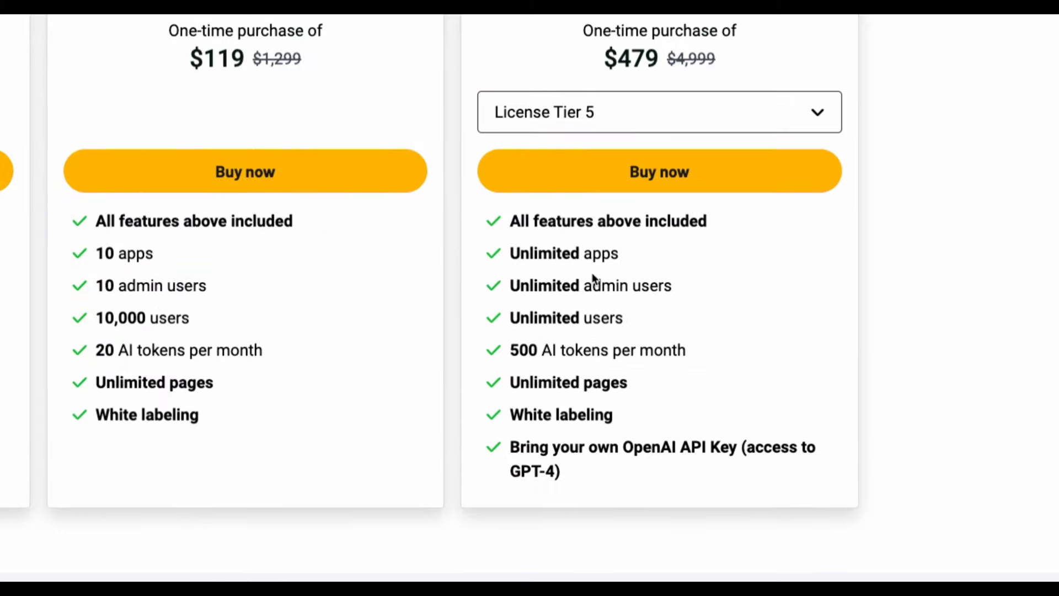
{"action": "mouse_move", "coordinate": [510, 220]}
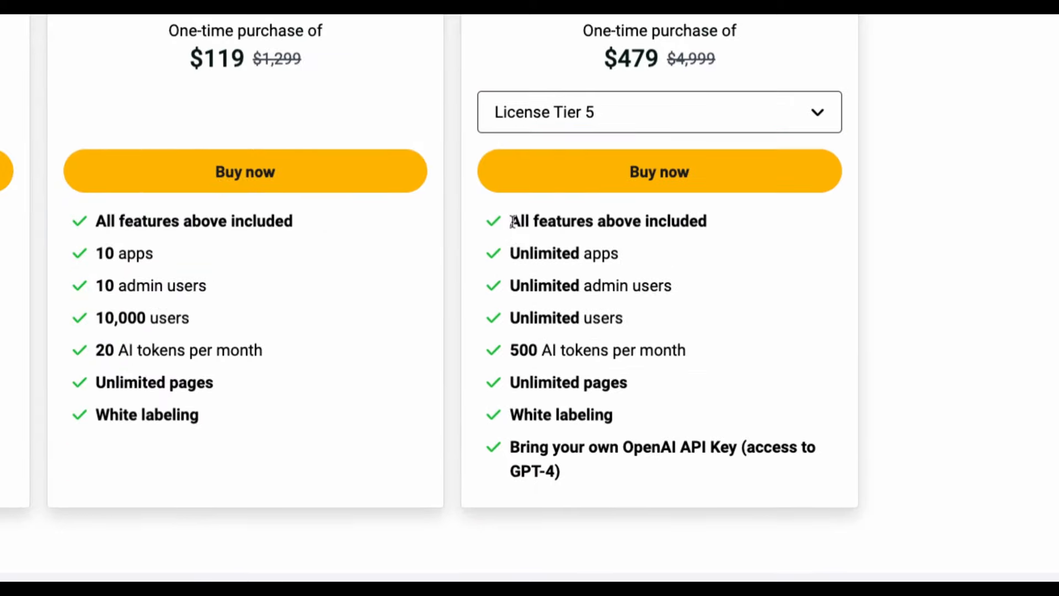
{"action": "mouse_move", "coordinate": [593, 481]}
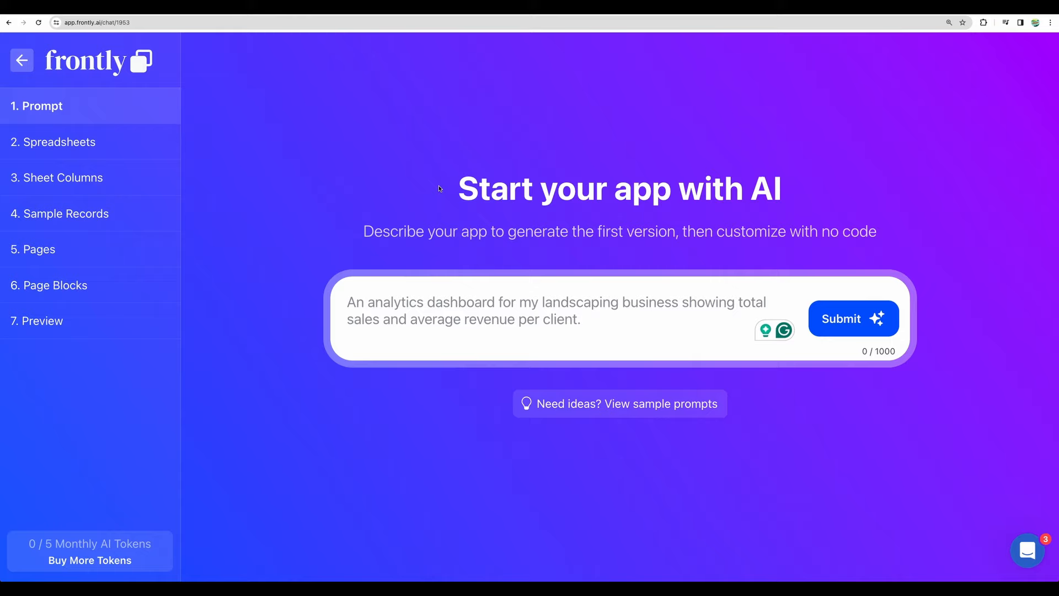
{"action": "mouse_move", "coordinate": [486, 144]}
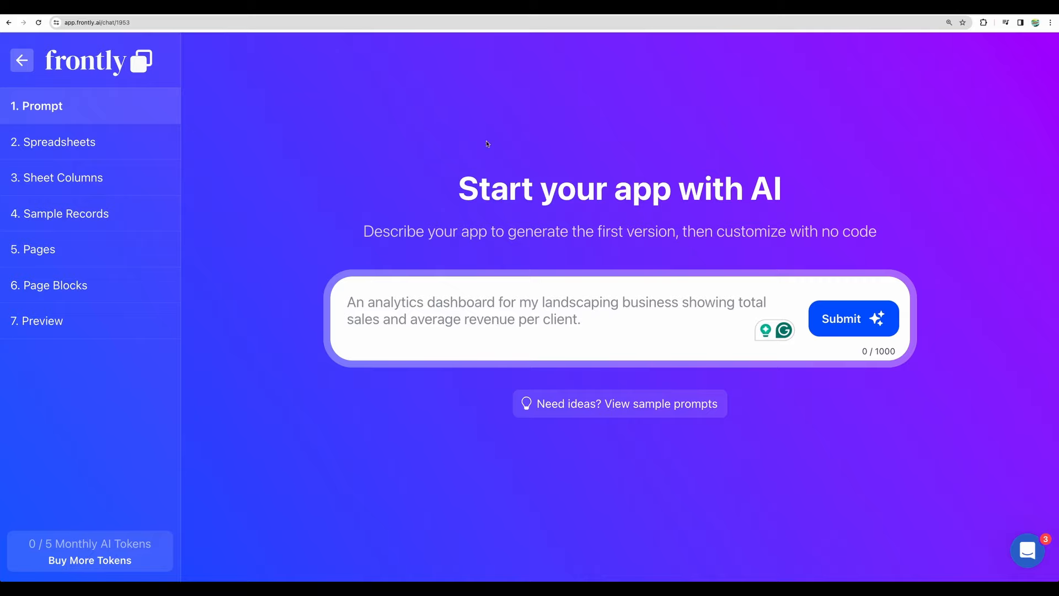
{"action": "mouse_move", "coordinate": [749, 397]}
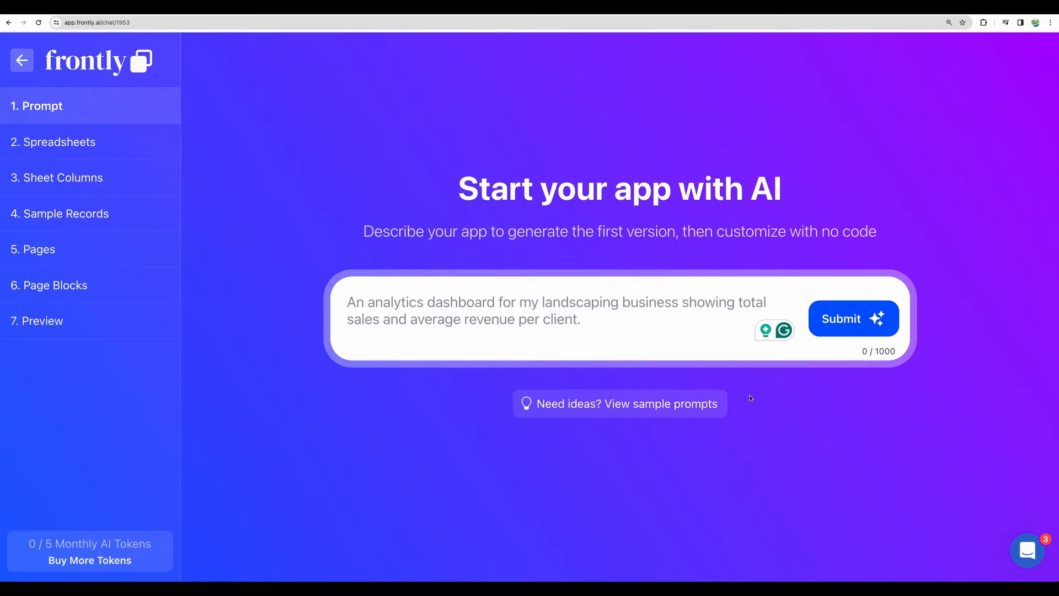
{"action": "mouse_move", "coordinate": [766, 439]}
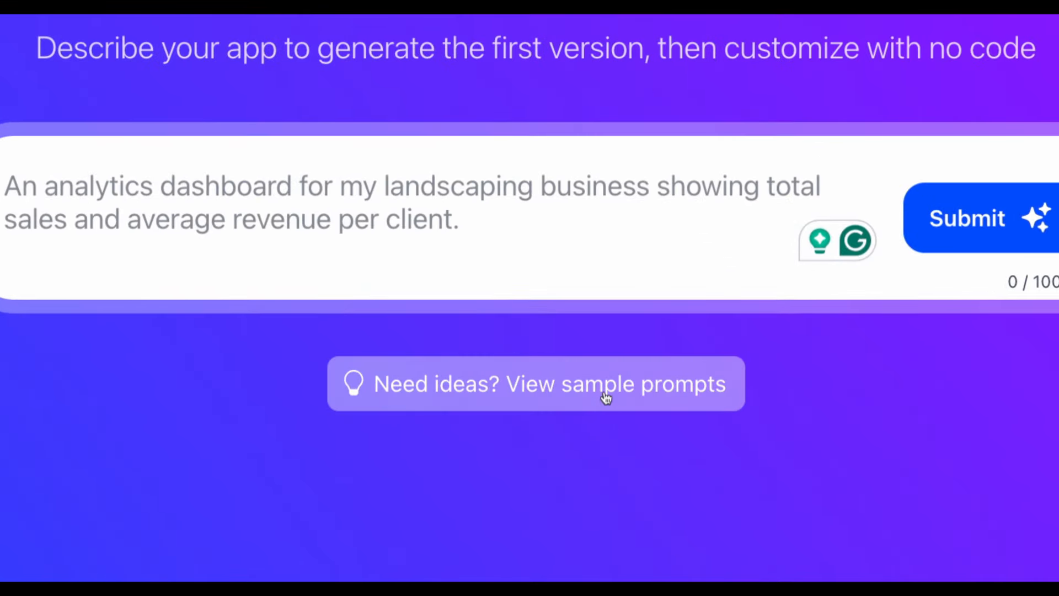
- Reveal Frontly's sample app prompts and scroll through the list
{"action": "left_click", "coordinate": [535, 384]}
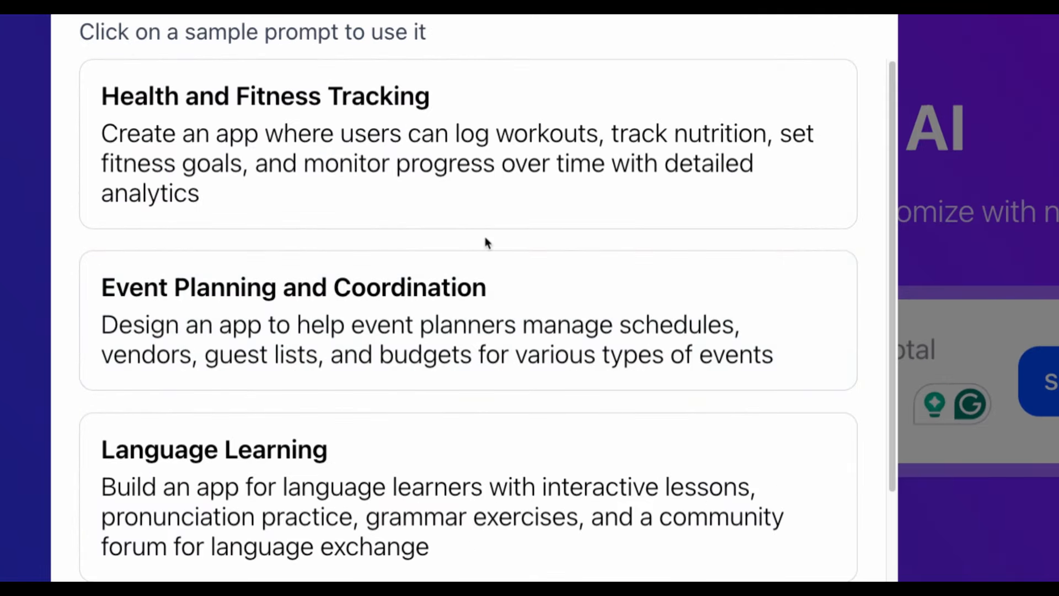
{"action": "scroll", "scroll_direction": "down", "scroll_amount": 3}
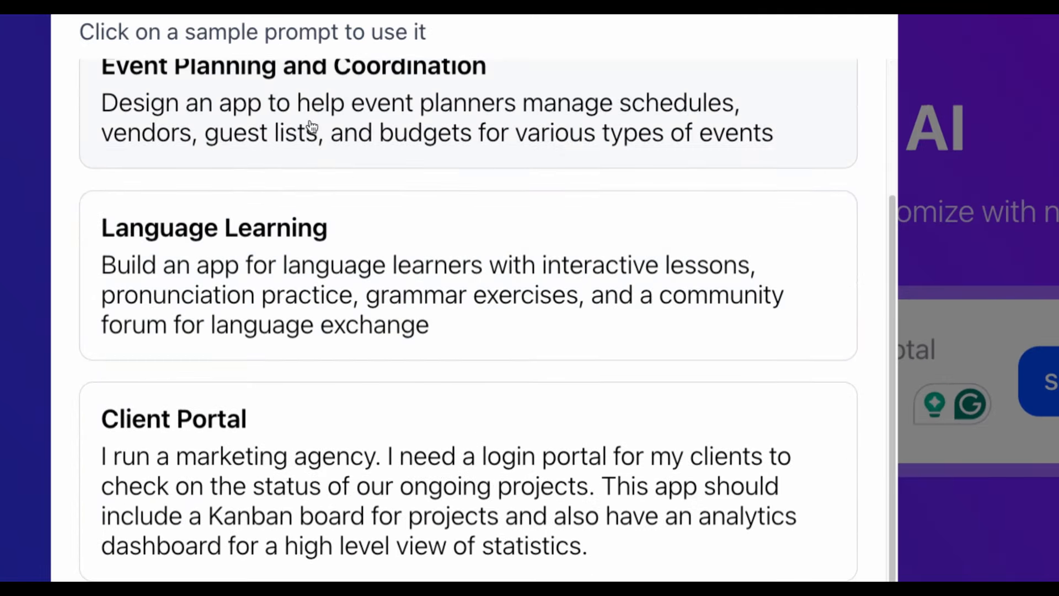
{"action": "scroll", "scroll_direction": "down", "scroll_amount": 3}
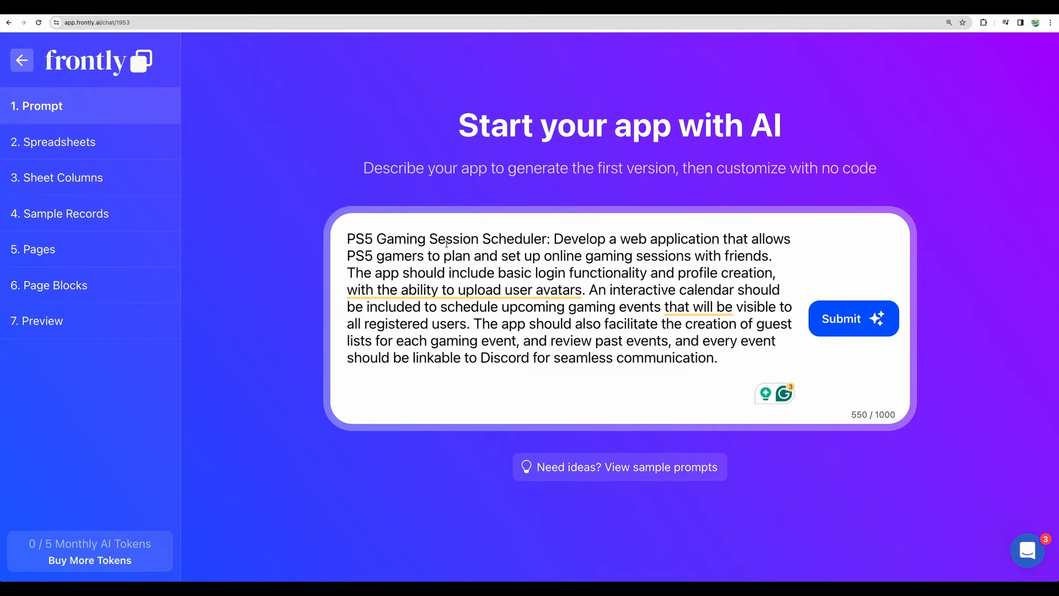
- Review the pasted PS5 Gaming Session Scheduler description in the prompt box
{"action": "left_click", "coordinate": [346, 239]}
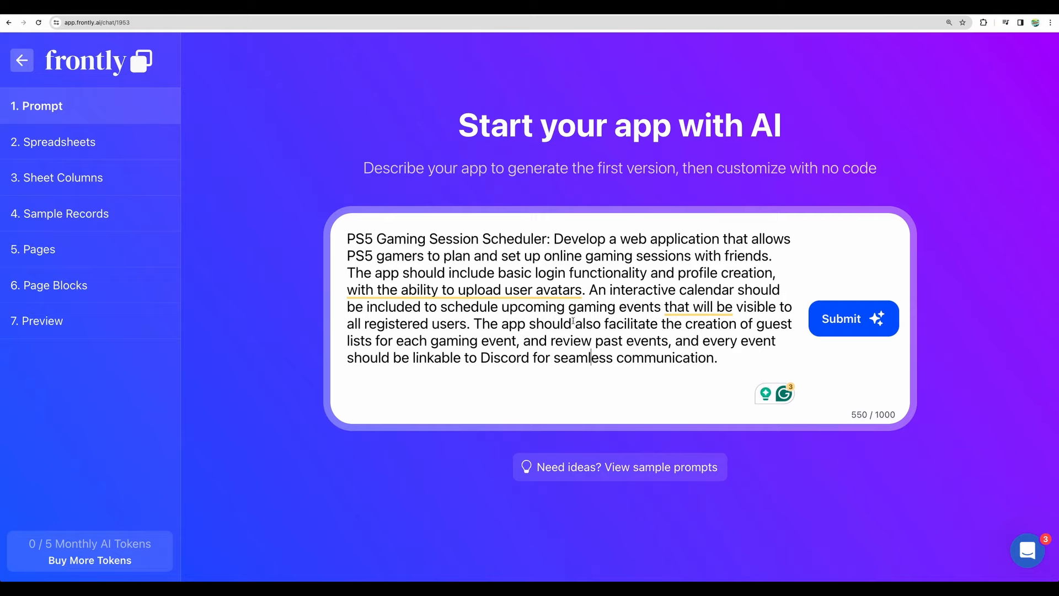
{"action": "left_click", "coordinate": [852, 318]}
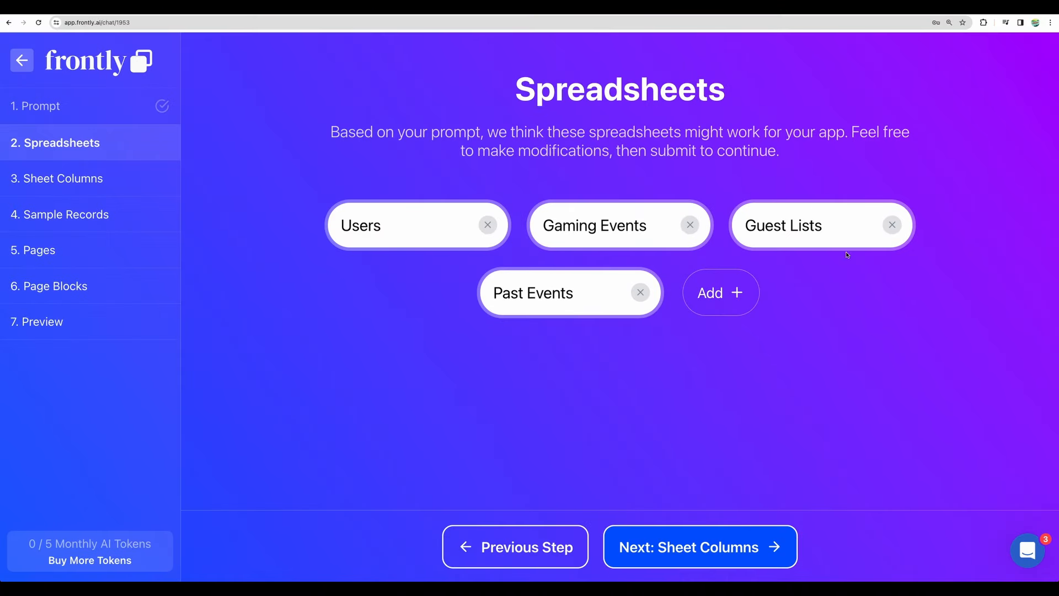
{"action": "mouse_move", "coordinate": [419, 210]}
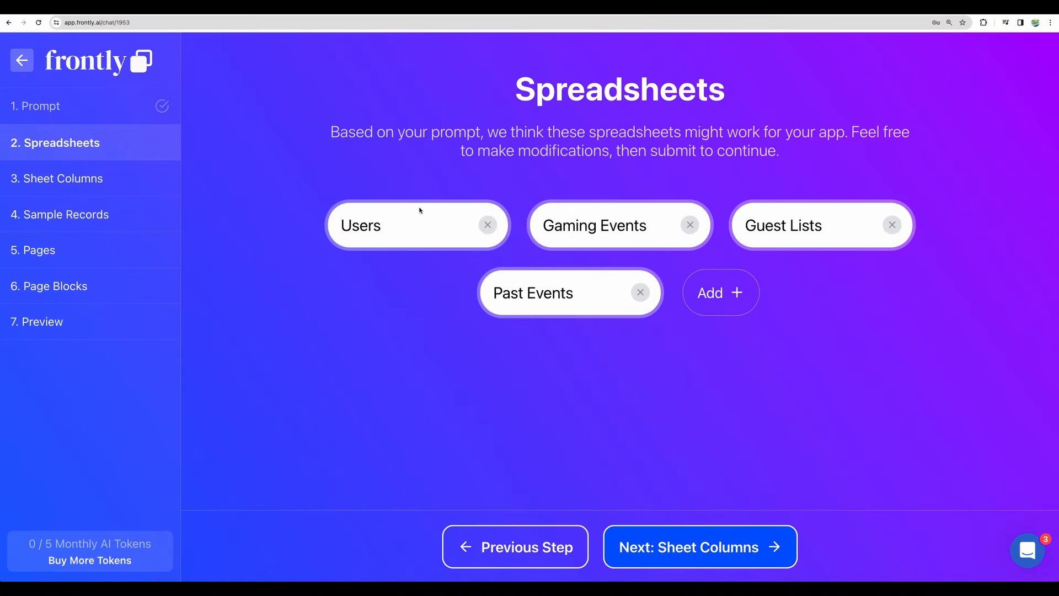
{"action": "mouse_move", "coordinate": [484, 152]}
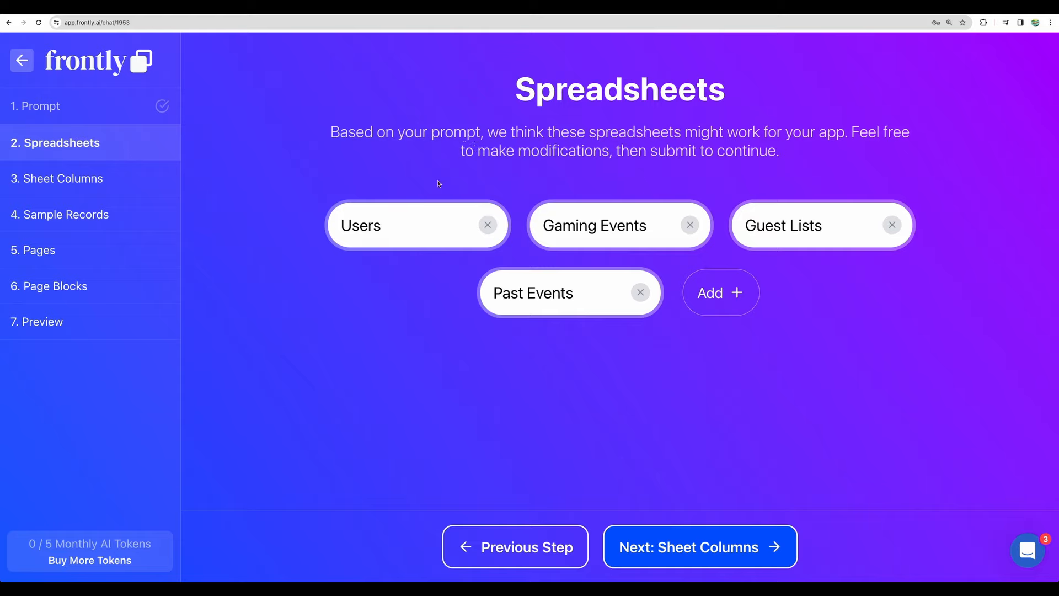
{"action": "mouse_move", "coordinate": [651, 186]}
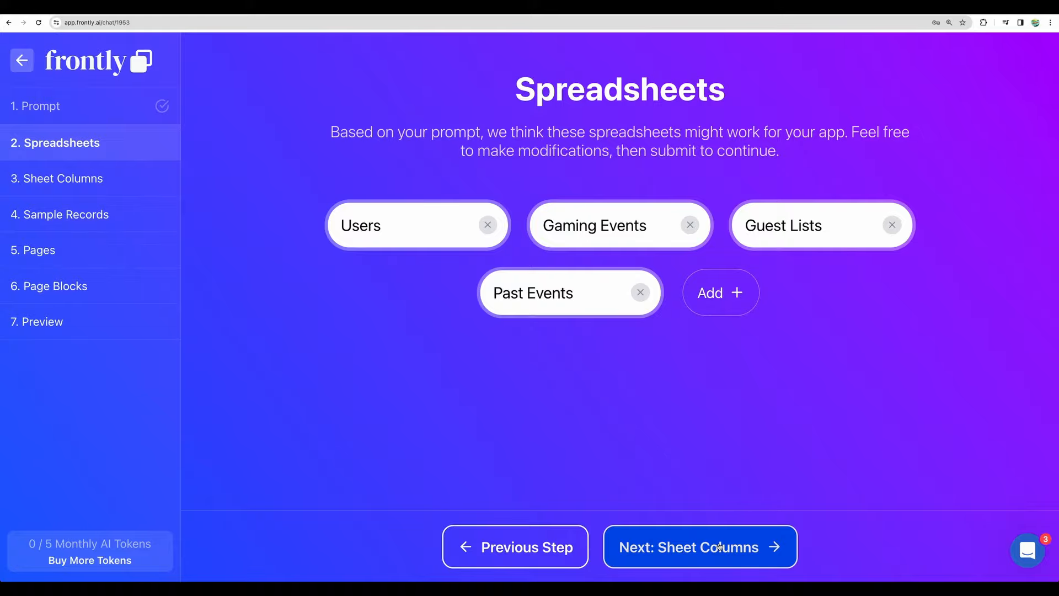
- Keep the Users, Gaming Events, Guest Lists and Past Events sheets and continue to Sheet Columns
{"action": "left_click", "coordinate": [699, 546]}
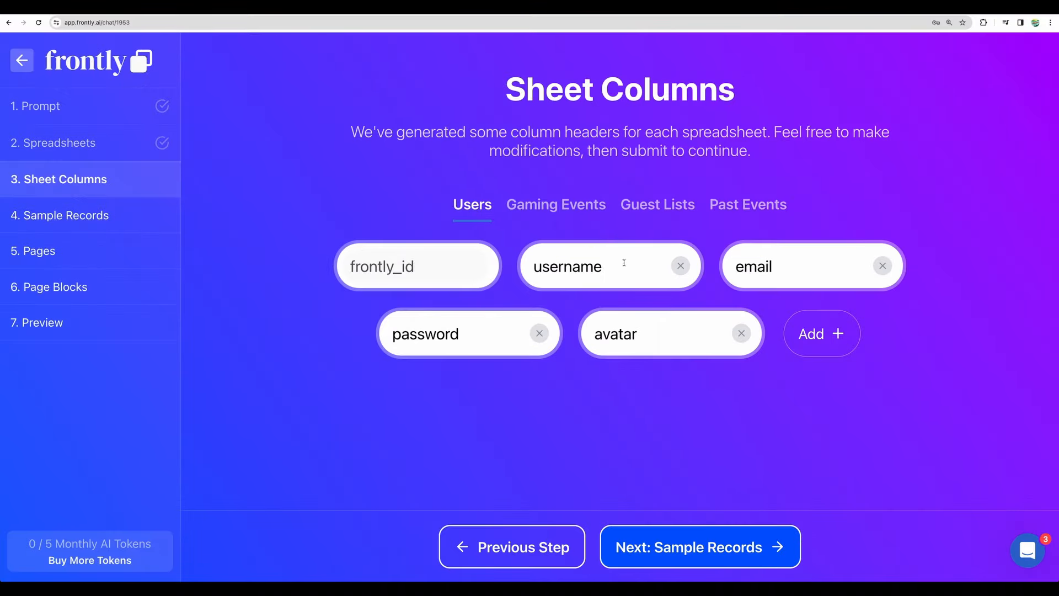
- Review the columns of the Gaming Events, Past Events, Users and Guest Lists sheets
{"action": "left_click", "coordinate": [555, 204]}
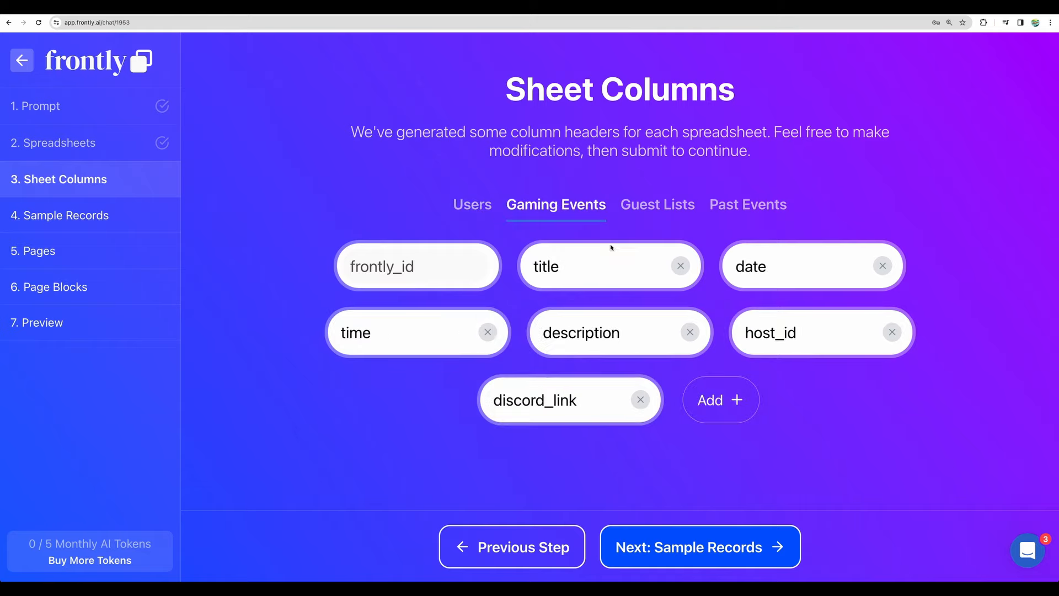
{"action": "mouse_move", "coordinate": [579, 231]}
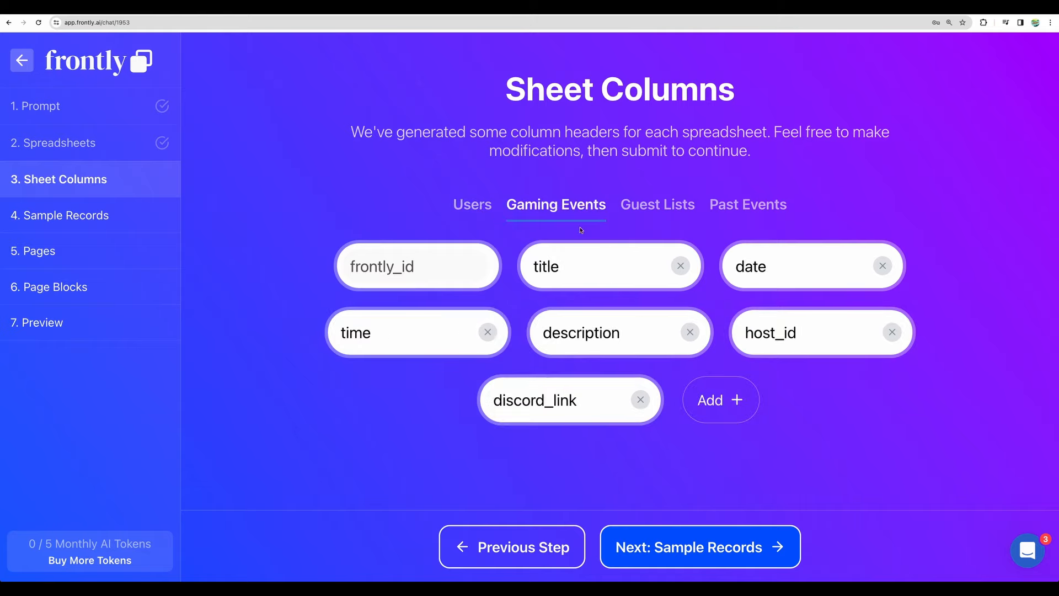
{"action": "mouse_move", "coordinate": [604, 371]}
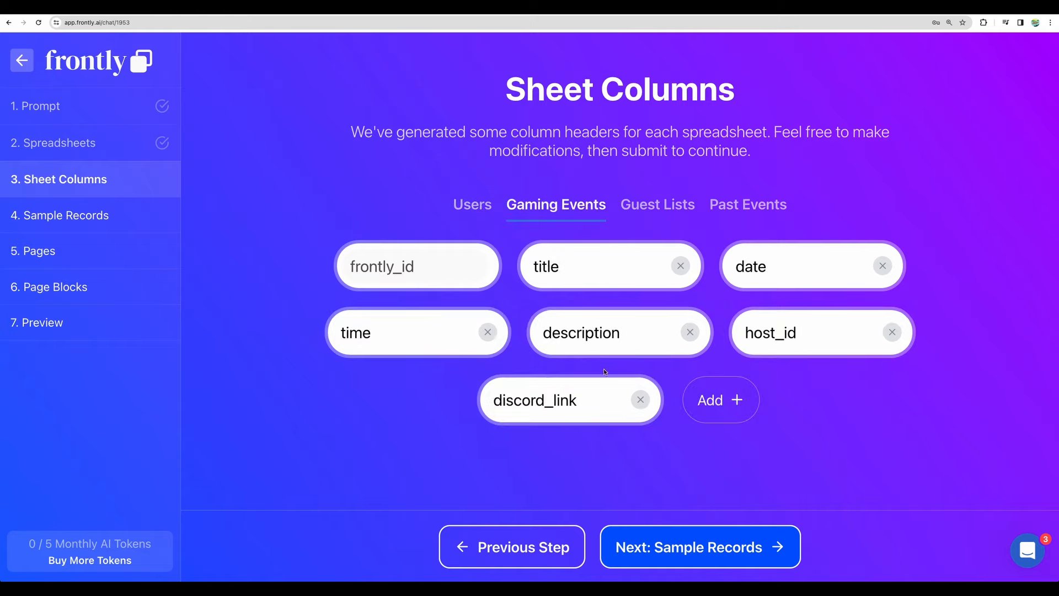
{"action": "left_click", "coordinate": [747, 204]}
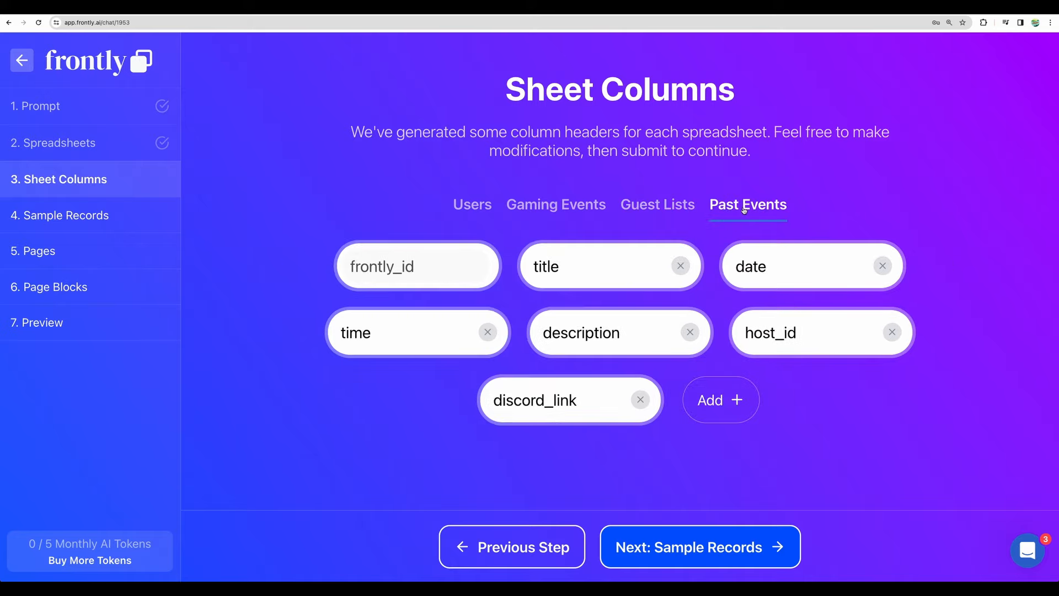
{"action": "left_click", "coordinate": [472, 204]}
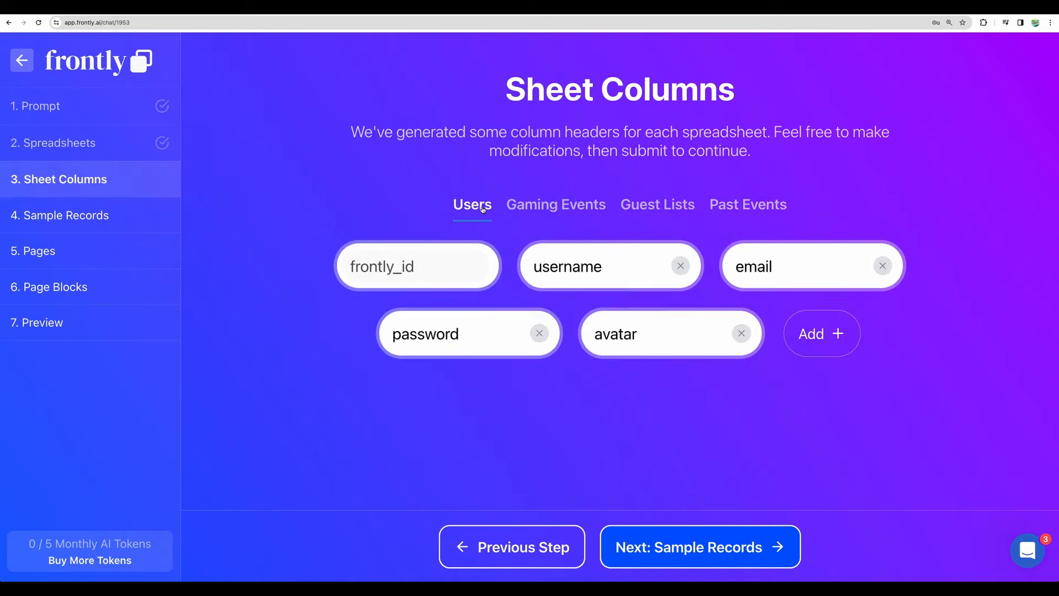
{"action": "mouse_move", "coordinate": [476, 208]}
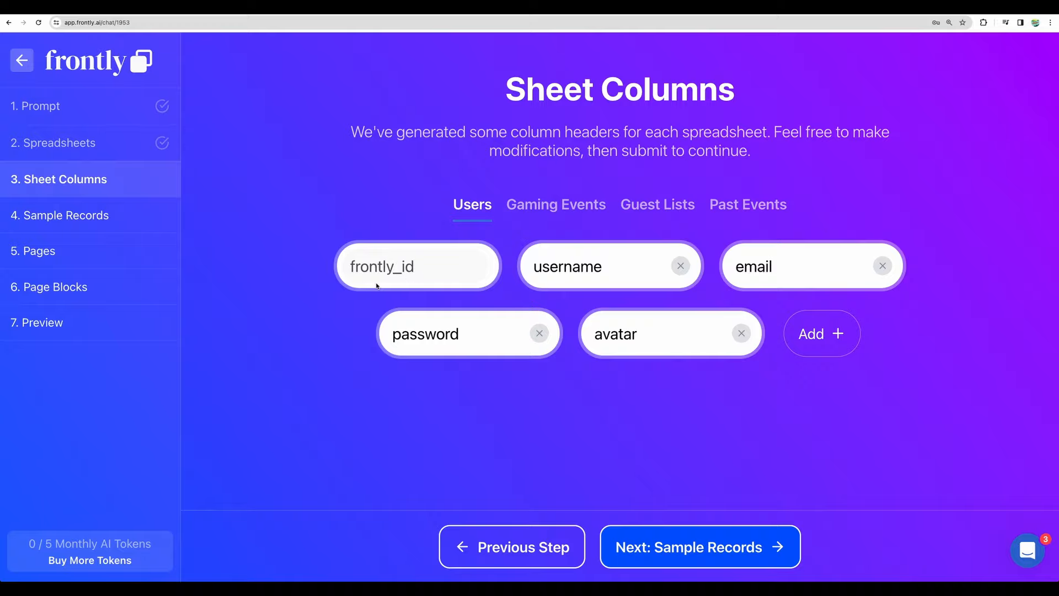
{"action": "mouse_move", "coordinate": [371, 287]}
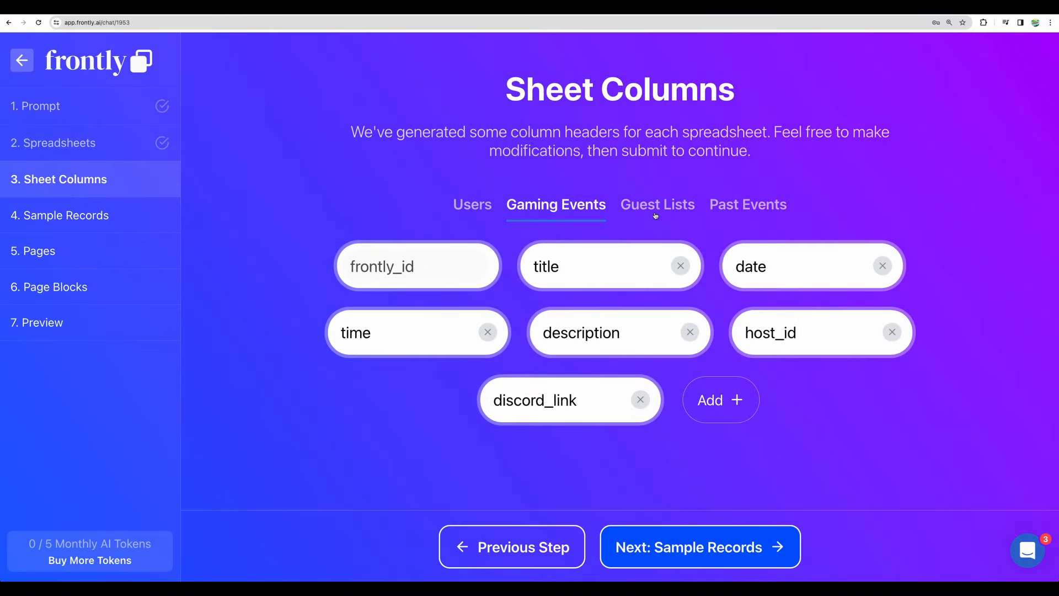
{"action": "left_click", "coordinate": [656, 204]}
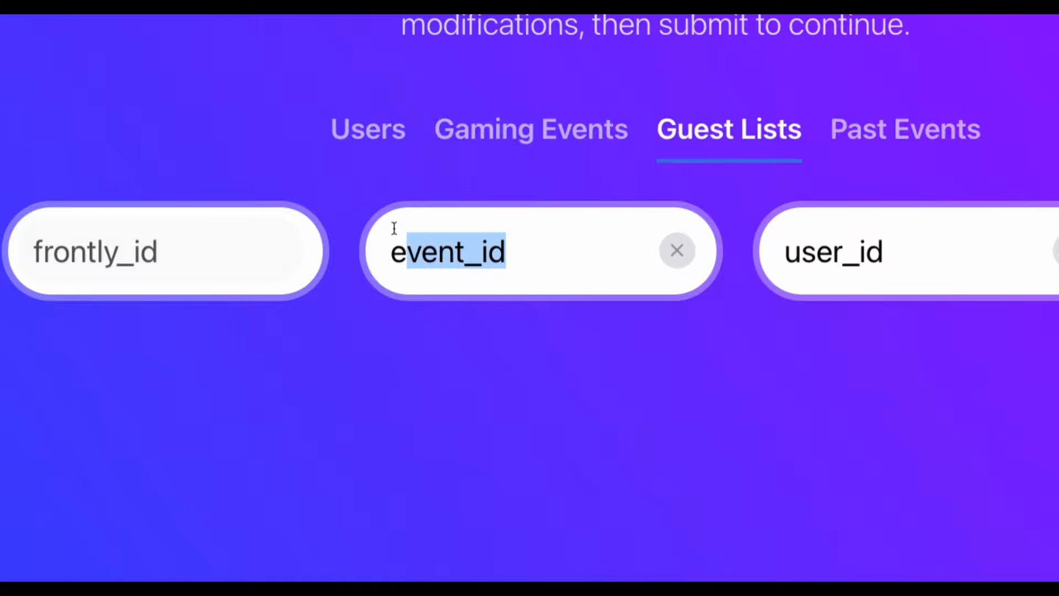
- Try editing the fixed frontly_id column on Users, then advance to Sample Records
{"action": "left_click", "coordinate": [367, 129]}
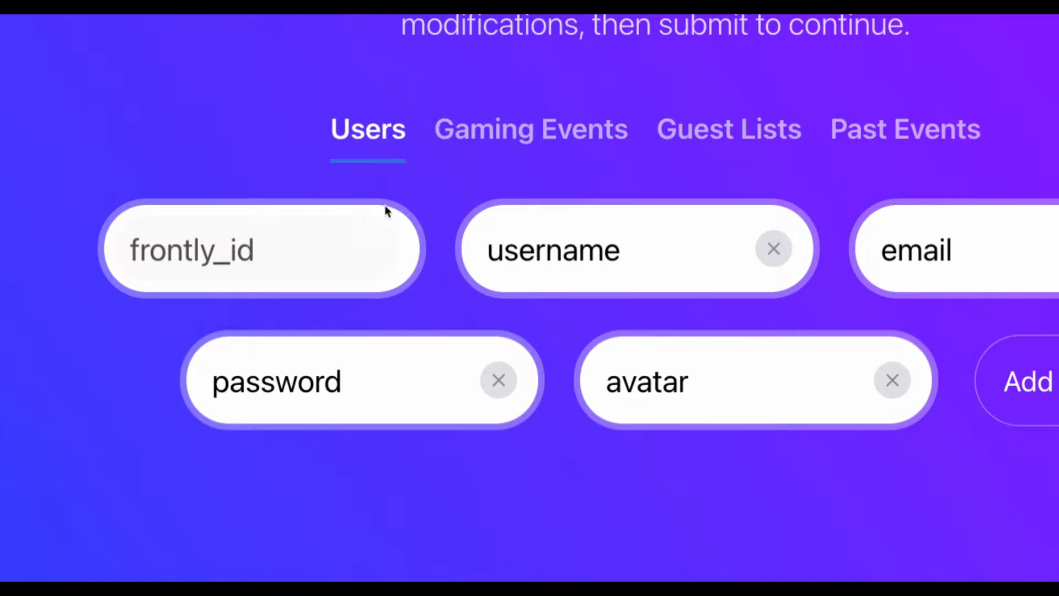
{"action": "mouse_move", "coordinate": [160, 265]}
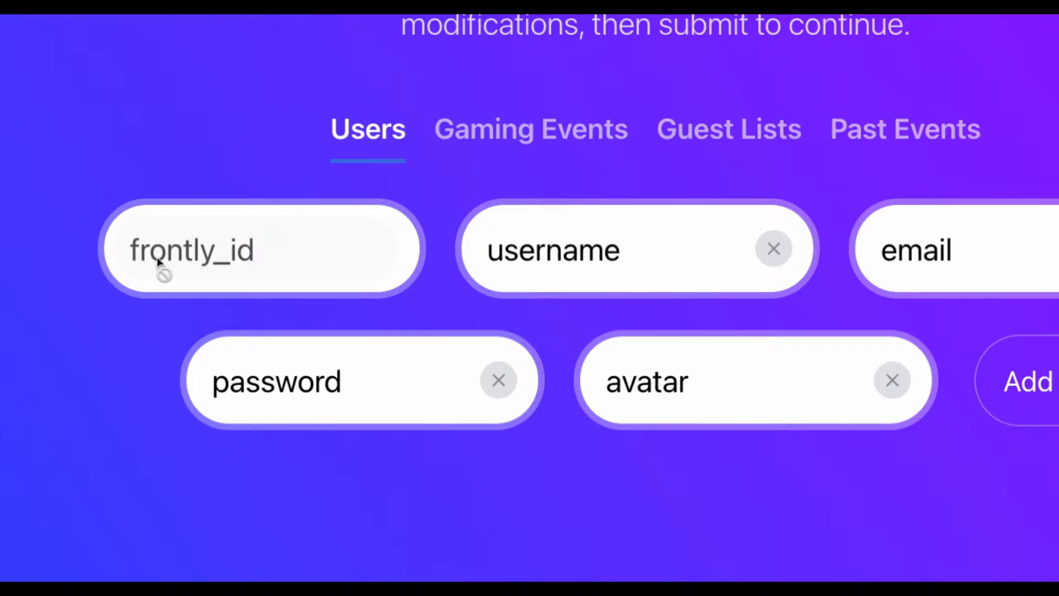
{"action": "left_click", "coordinate": [728, 129]}
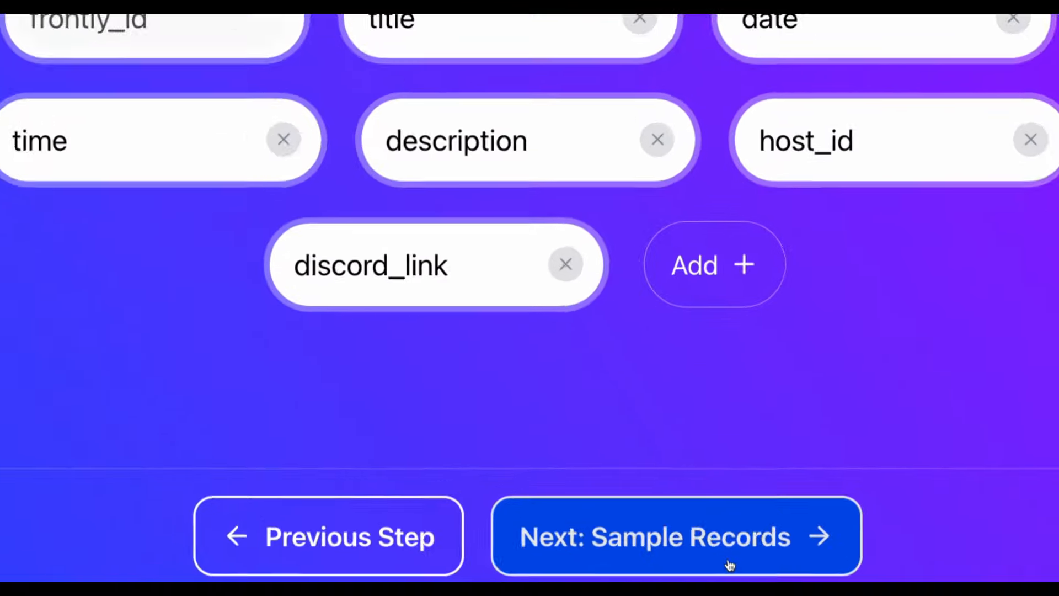
{"action": "left_click", "coordinate": [675, 536]}
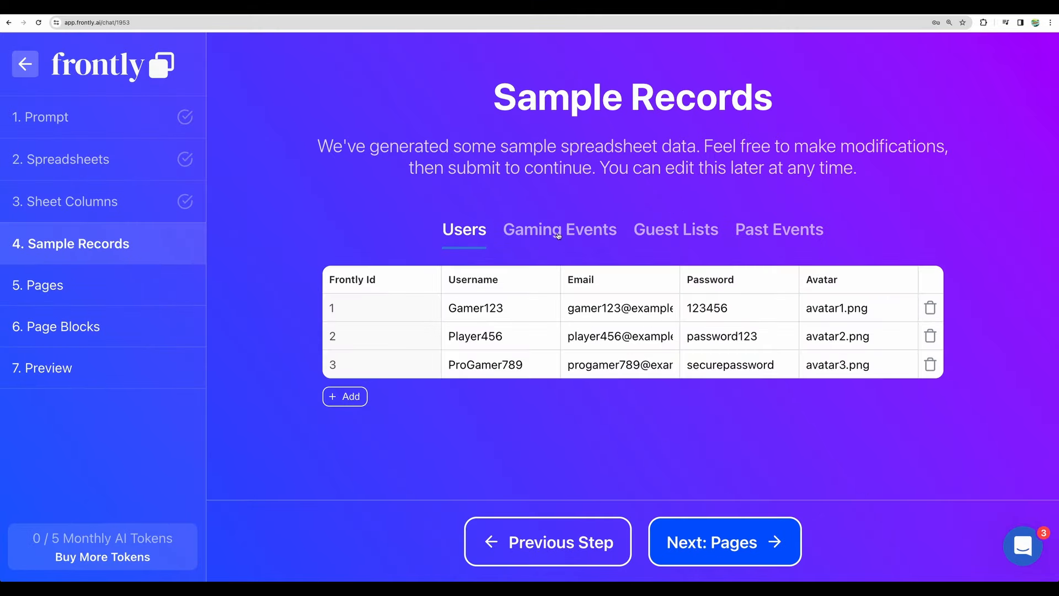
- Inspect sample rows for Gaming Events, Guest Lists and Past Events, then proceed to Pages
{"action": "left_click", "coordinate": [559, 229]}
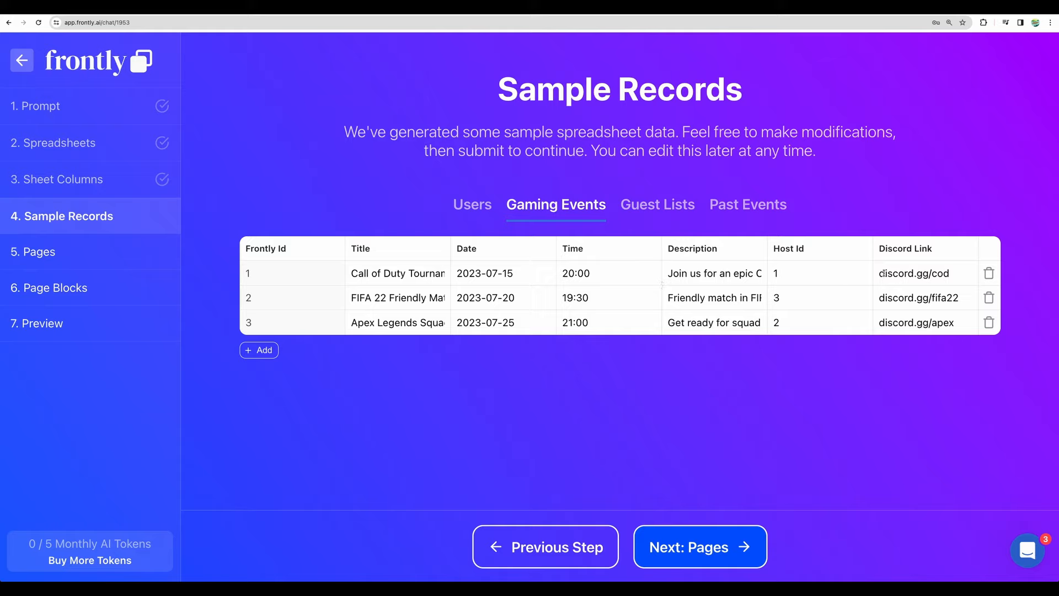
{"action": "double_click", "coordinate": [913, 273]}
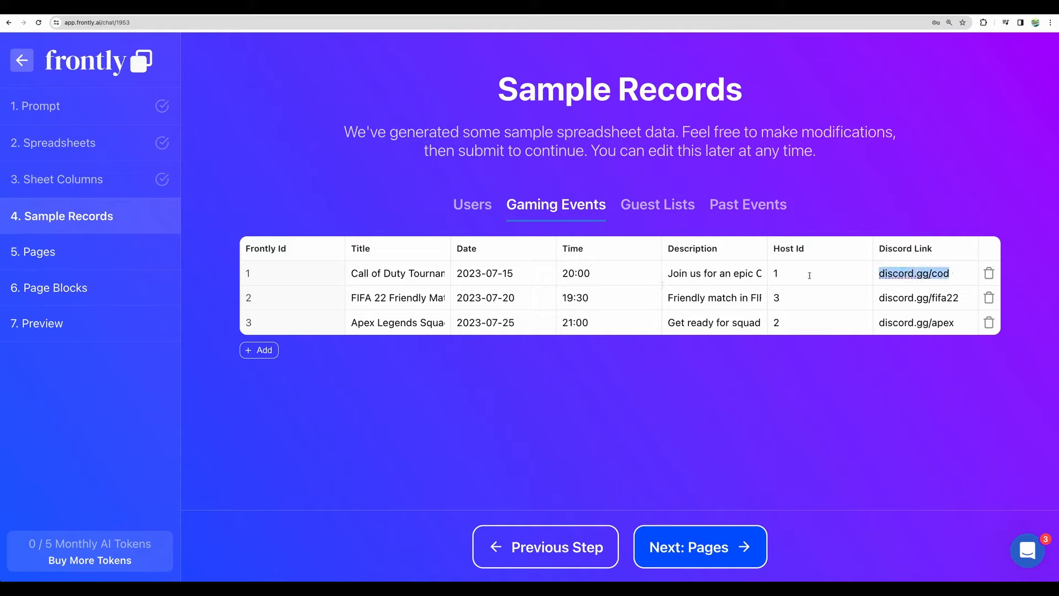
{"action": "left_click", "coordinate": [656, 204]}
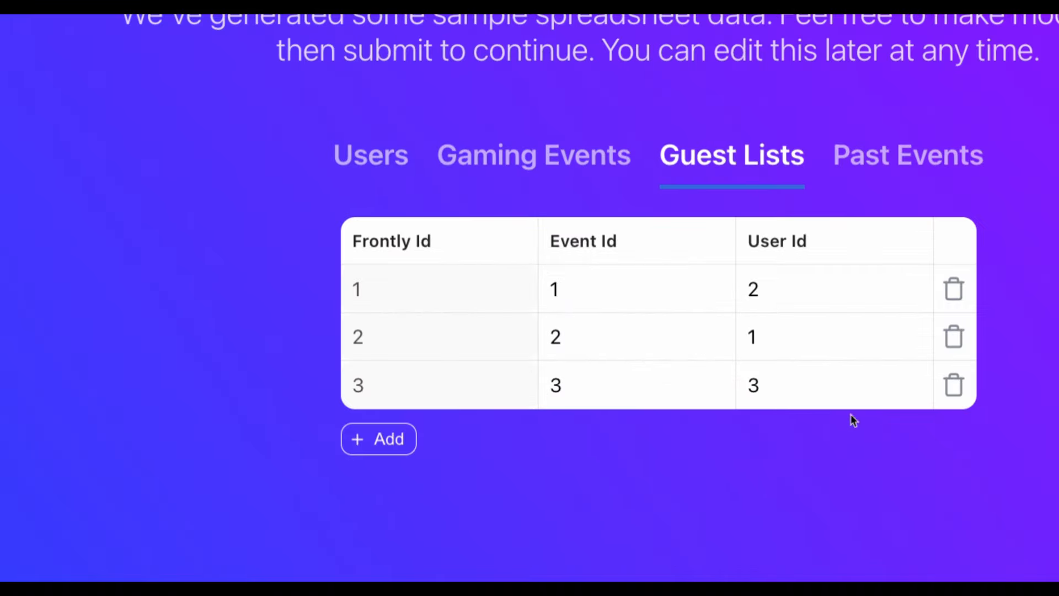
{"action": "mouse_move", "coordinate": [821, 256]}
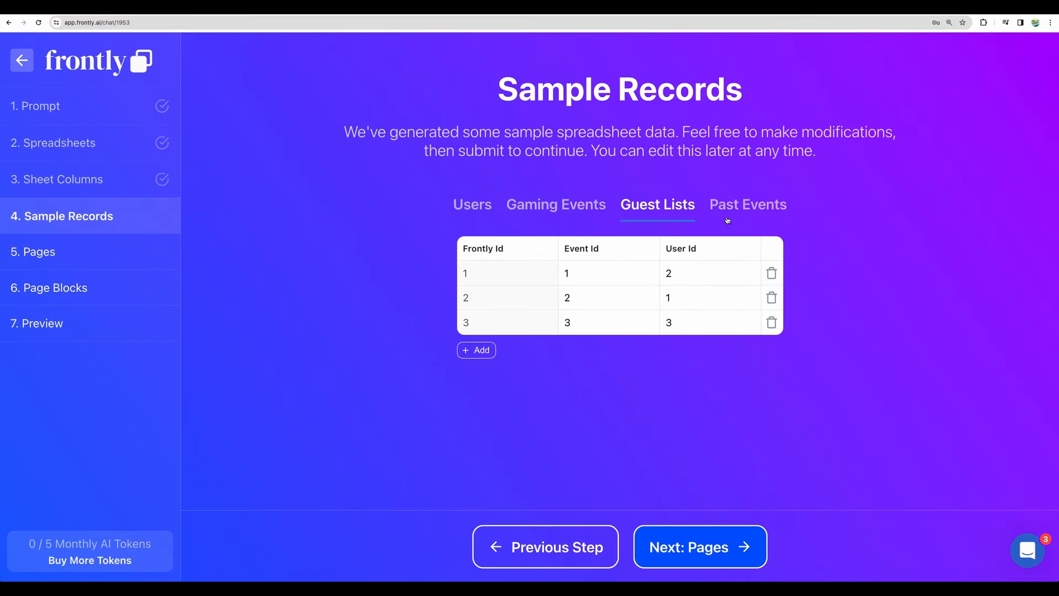
{"action": "left_click", "coordinate": [748, 205]}
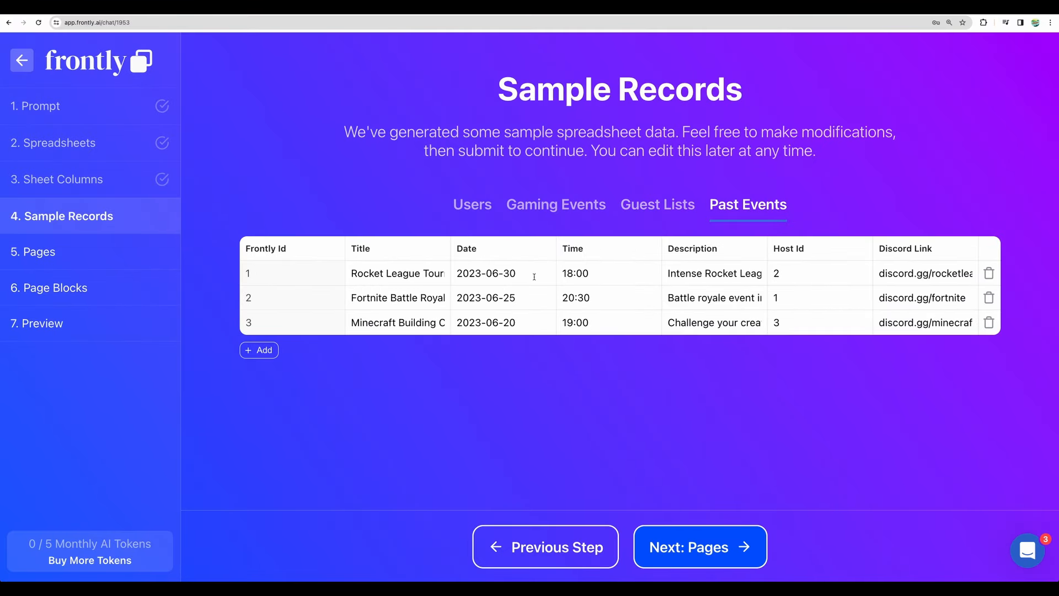
{"action": "mouse_move", "coordinate": [605, 269]}
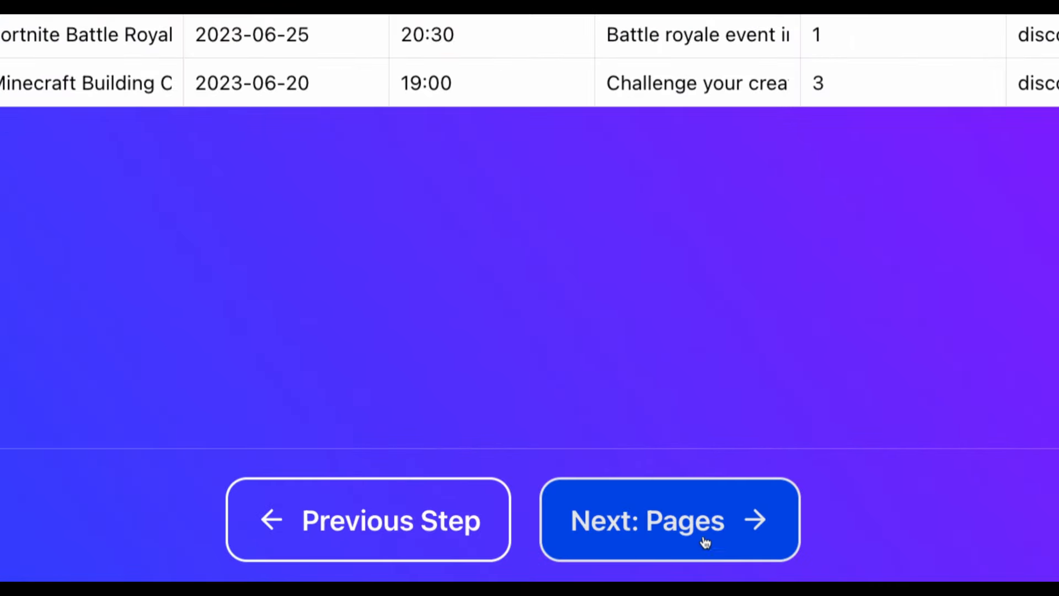
{"action": "left_click", "coordinate": [669, 520]}
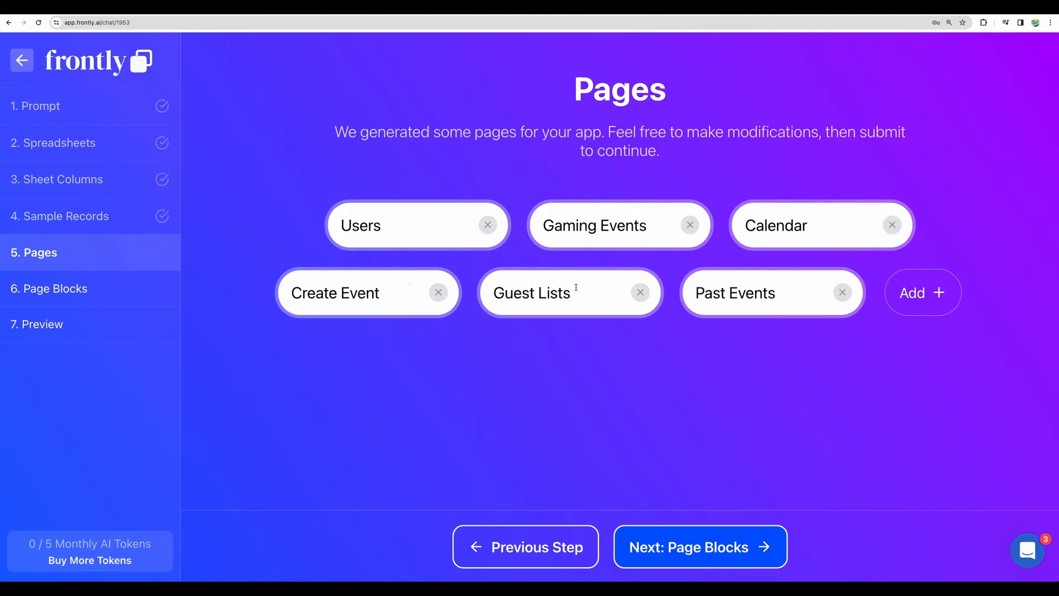
{"action": "mouse_move", "coordinate": [699, 332]}
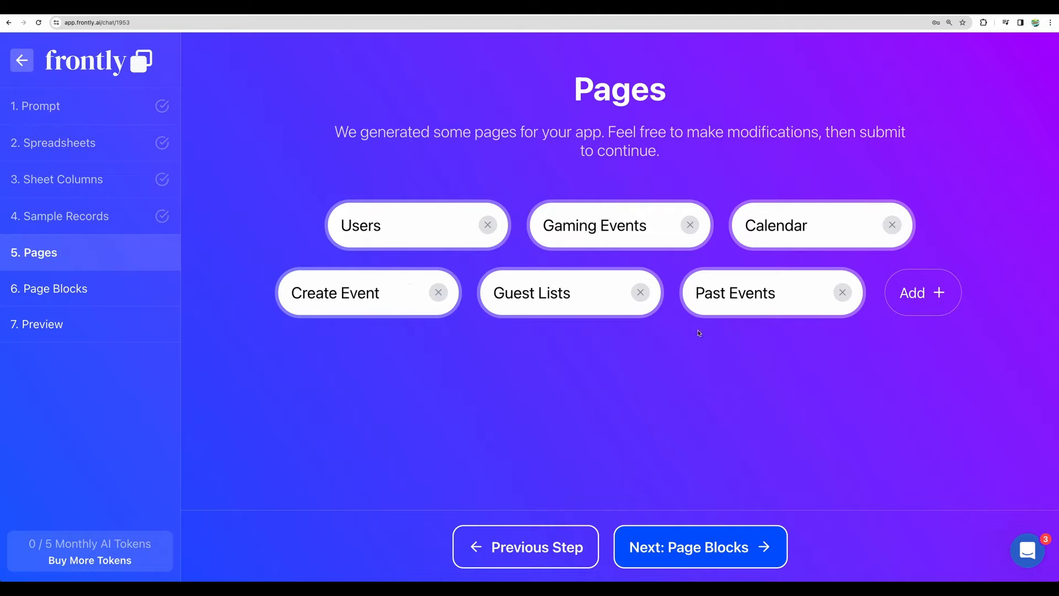
- Keep the six generated pages and advance to the Page Blocks step
{"action": "left_click", "coordinate": [698, 547]}
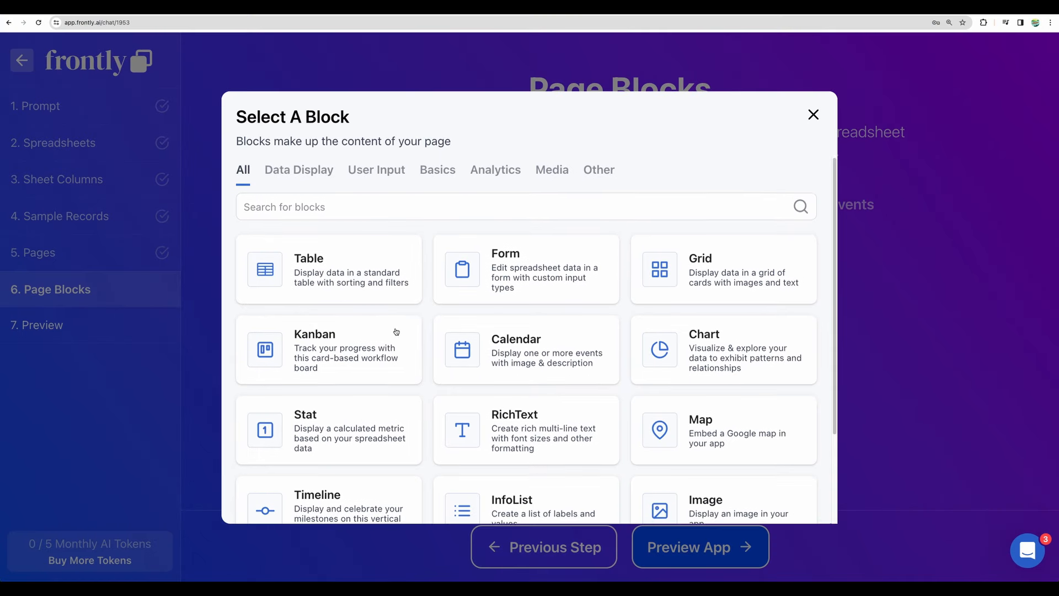
{"action": "scroll", "scroll_direction": "down", "scroll_amount": 3}
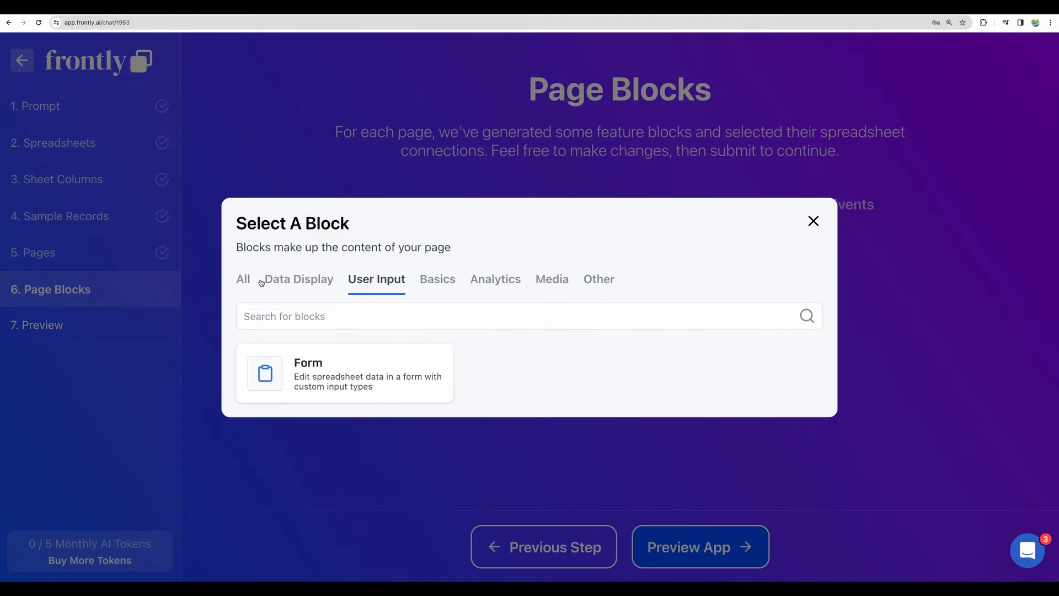
{"action": "left_click", "coordinate": [243, 279]}
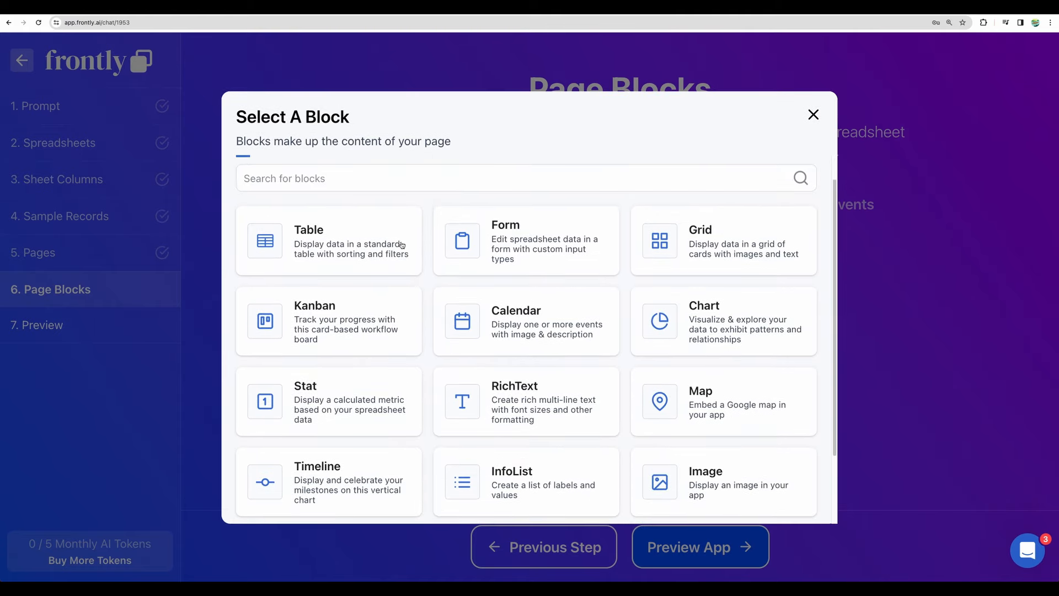
{"action": "mouse_move", "coordinate": [539, 215]}
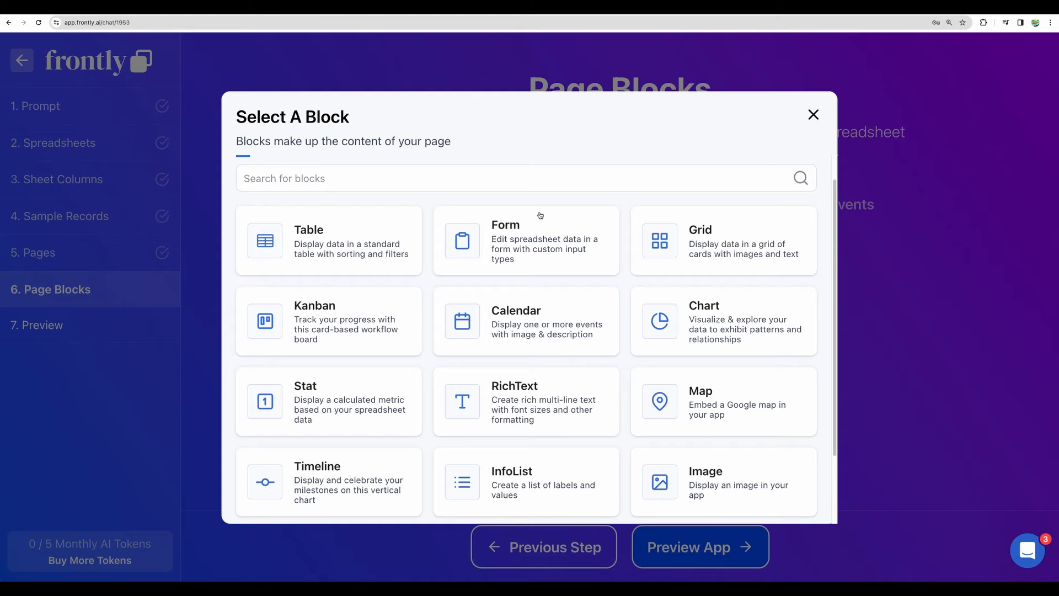
{"action": "scroll", "scroll_direction": "down", "scroll_amount": 3}
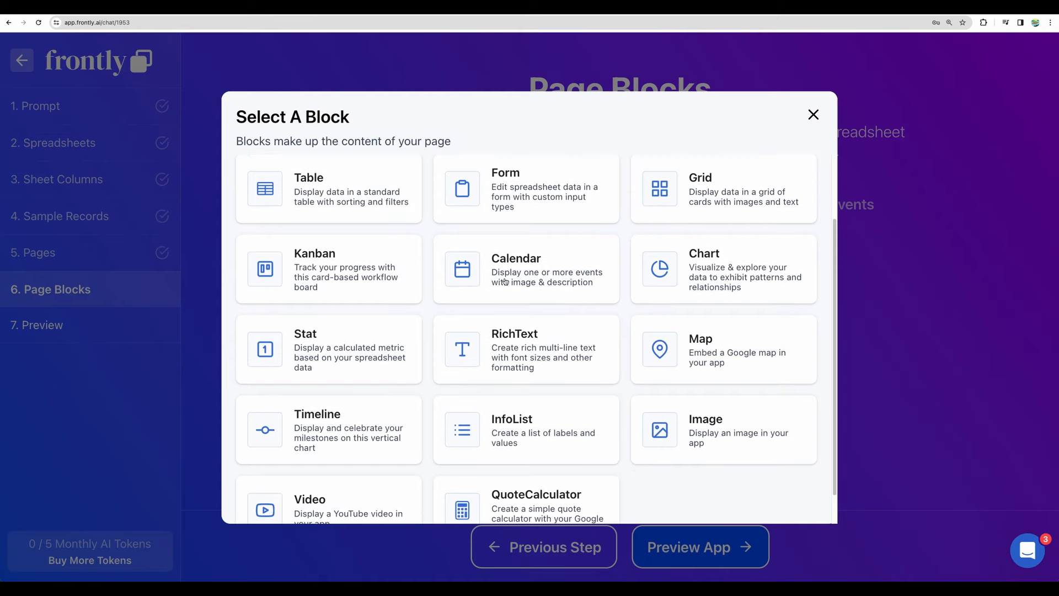
{"action": "scroll", "scroll_direction": "down", "scroll_amount": 3}
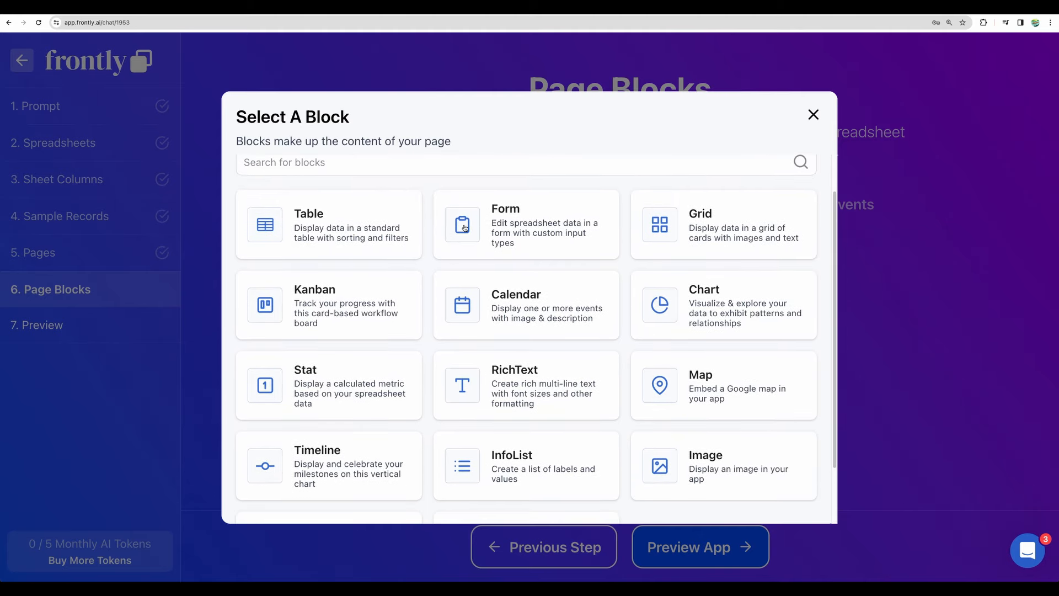
{"action": "mouse_move", "coordinate": [343, 364]}
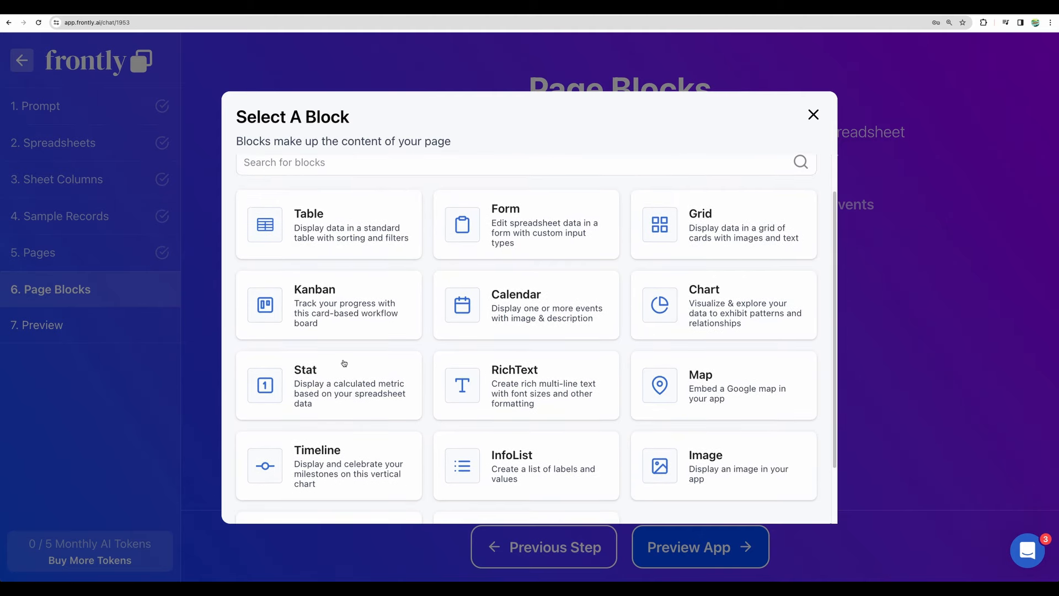
{"action": "scroll", "scroll_direction": "down", "scroll_amount": 3}
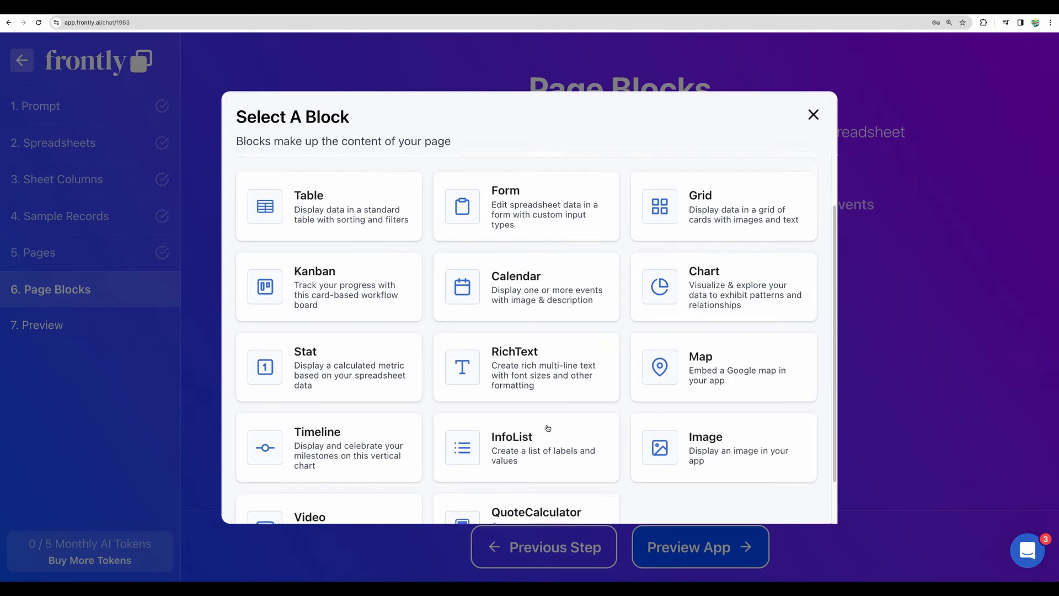
{"action": "scroll", "scroll_direction": "down", "scroll_amount": 3}
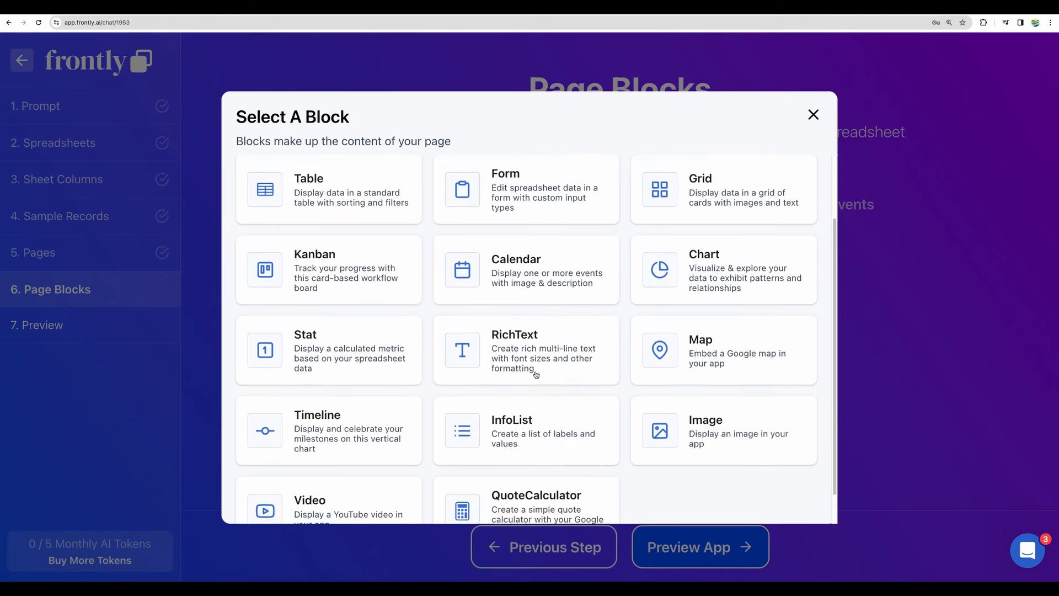
{"action": "mouse_move", "coordinate": [322, 329]}
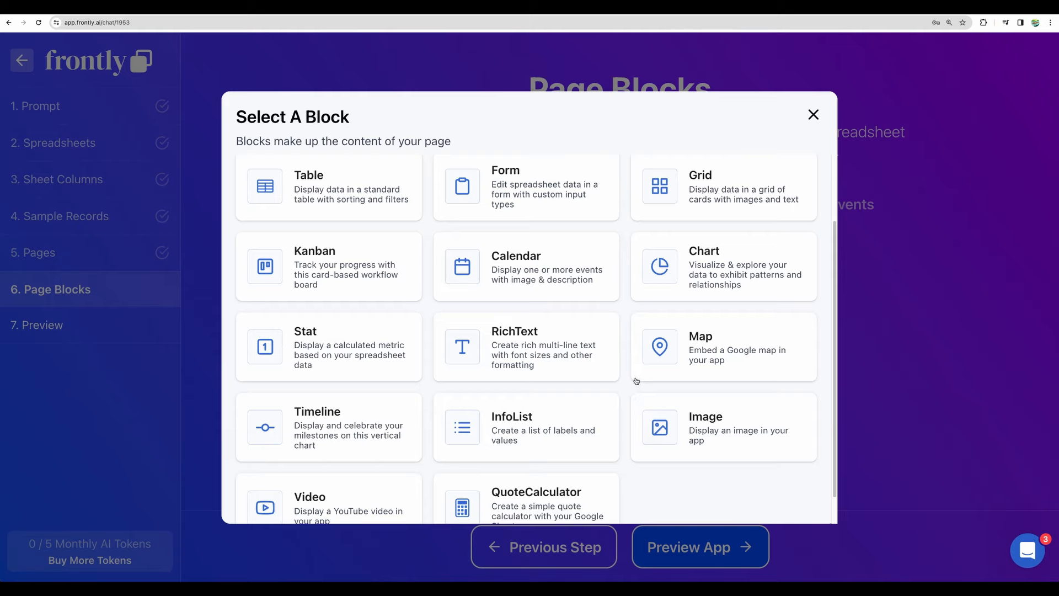
{"action": "mouse_move", "coordinate": [813, 117]}
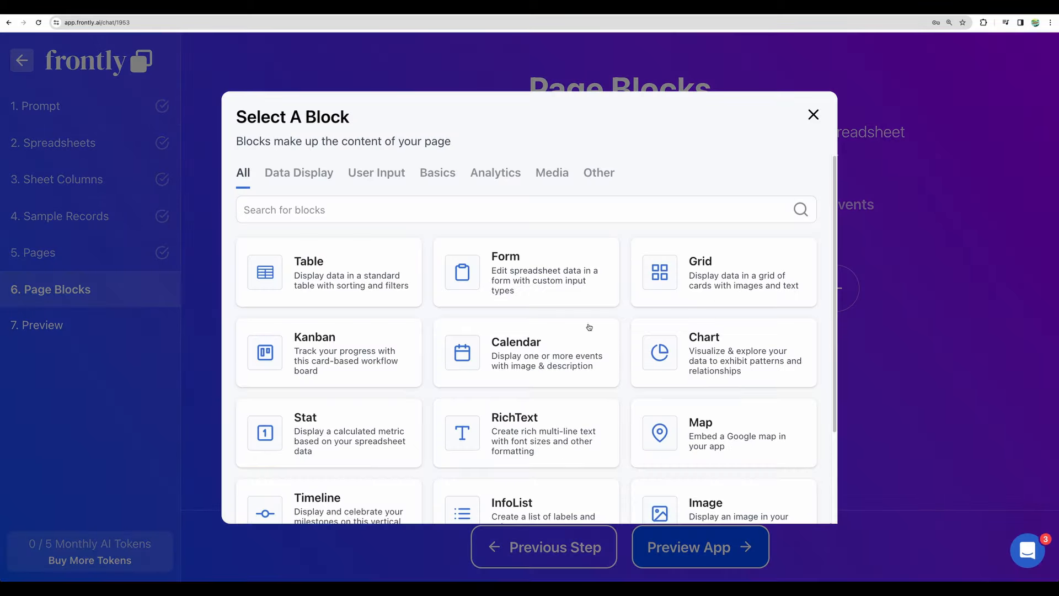
{"action": "scroll", "scroll_direction": "down", "scroll_amount": 3}
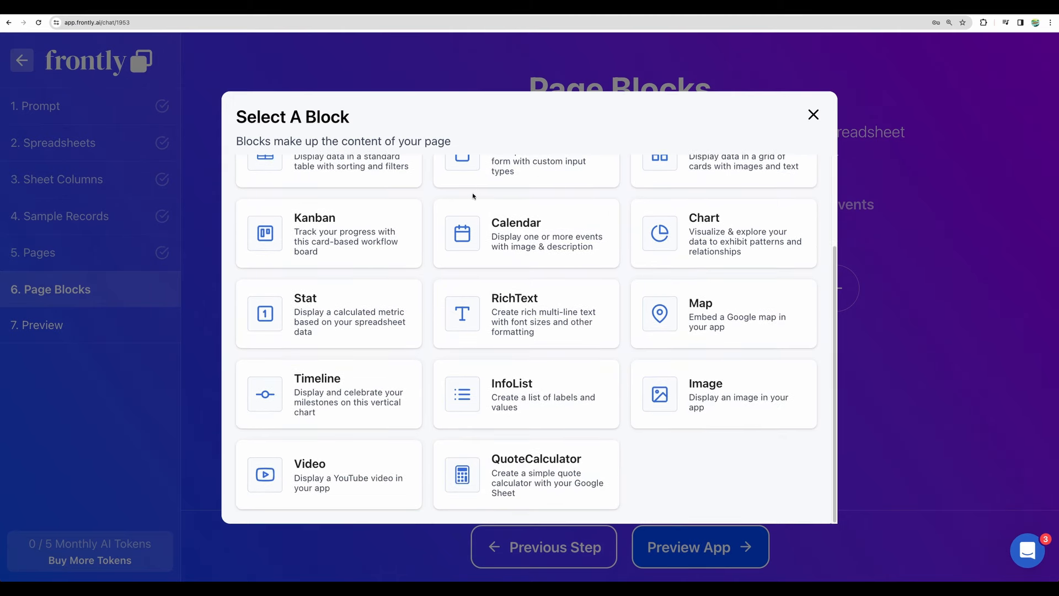
{"action": "left_click", "coordinate": [813, 114]}
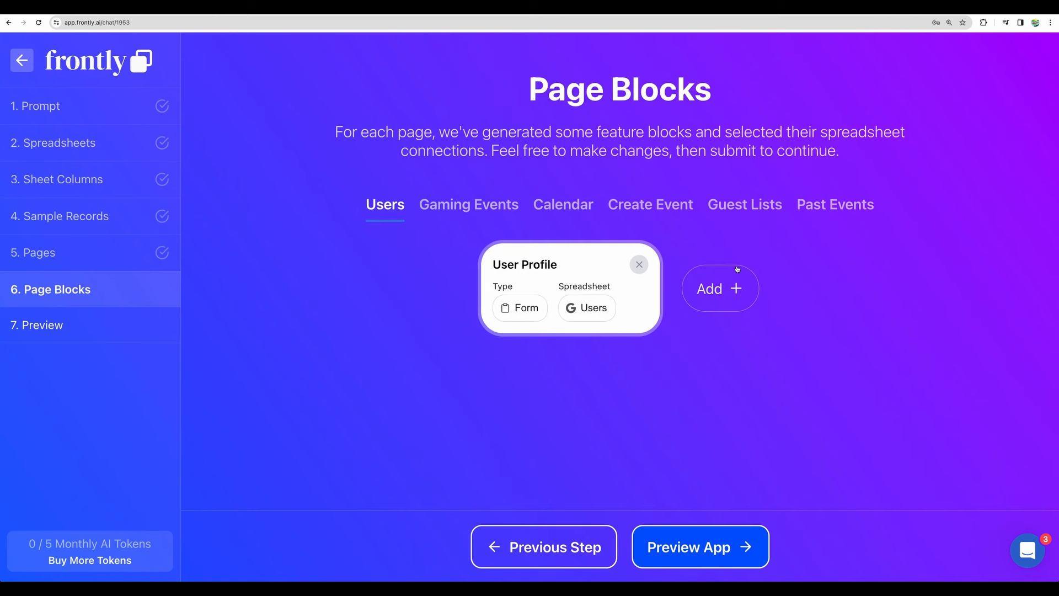
- Inspect blocks on the Gaming Events, Calendar, Create Event and Past Events pages, then preview the app
{"action": "left_click", "coordinate": [468, 205]}
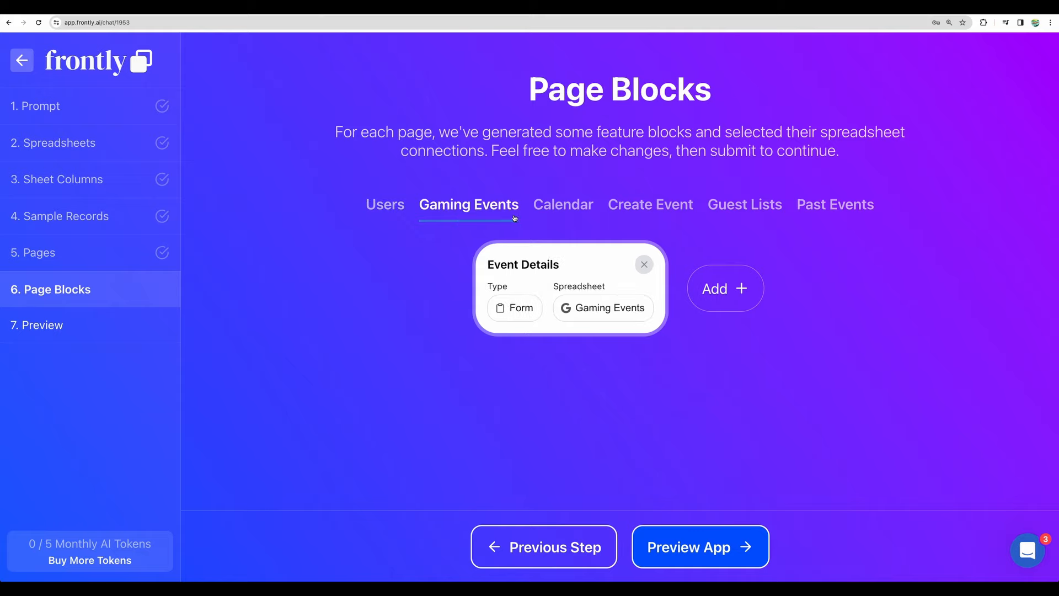
{"action": "left_click", "coordinate": [562, 204]}
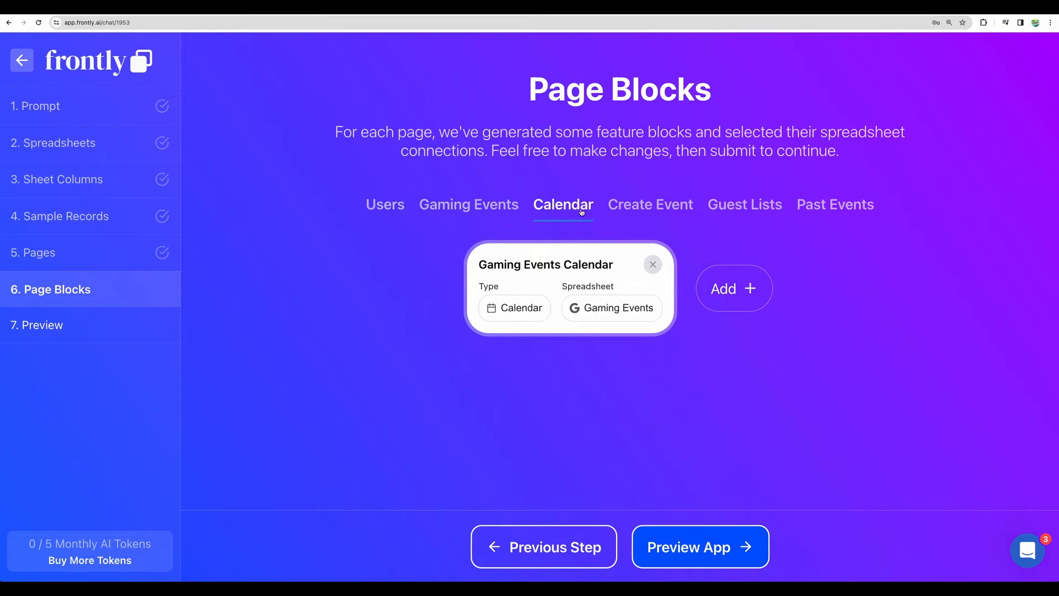
{"action": "left_click", "coordinate": [650, 204]}
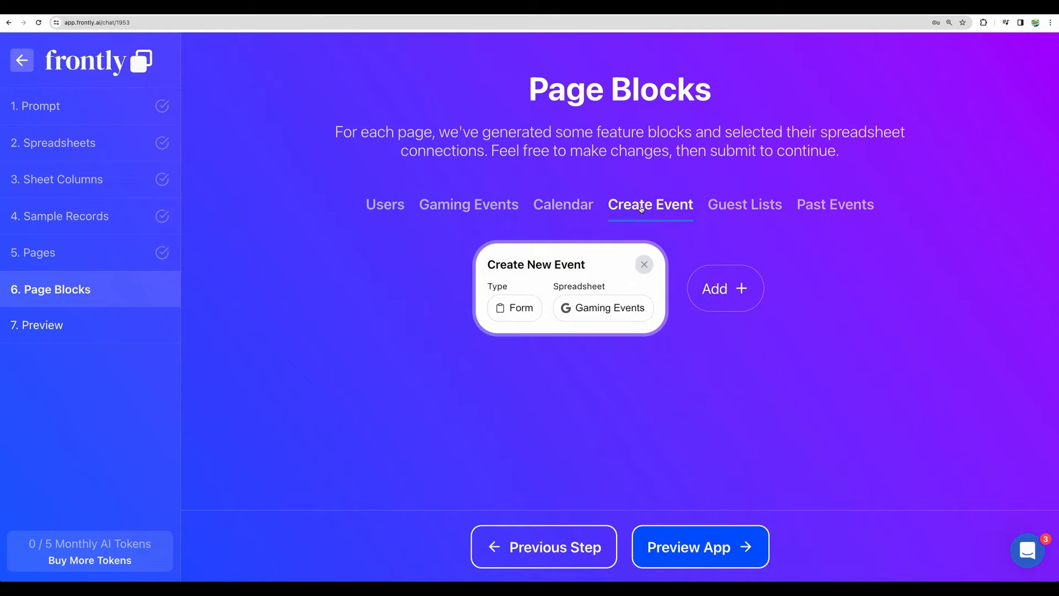
{"action": "left_click", "coordinate": [835, 204]}
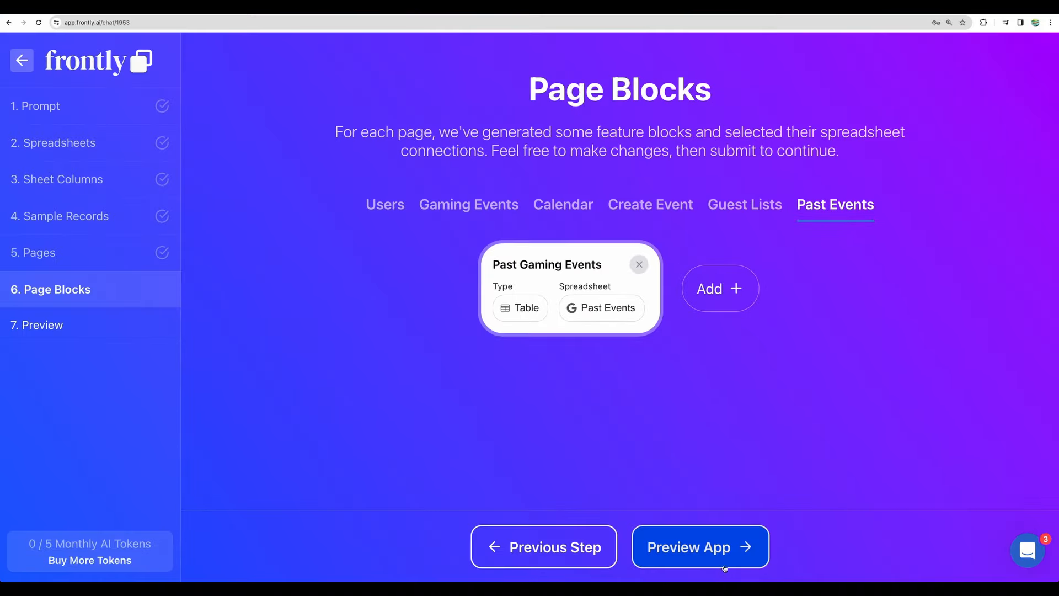
{"action": "left_click", "coordinate": [701, 547]}
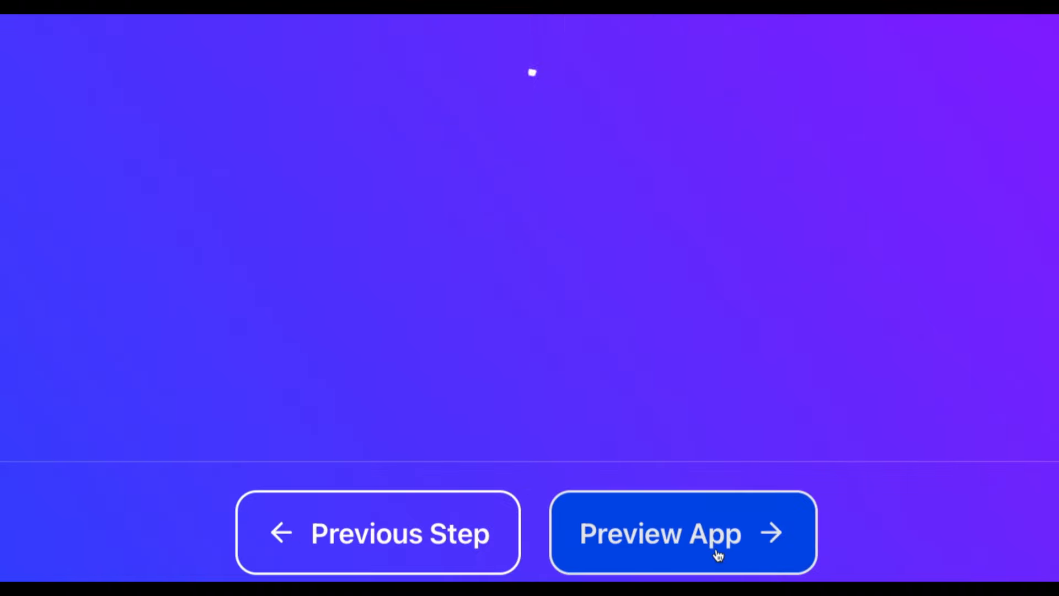
{"action": "left_click", "coordinate": [682, 532]}
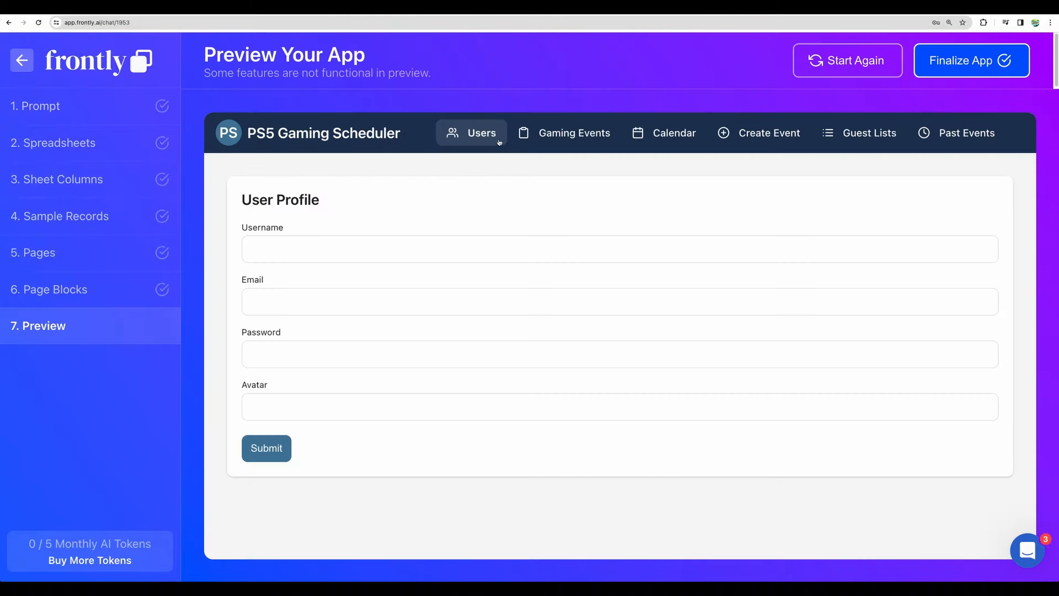
- Tour the Gaming Events, Create Event, Guest List, Past Events and User Profile preview pages, then finalize
{"action": "left_click", "coordinate": [575, 132]}
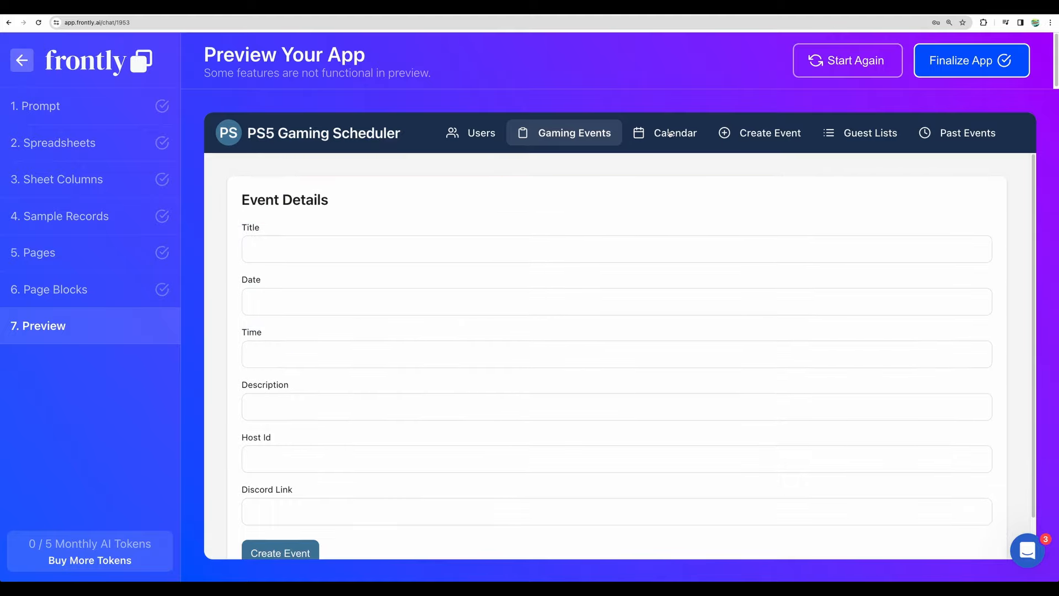
{"action": "left_click", "coordinate": [769, 133]}
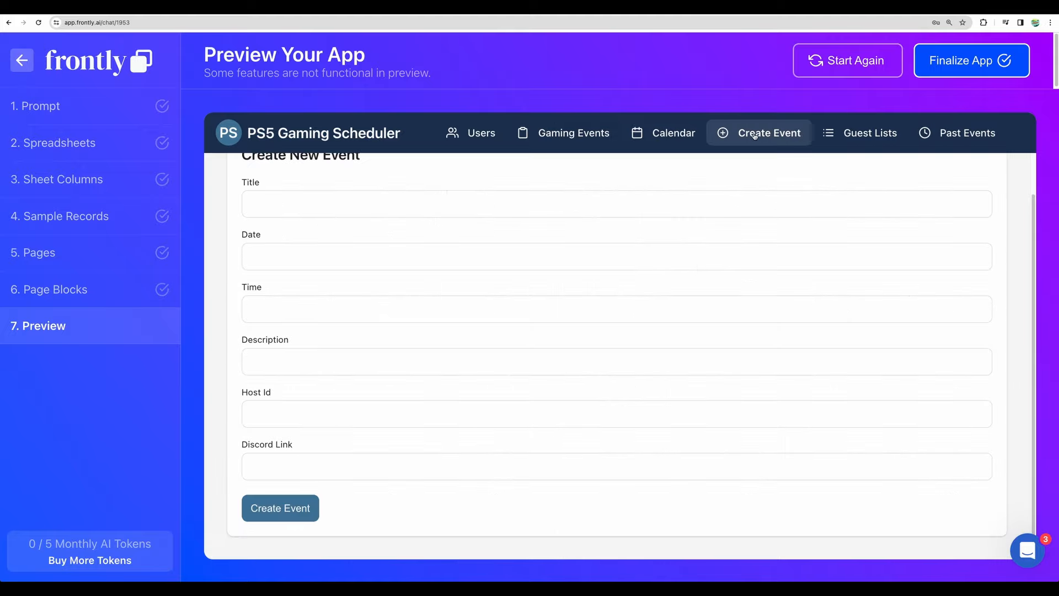
{"action": "left_click", "coordinate": [870, 132]}
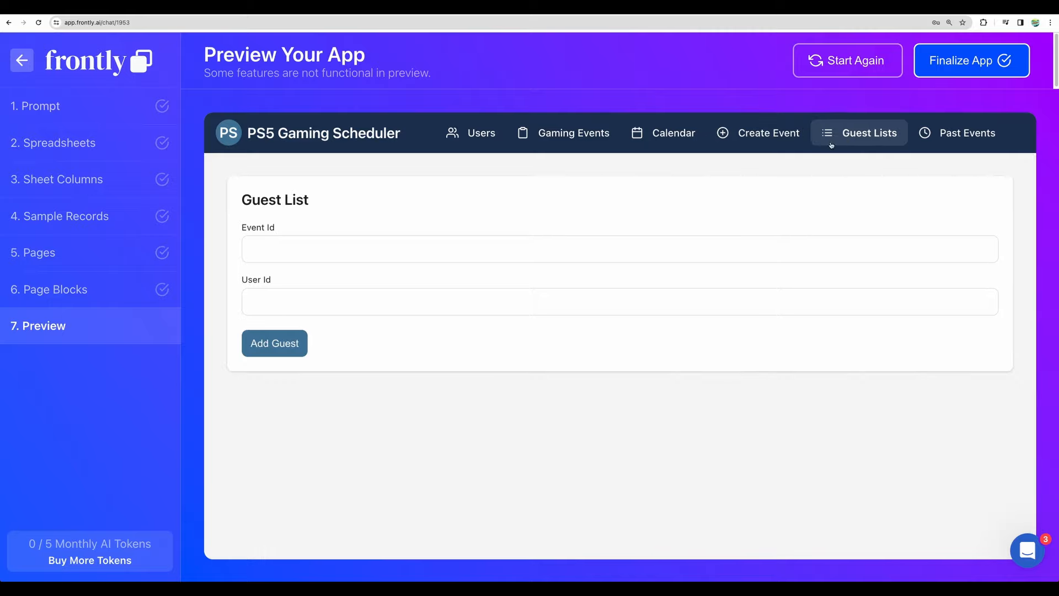
{"action": "mouse_move", "coordinate": [431, 174]}
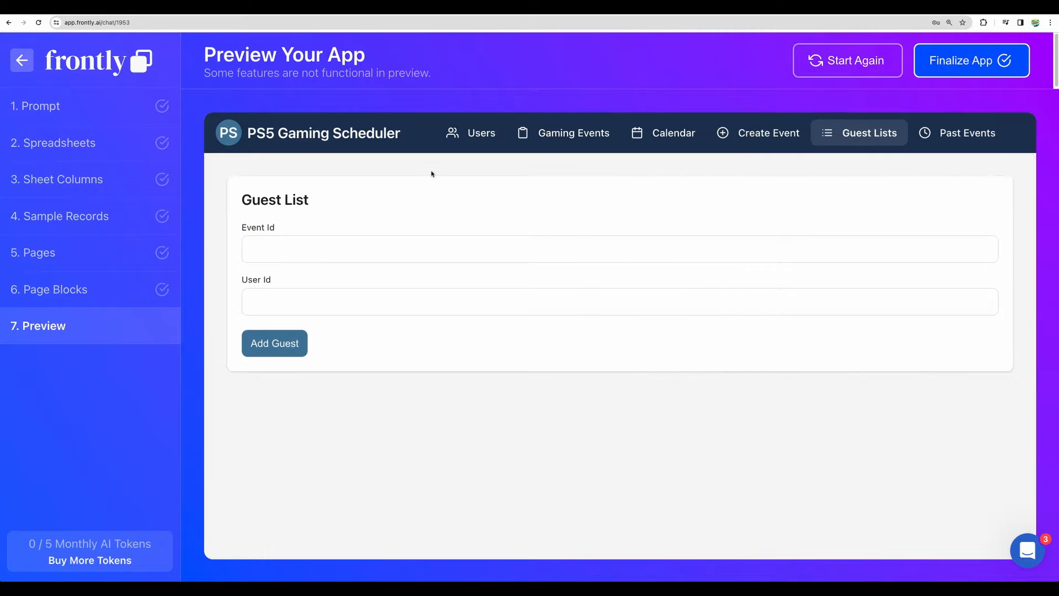
{"action": "mouse_move", "coordinate": [219, 227]}
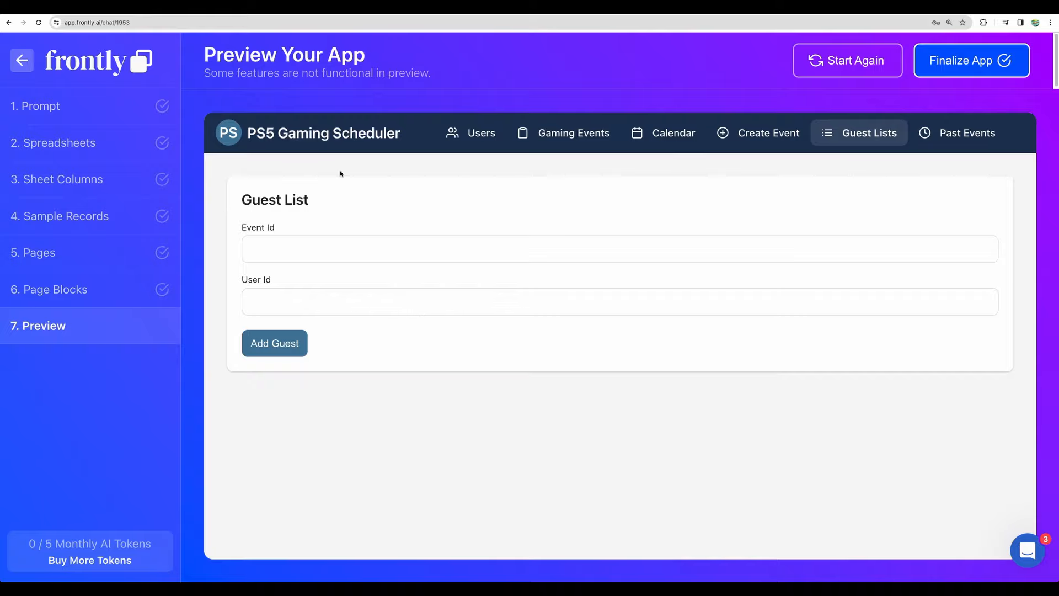
{"action": "left_click", "coordinate": [967, 133]}
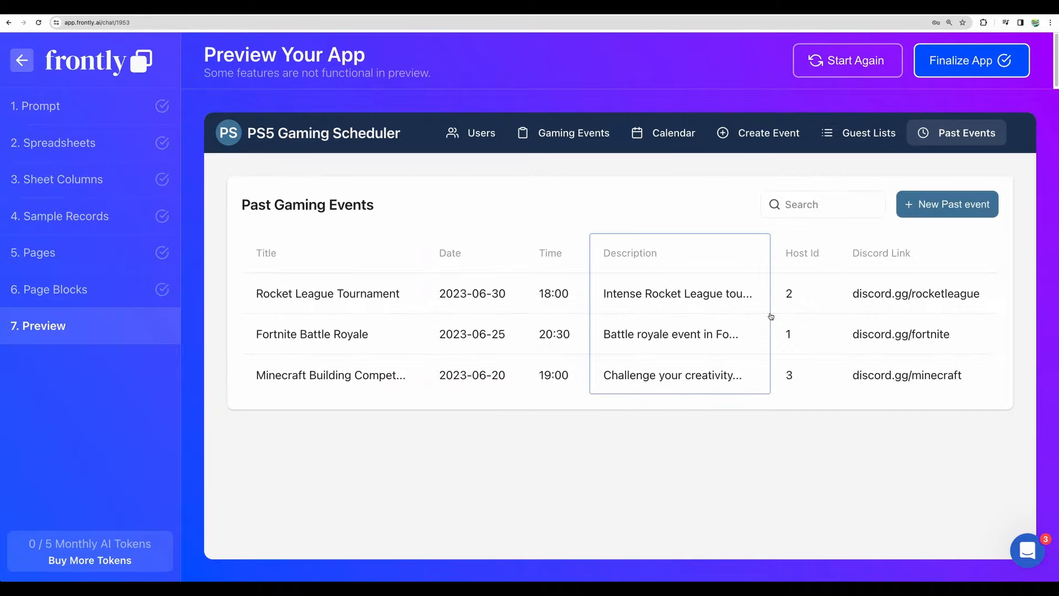
{"action": "left_click", "coordinate": [470, 132]}
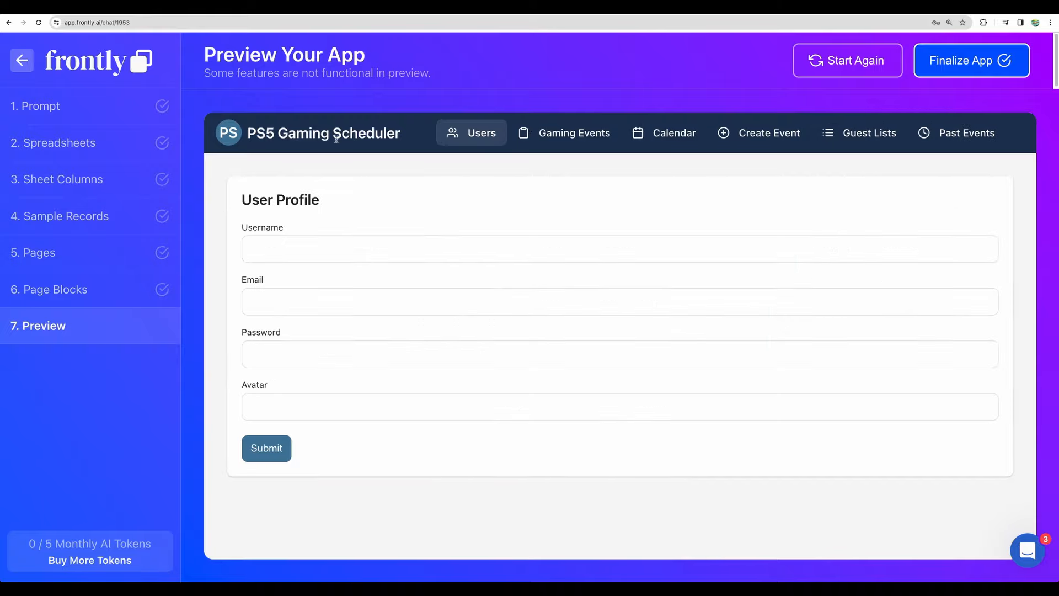
{"action": "left_click", "coordinate": [575, 132]}
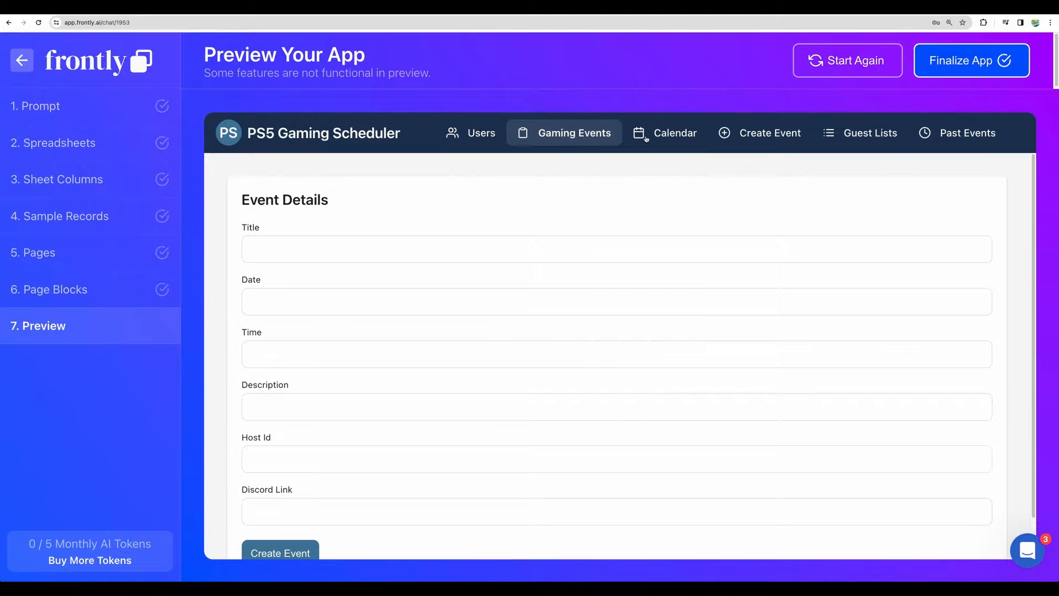
{"action": "left_click", "coordinate": [869, 132]}
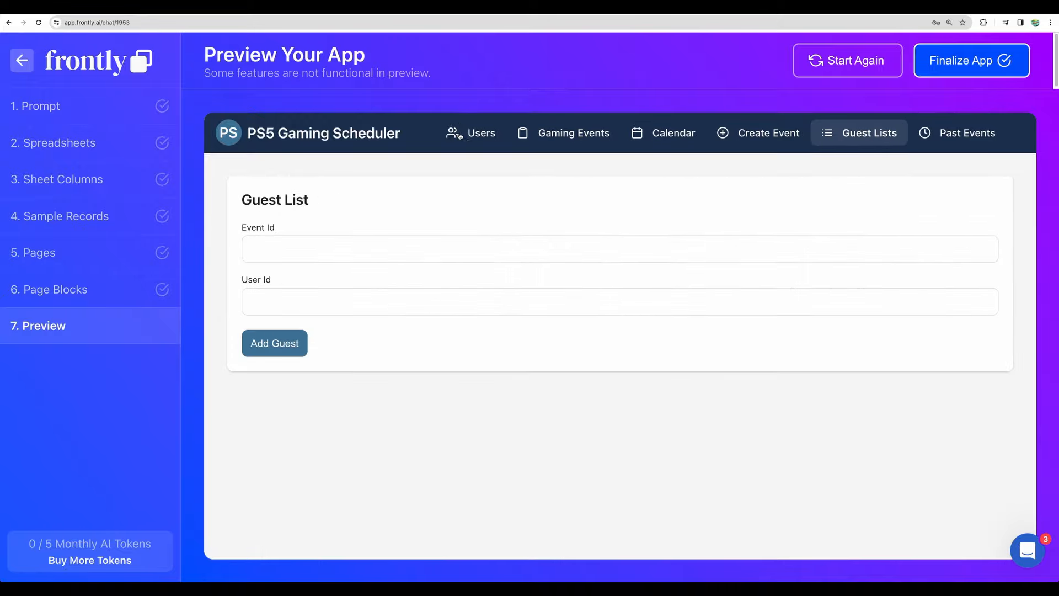
{"action": "left_click", "coordinate": [970, 60]}
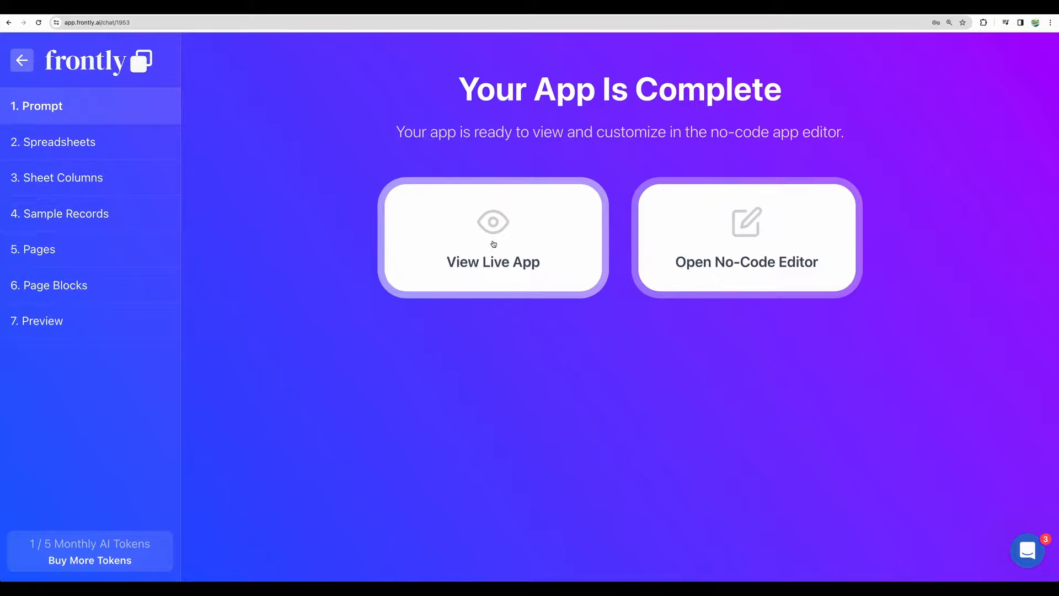
- Open the finished PS5 Gaming Scheduler as a live app
{"action": "left_click", "coordinate": [492, 243]}
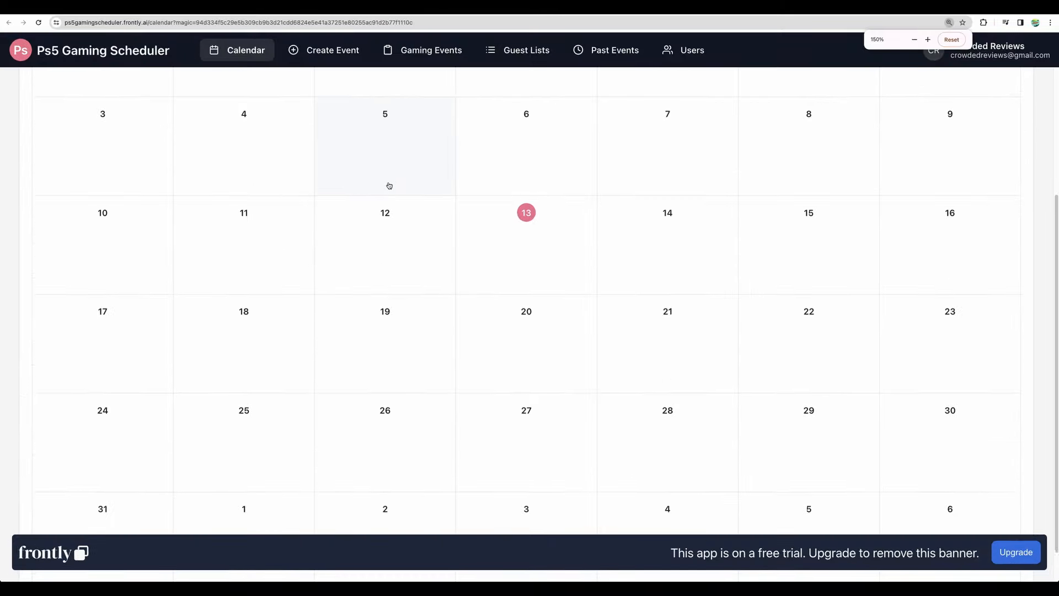
- Submit a User Profile record with avatar 'MyAvatar' from the live app's Users page
{"action": "left_click", "coordinate": [691, 51]}
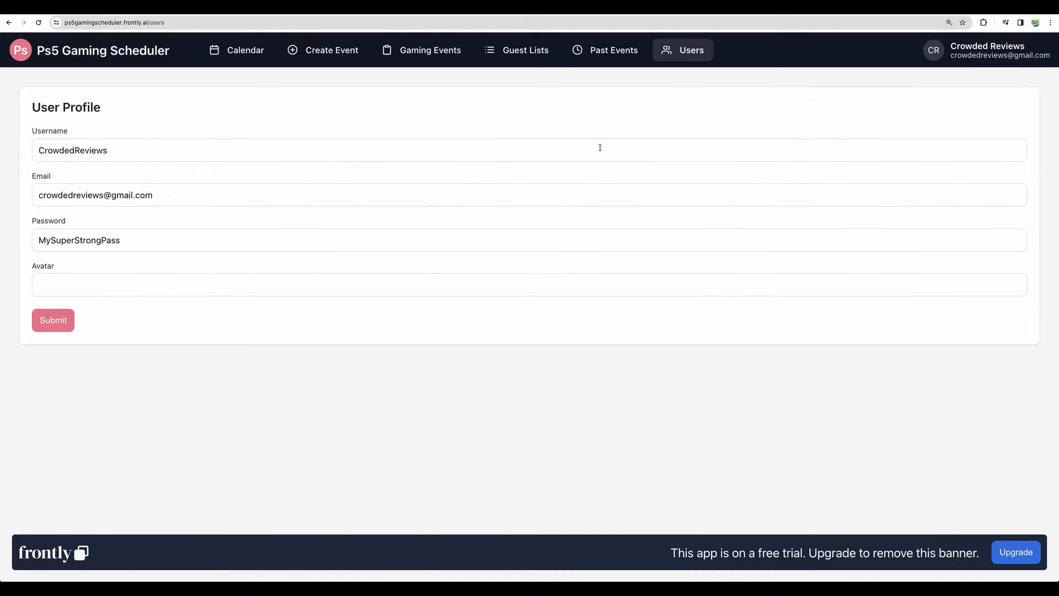
{"action": "mouse_move", "coordinate": [606, 130]}
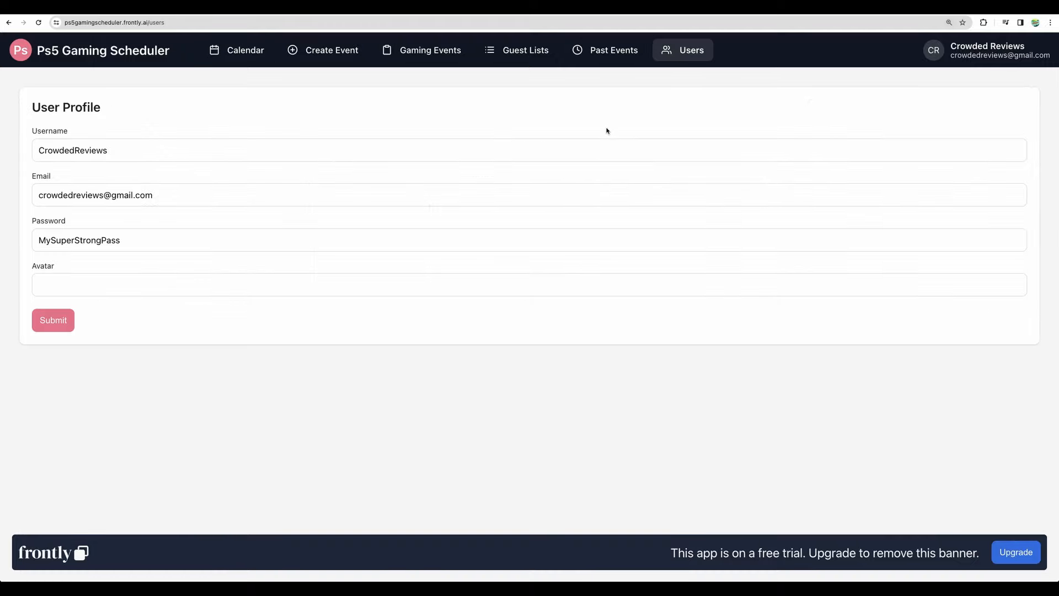
{"action": "double_click", "coordinate": [66, 107]}
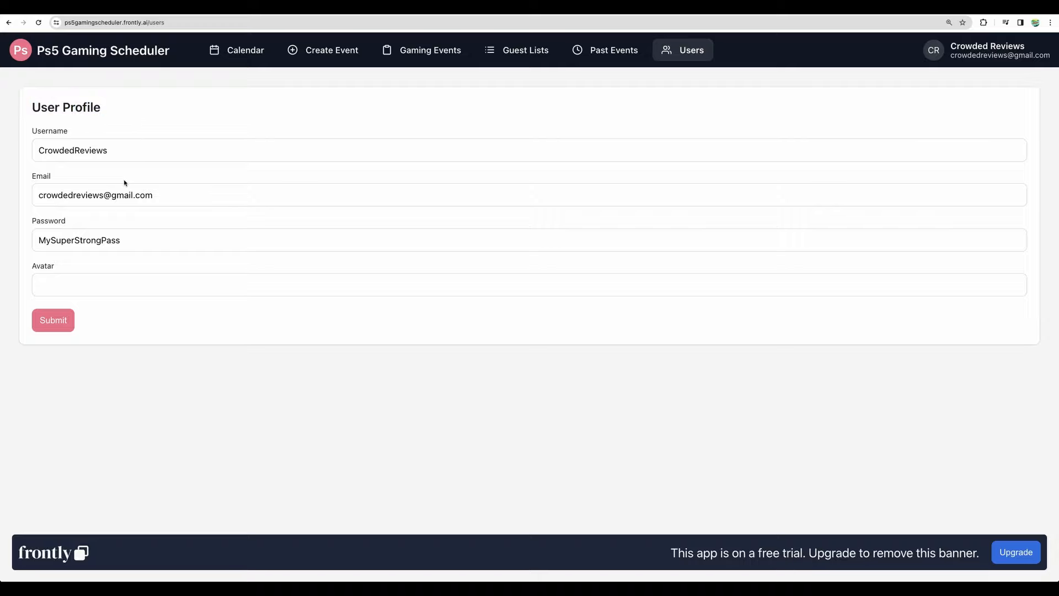
{"action": "mouse_move", "coordinate": [221, 114]}
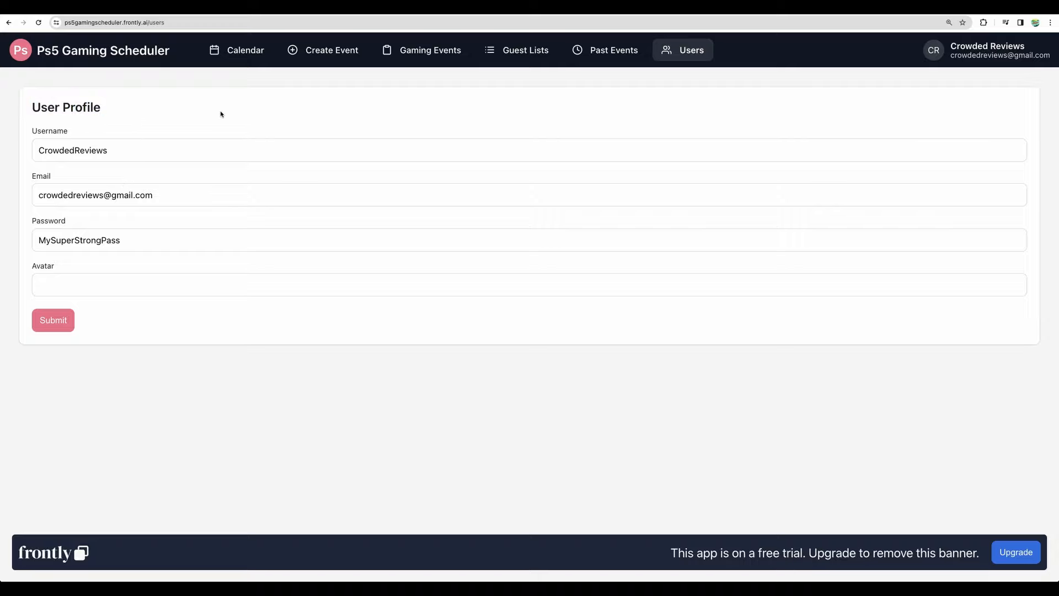
{"action": "mouse_move", "coordinate": [28, 115]}
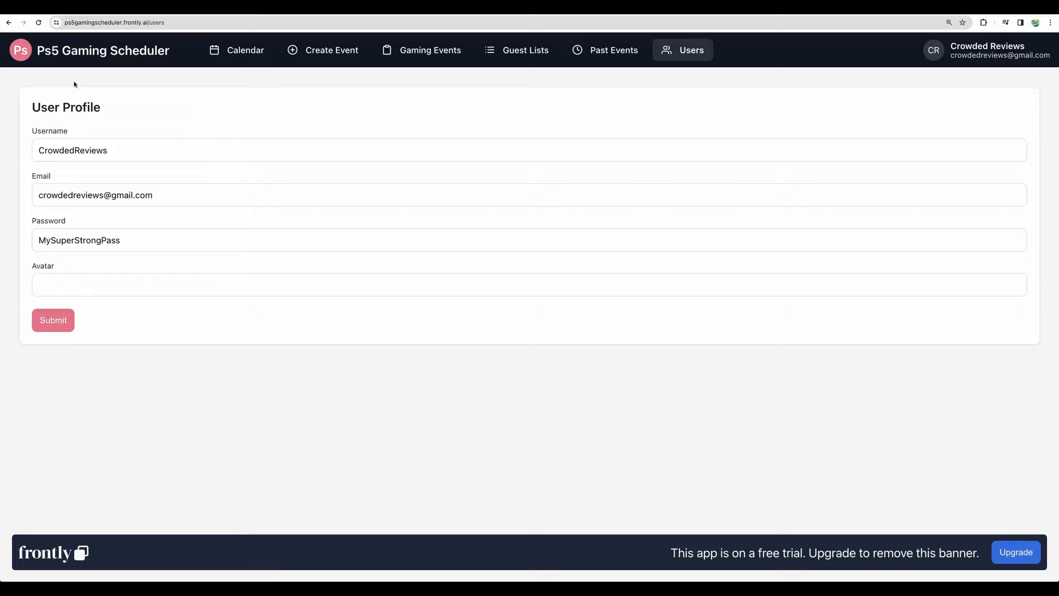
{"action": "mouse_move", "coordinate": [187, 92]}
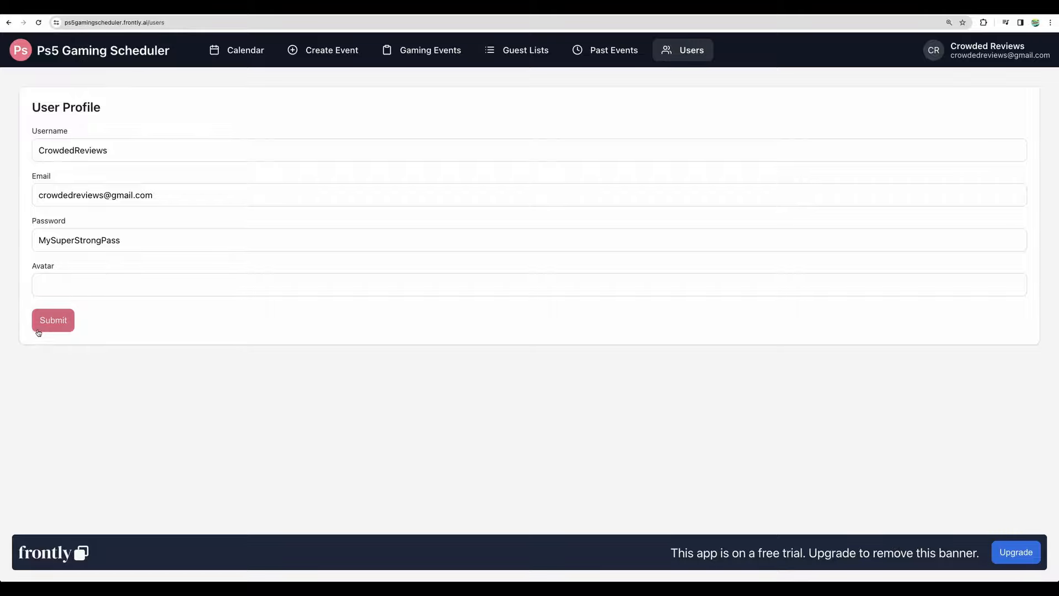
{"action": "left_click", "coordinate": [53, 319]}
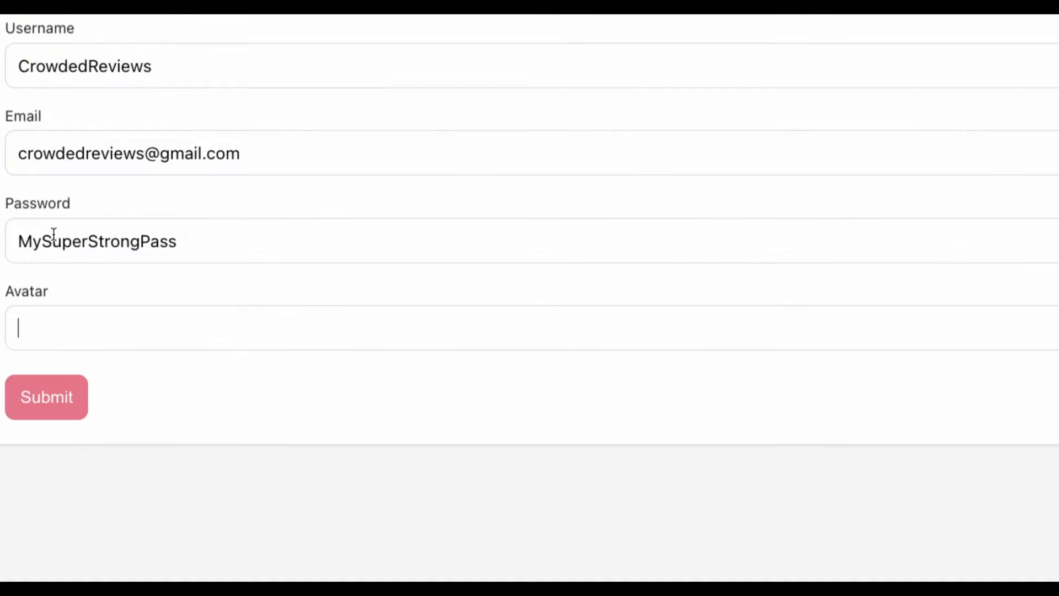
{"action": "type", "text": "MyAvatar"}
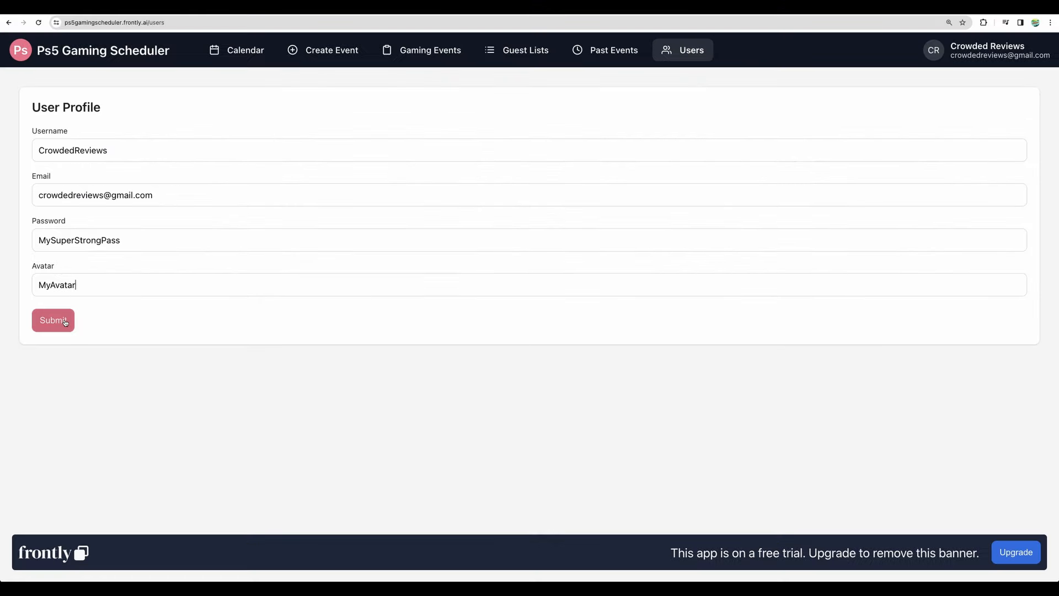
{"action": "left_click", "coordinate": [53, 319]}
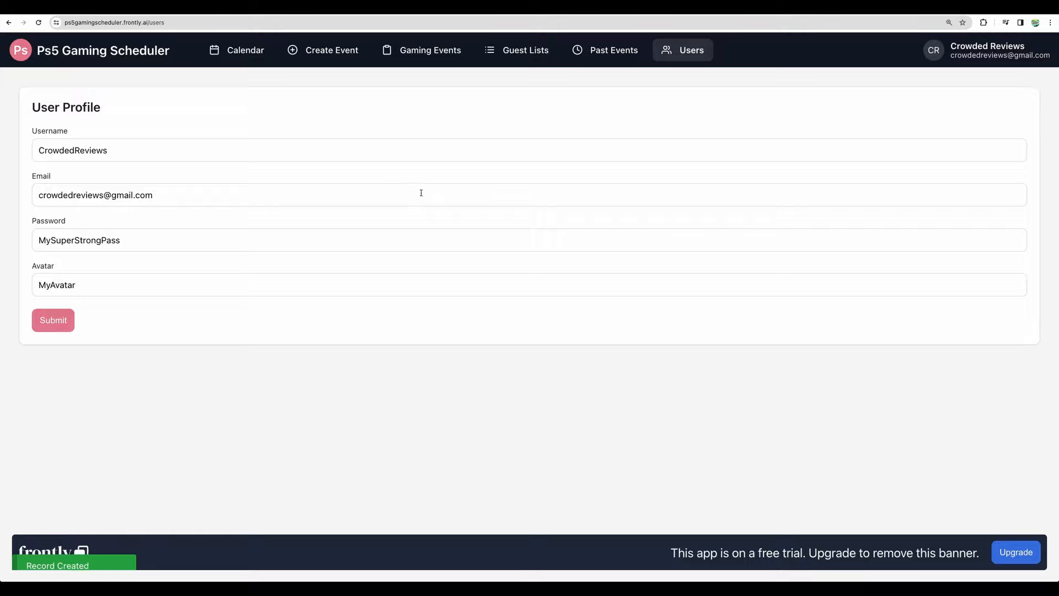
{"action": "left_click", "coordinate": [237, 50]}
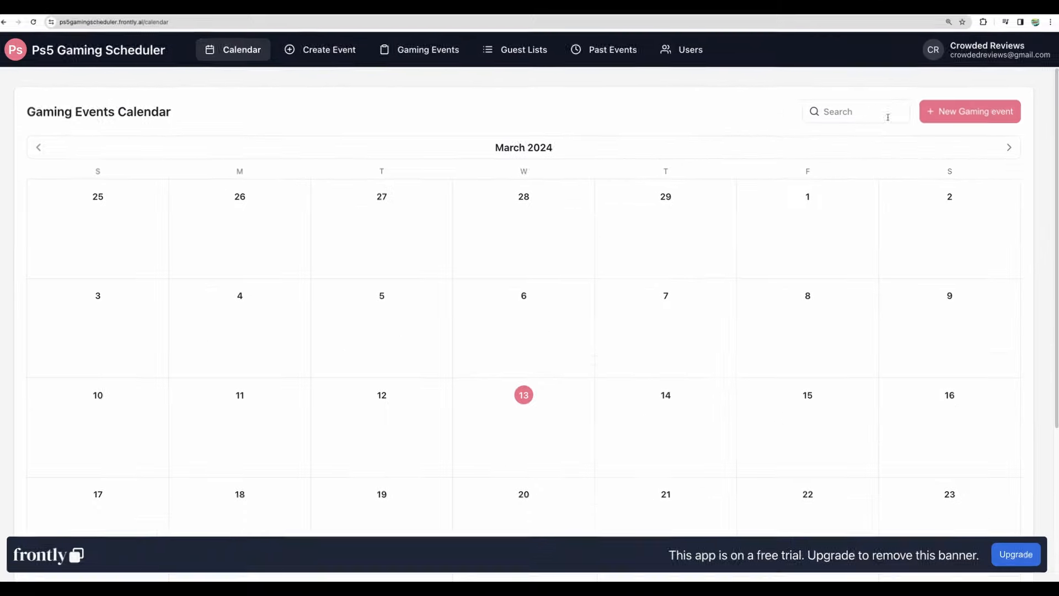
- Save a SaturdayGaming event for 20/03/2024 at 15:00 and close the day panel
{"action": "left_click", "coordinate": [329, 49]}
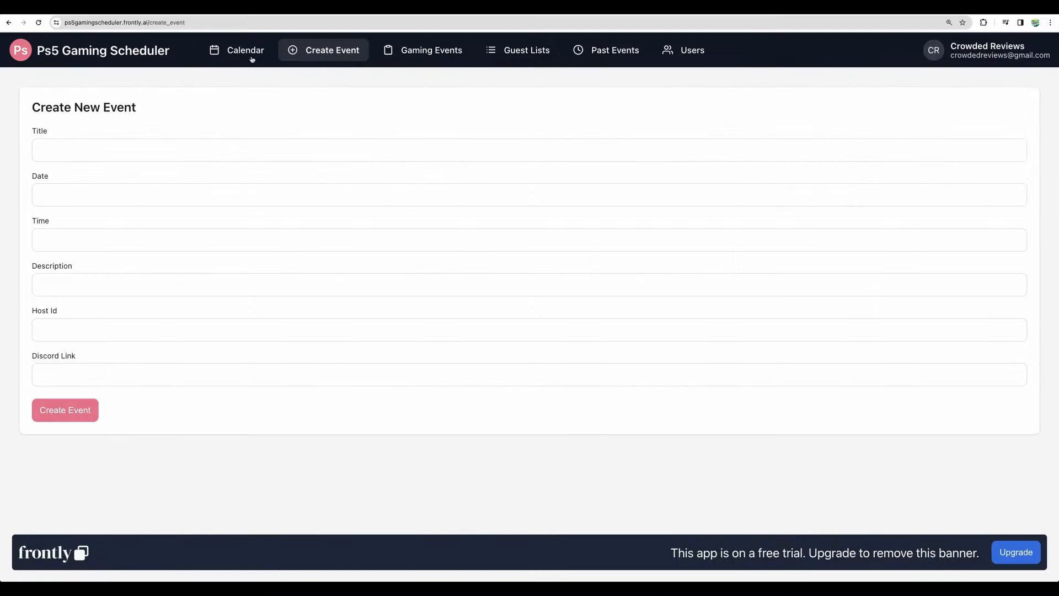
{"action": "left_click", "coordinate": [245, 49]}
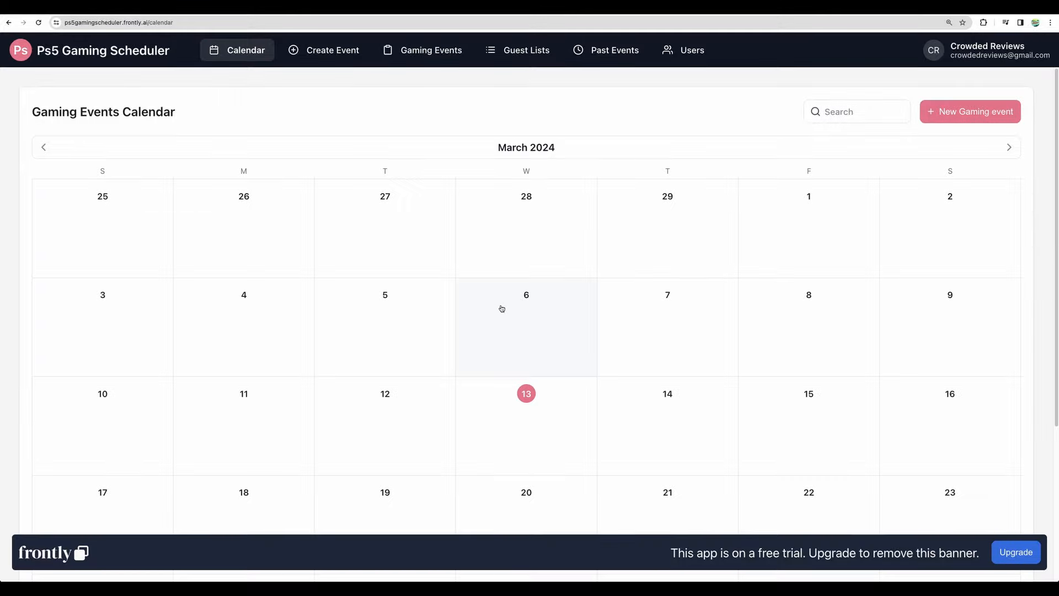
{"action": "scroll", "scroll_direction": "down", "scroll_amount": 3}
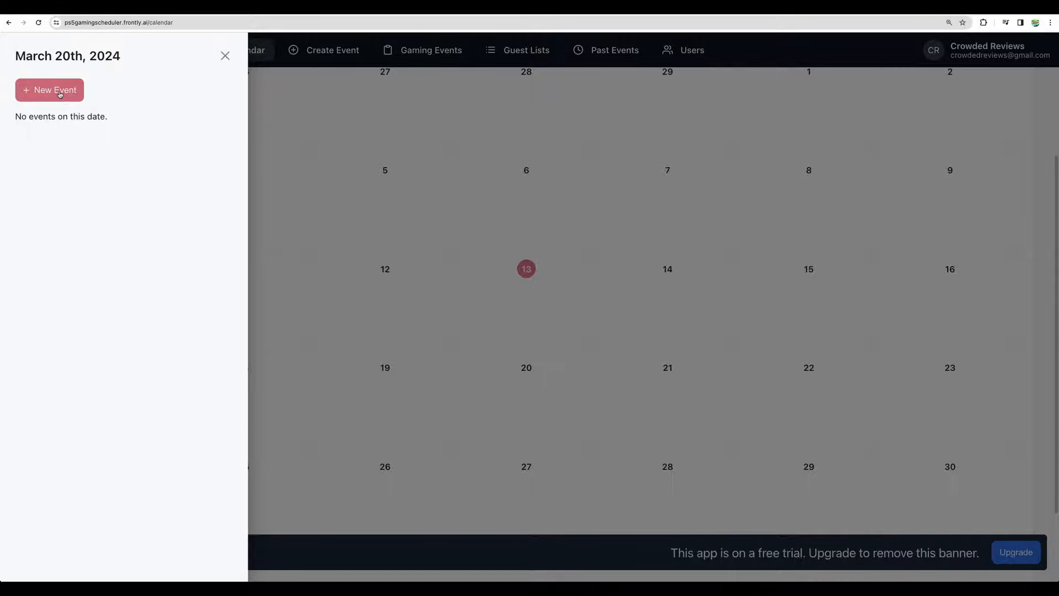
{"action": "left_click", "coordinate": [49, 90]}
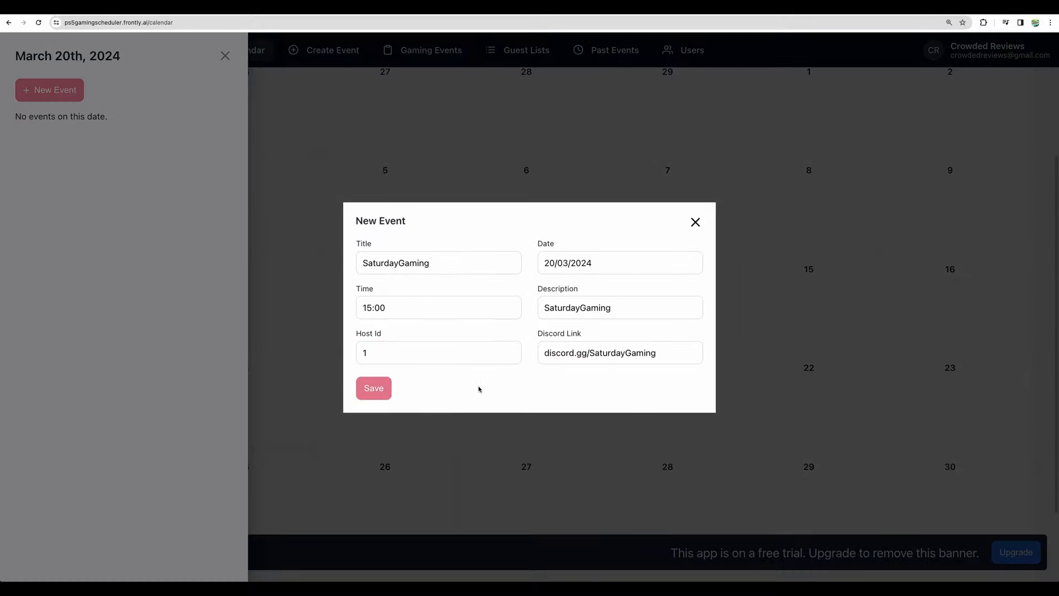
{"action": "left_click", "coordinate": [373, 387]}
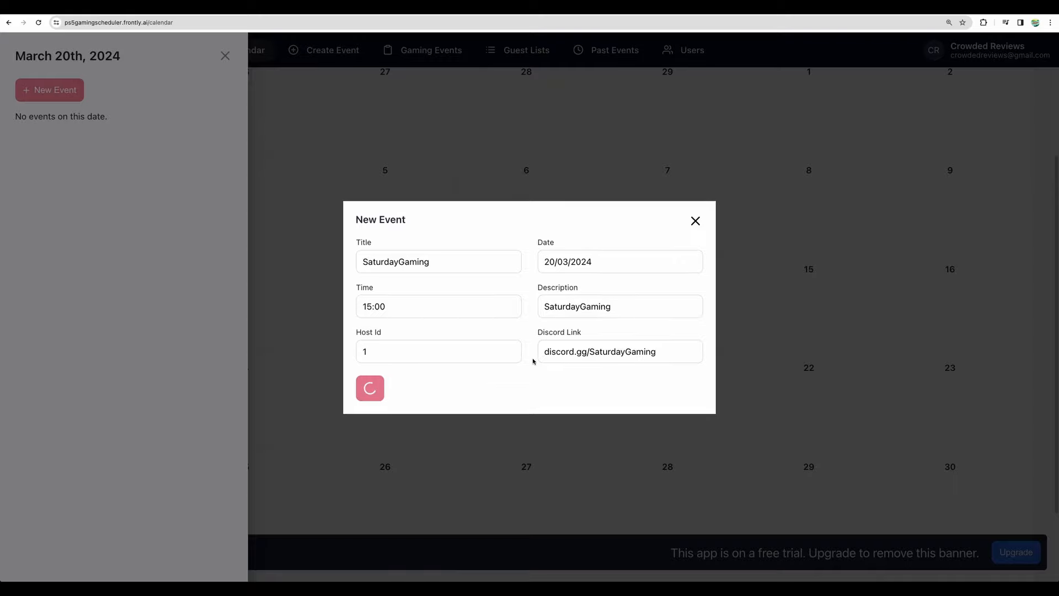
{"action": "left_click", "coordinate": [370, 388]}
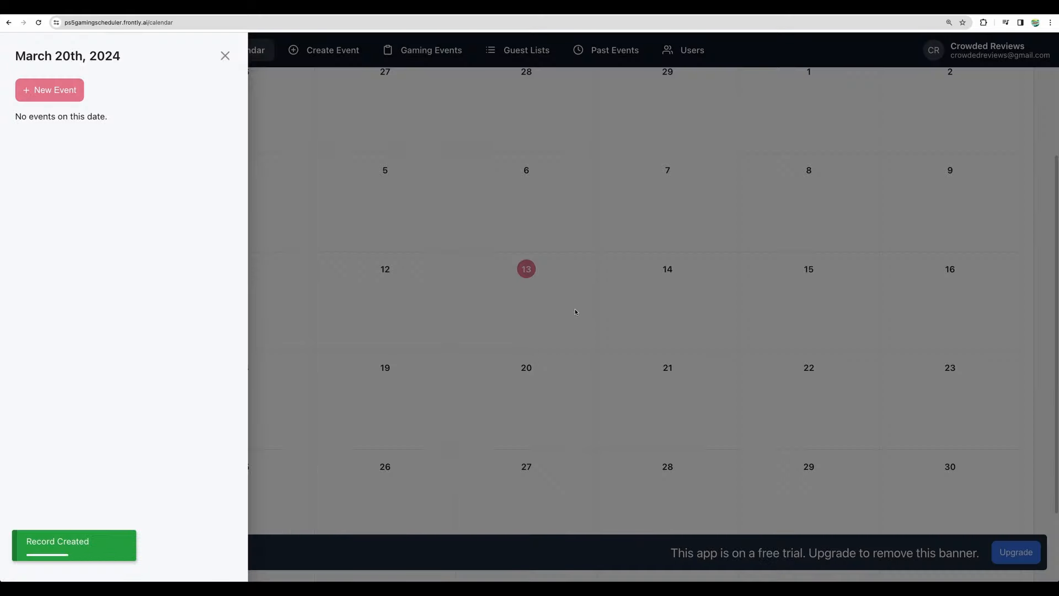
{"action": "left_click", "coordinate": [225, 55]}
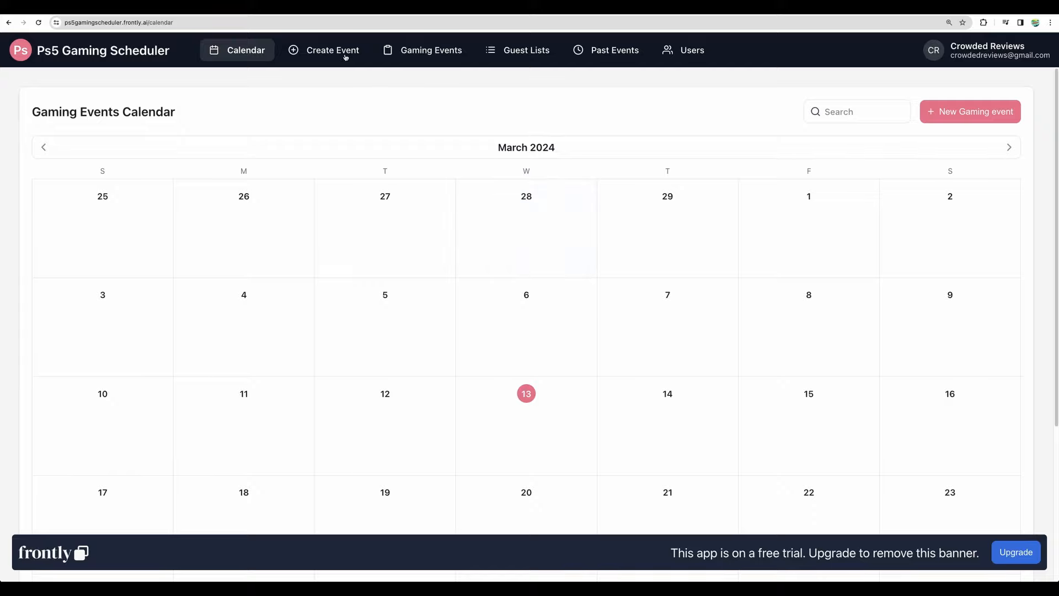
- Add a table block below the calendar linked to the Gaming events sheet
{"action": "left_click", "coordinate": [332, 50]}
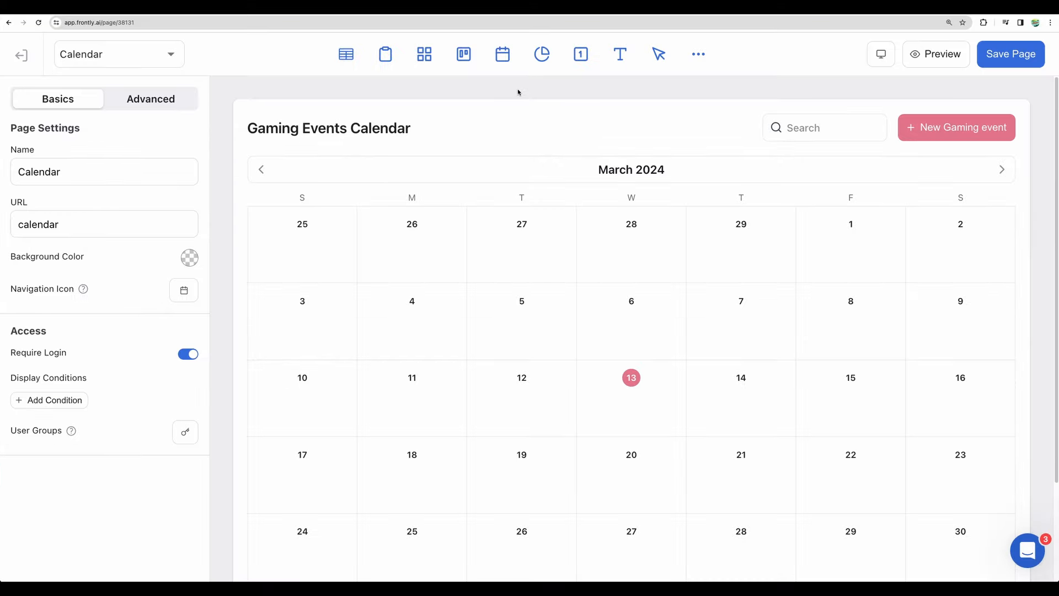
{"action": "scroll", "scroll_direction": "down", "scroll_amount": 3}
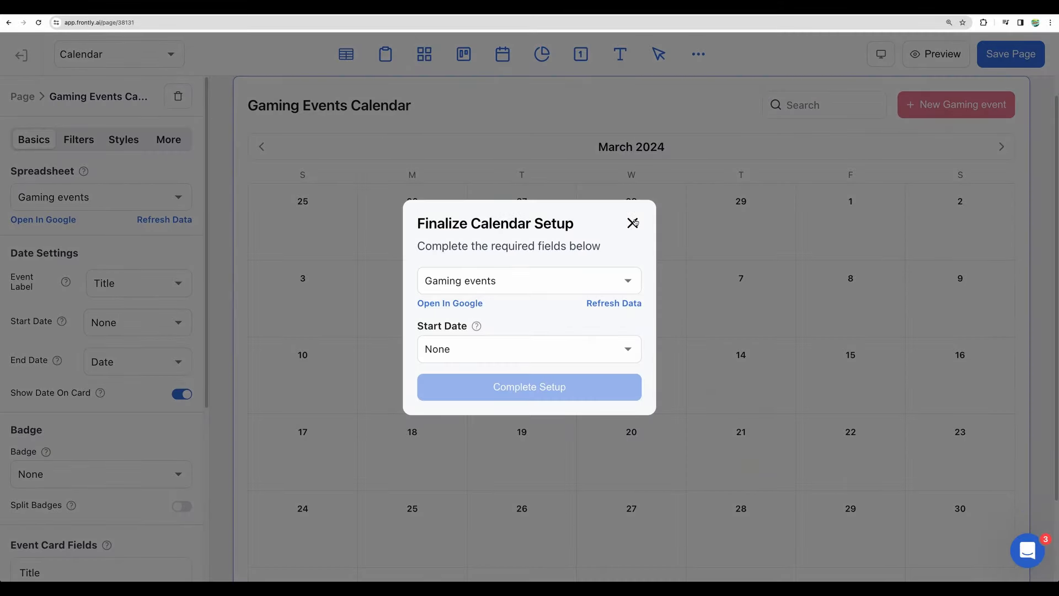
{"action": "left_click", "coordinate": [632, 223]}
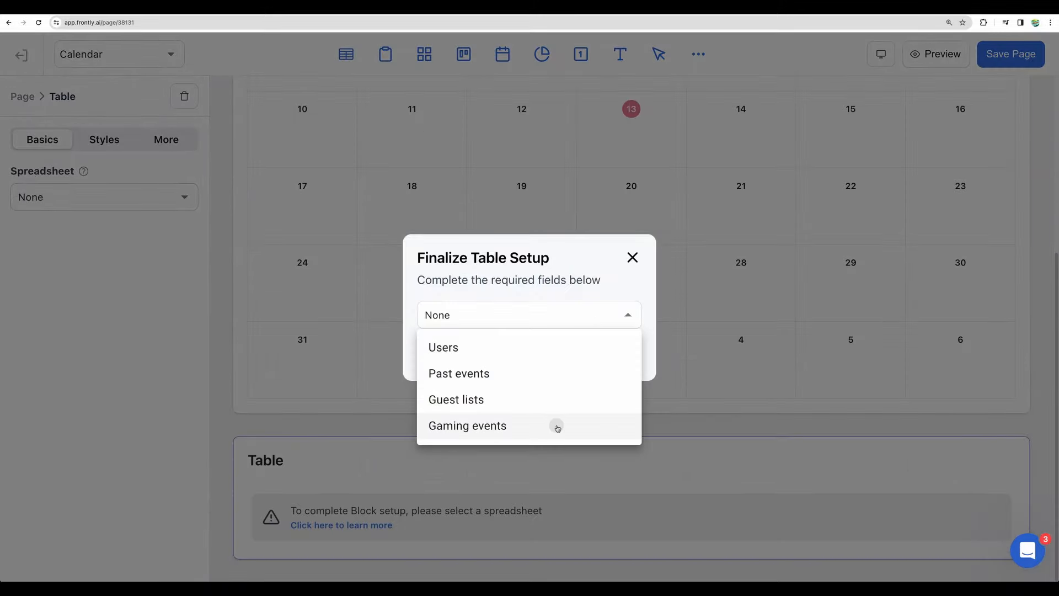
{"action": "left_click", "coordinate": [467, 425]}
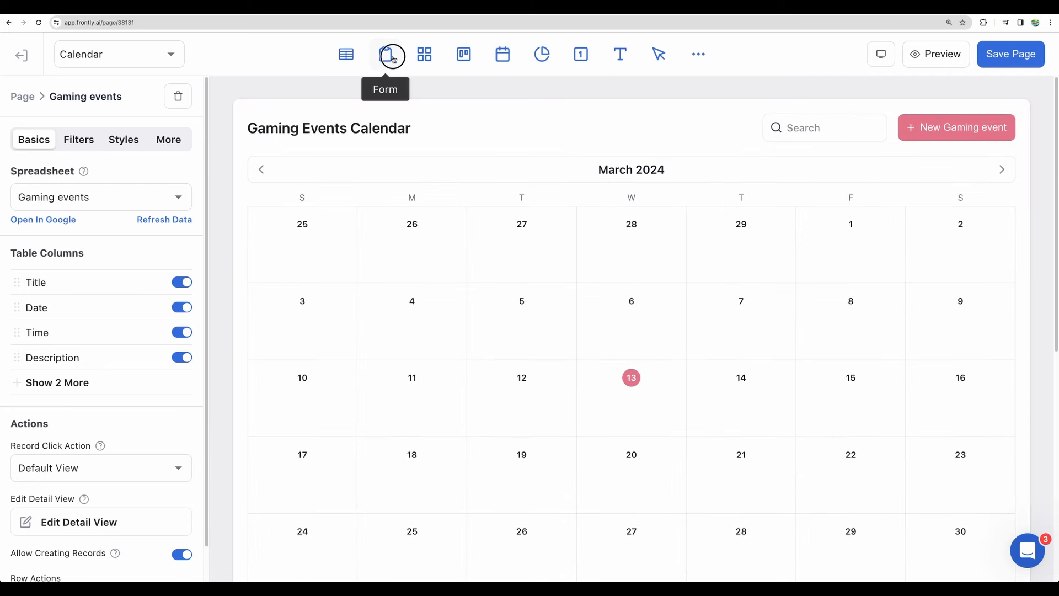
- Add a form block linked to Gaming events and choose its form mode
{"action": "left_click", "coordinate": [390, 54]}
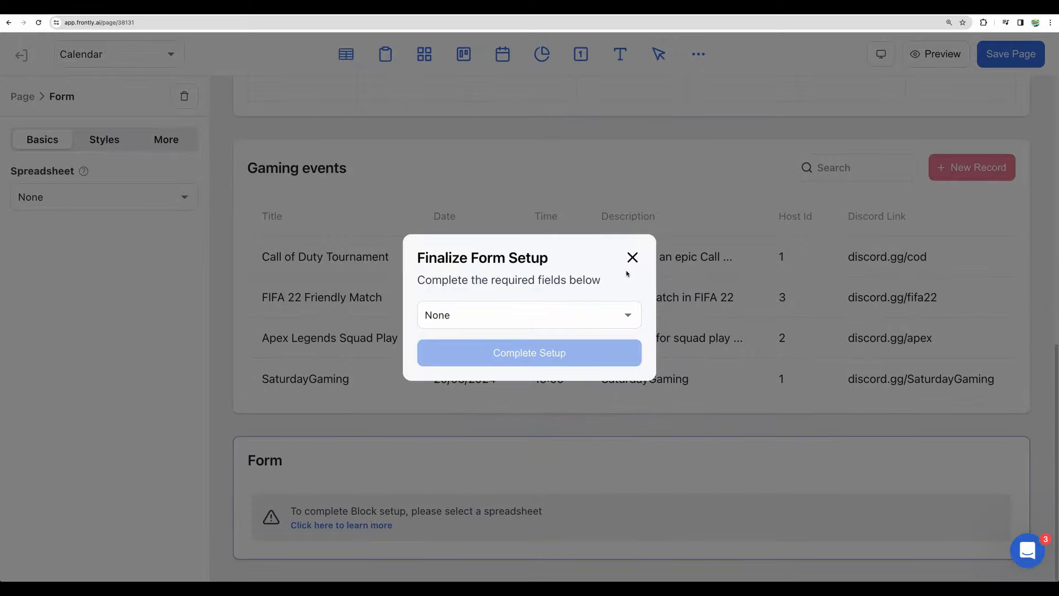
{"action": "left_click", "coordinate": [528, 315]}
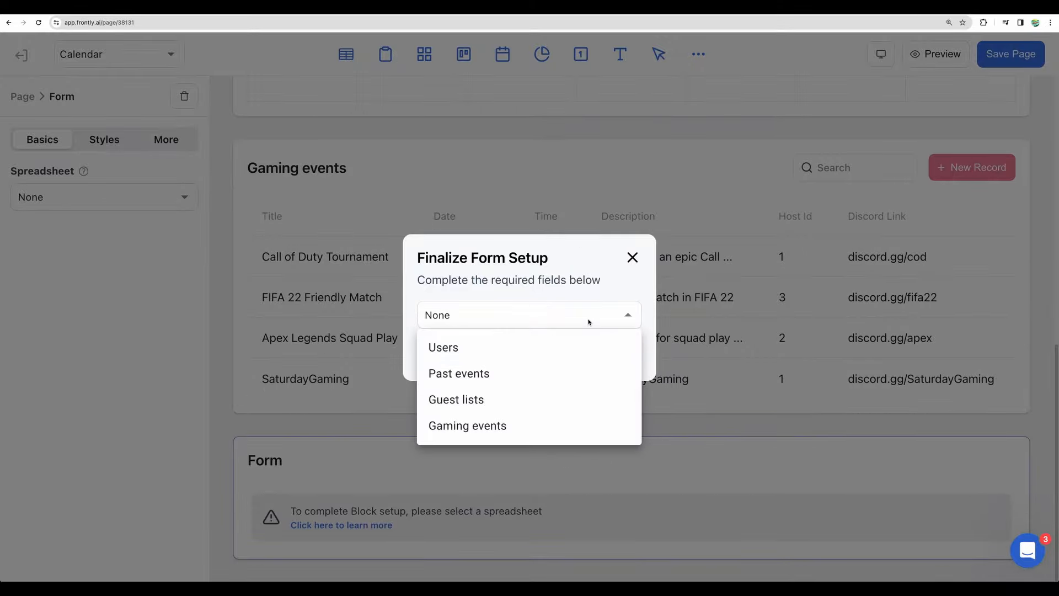
{"action": "left_click", "coordinate": [467, 425]}
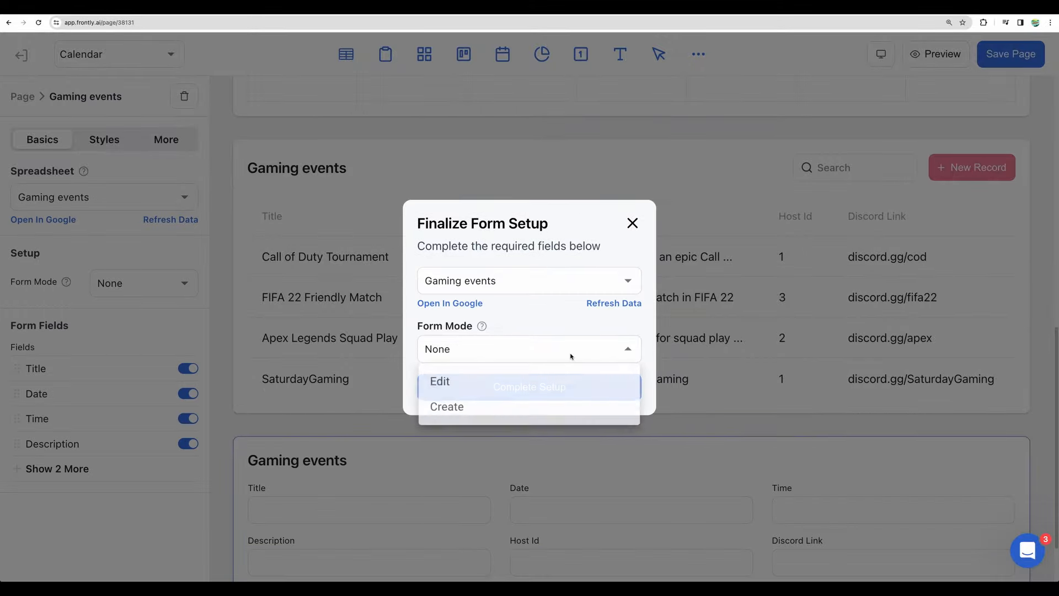
{"action": "left_click", "coordinate": [446, 406]}
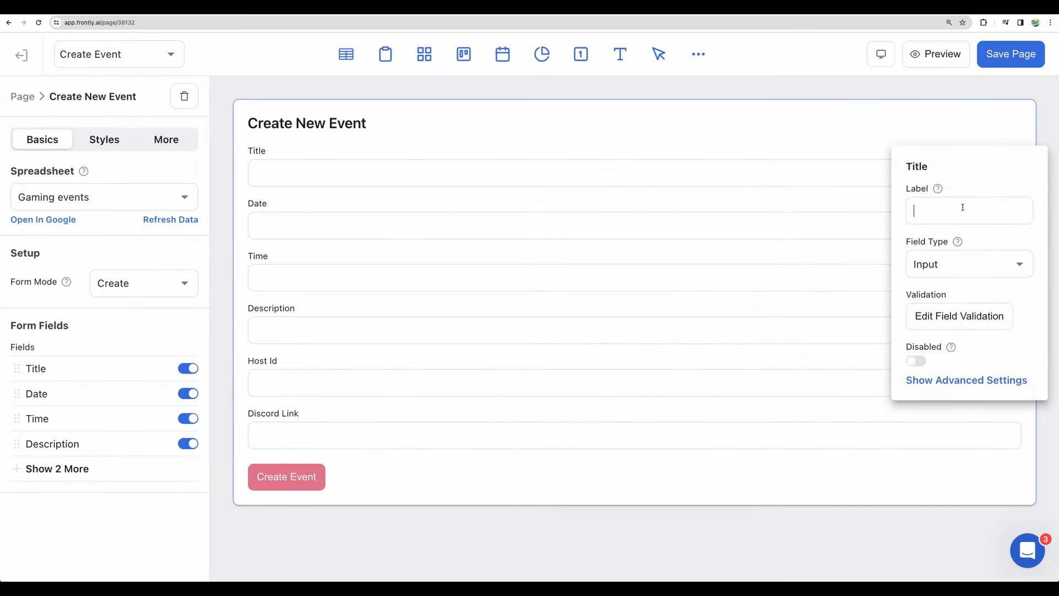
- Add a Google Sheet submit step that creates a new row in the Users sheet
{"action": "left_click", "coordinate": [966, 264]}
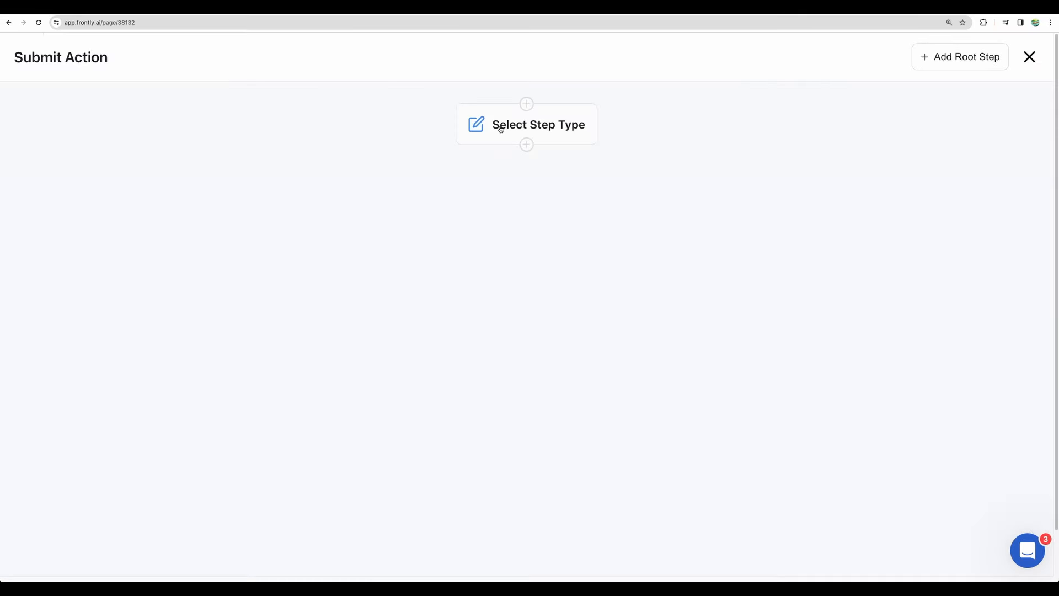
{"action": "left_click", "coordinate": [525, 124]}
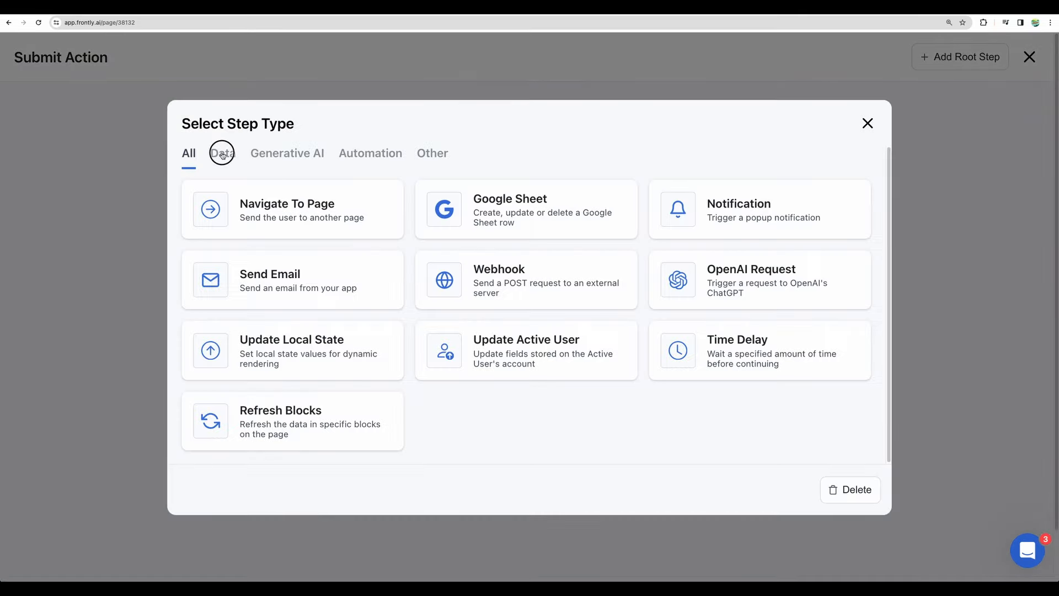
{"action": "left_click", "coordinate": [286, 153]}
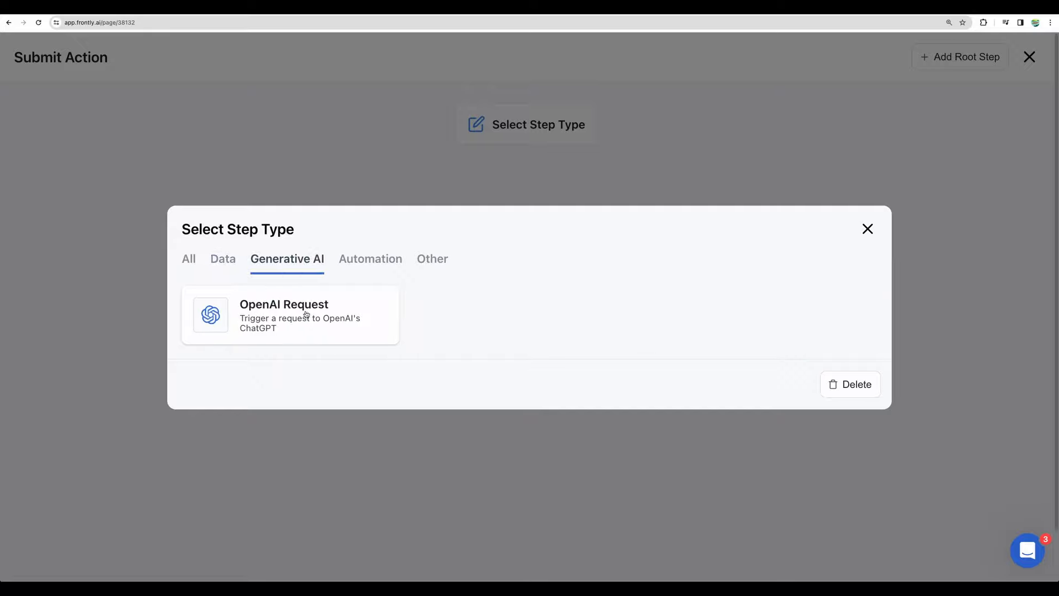
{"action": "mouse_move", "coordinate": [374, 264]}
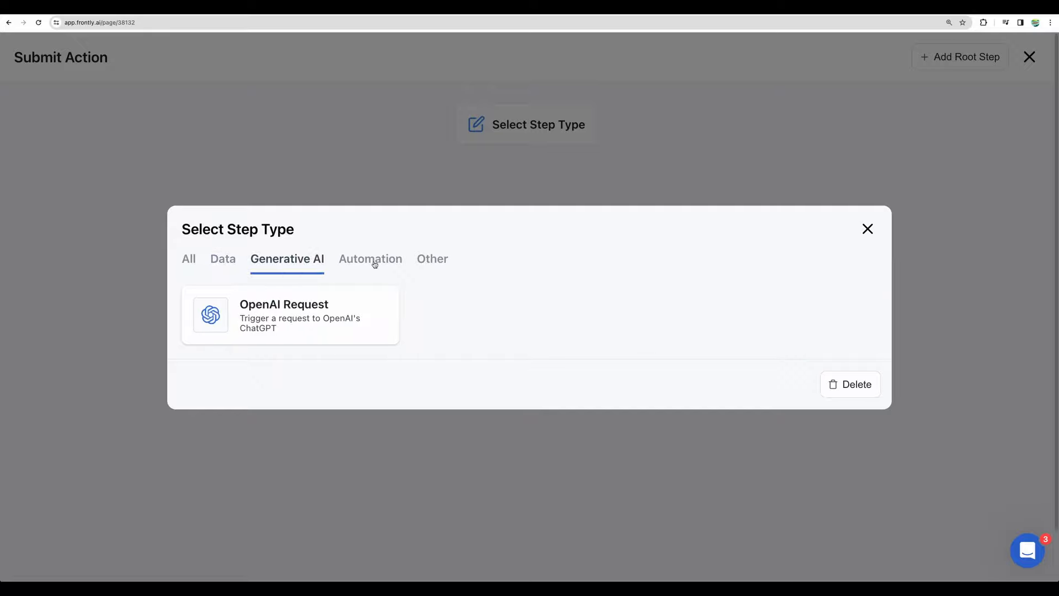
{"action": "left_click", "coordinate": [370, 259]}
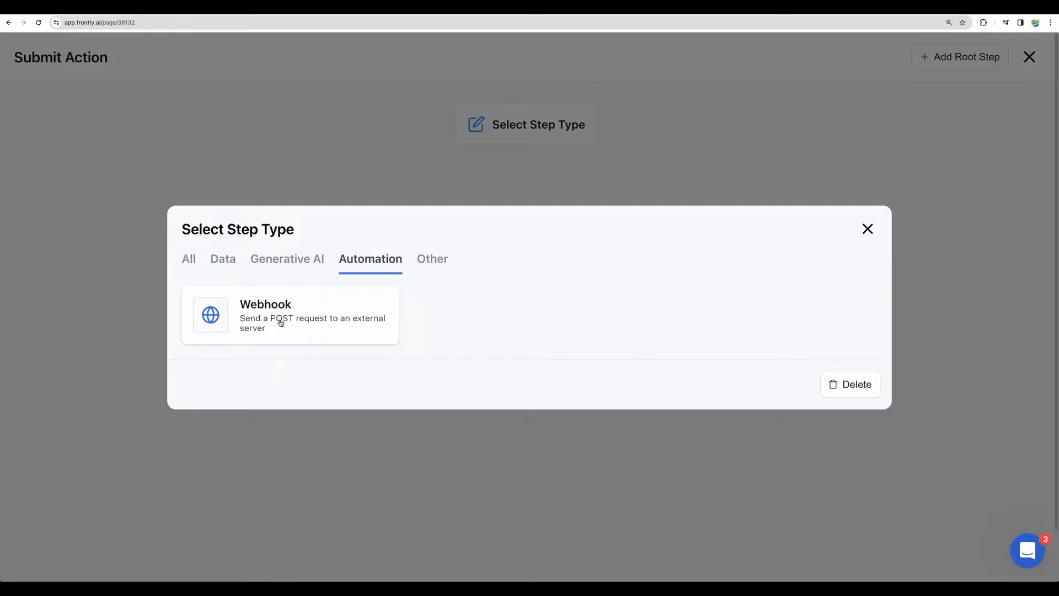
{"action": "left_click", "coordinate": [222, 259]}
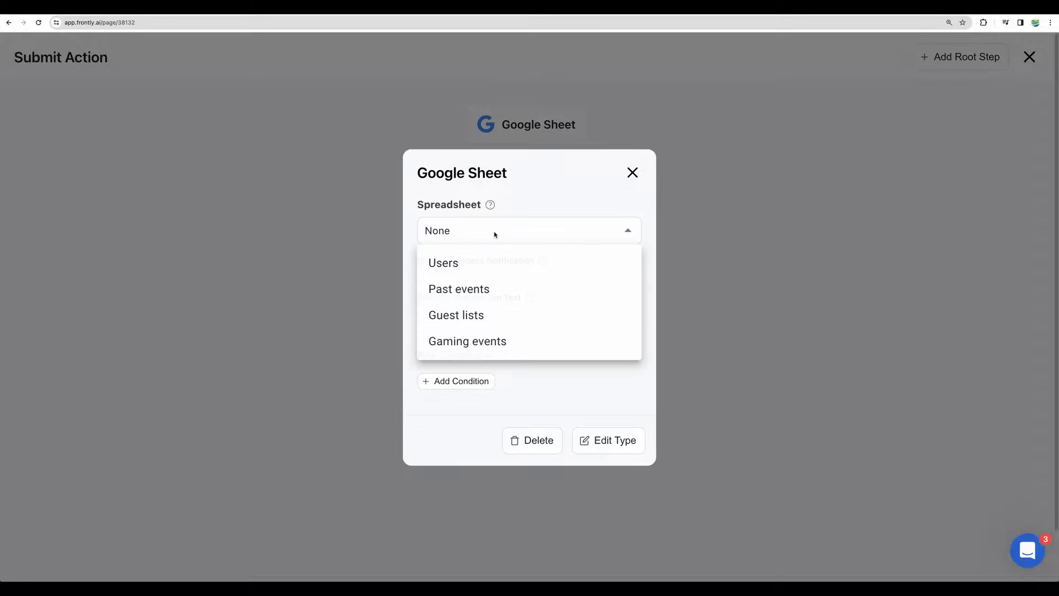
{"action": "left_click", "coordinate": [443, 262]}
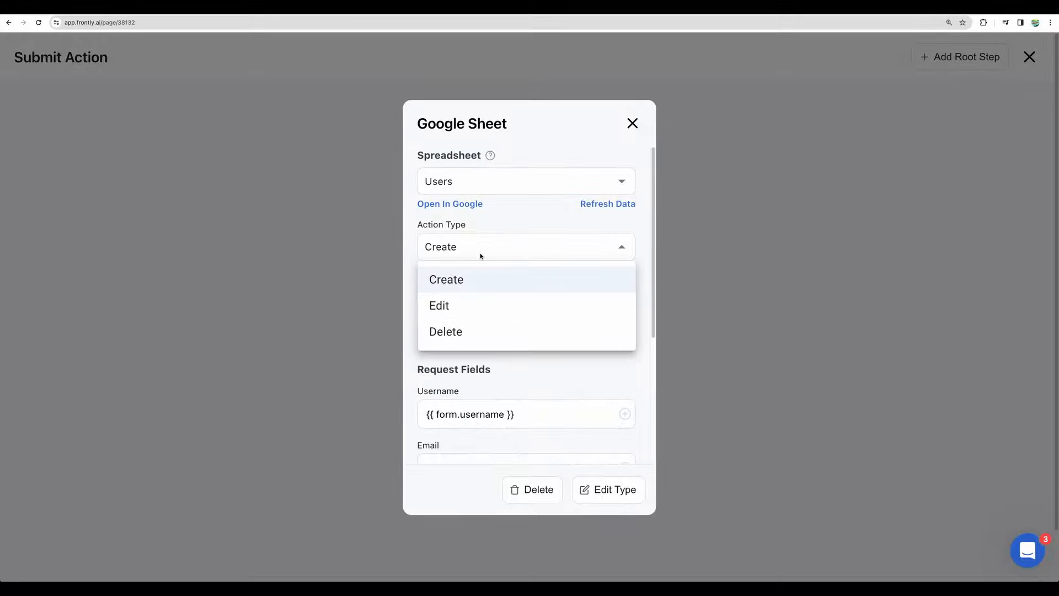
{"action": "left_click", "coordinate": [446, 279]}
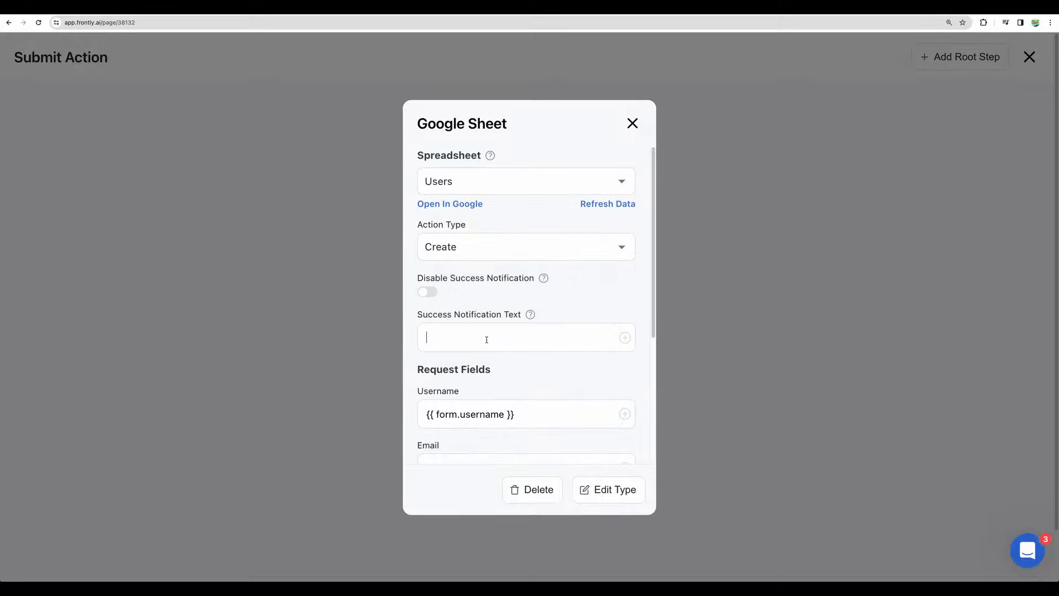
{"action": "scroll", "scroll_direction": "down", "scroll_amount": 3}
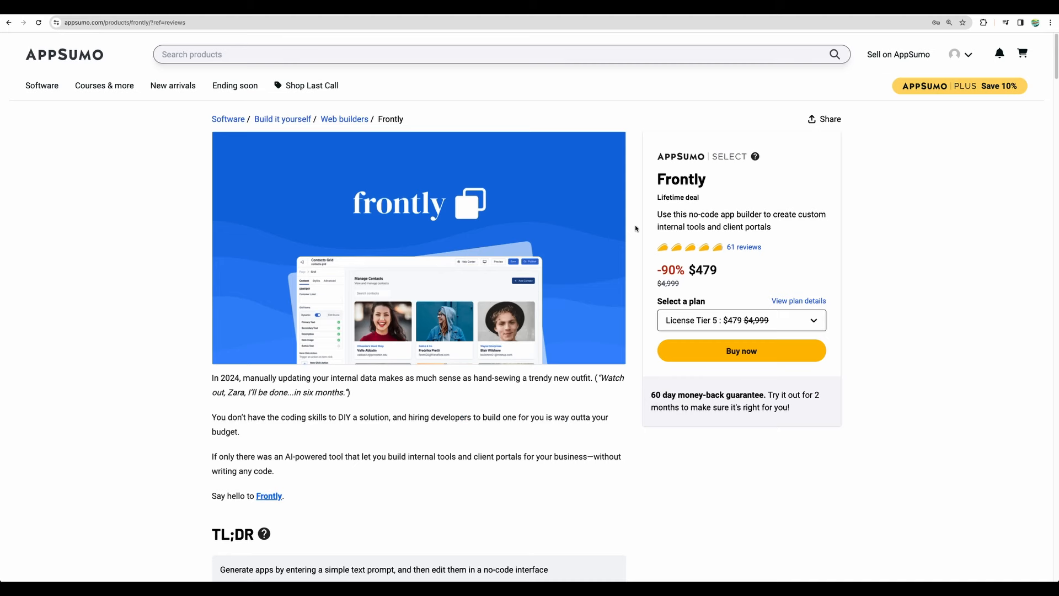
- Scroll through Frontly's AppSumo Overview and Plans & features, then back over the overview
{"action": "scroll", "scroll_direction": "down", "scroll_amount": 3}
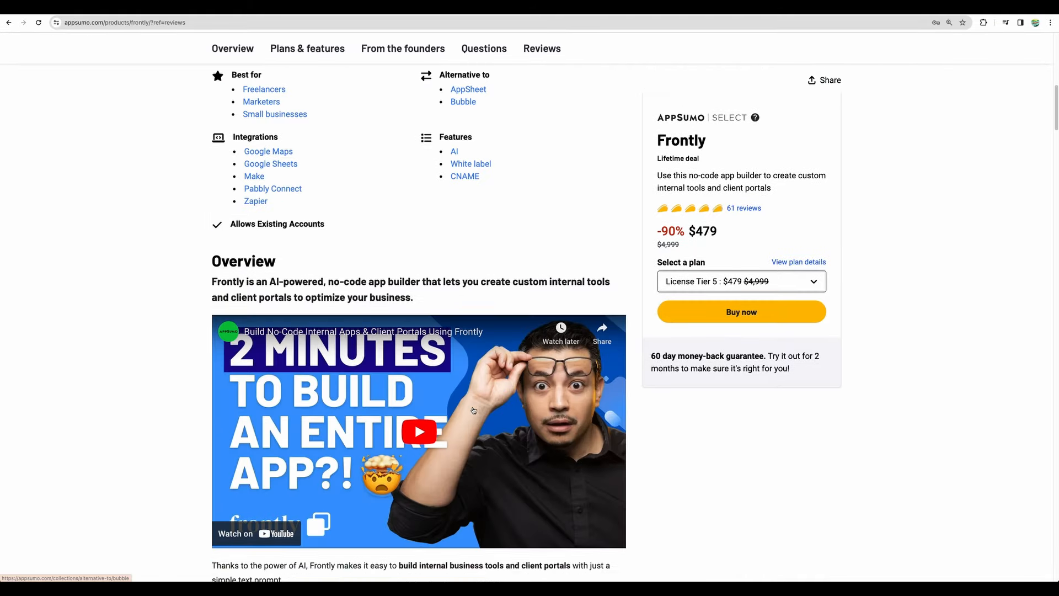
{"action": "scroll", "scroll_direction": "down", "scroll_amount": 3}
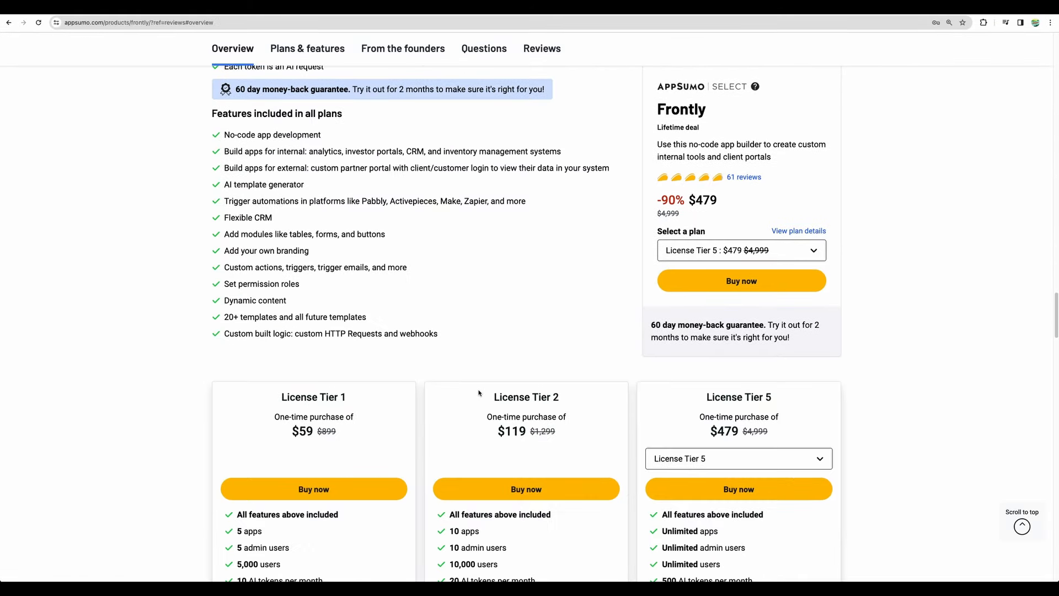
{"action": "left_click", "coordinate": [306, 48]}
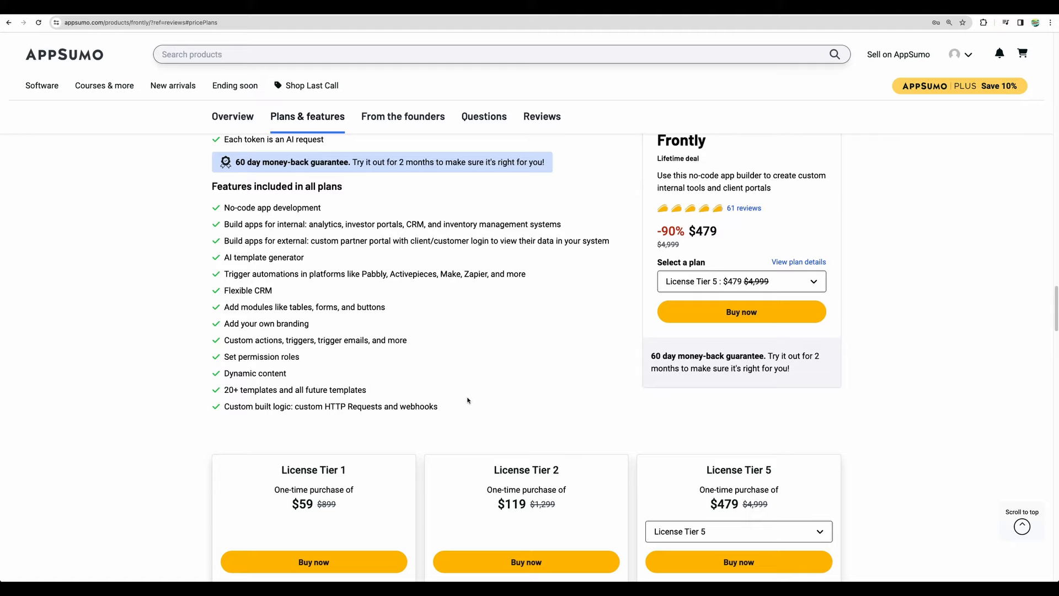
{"action": "mouse_move", "coordinate": [463, 394]}
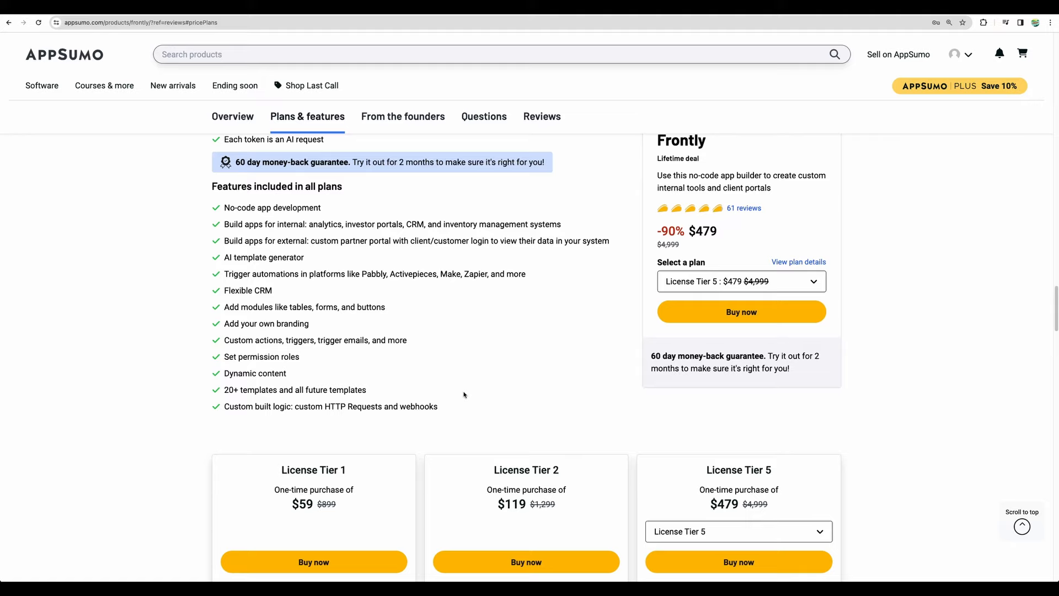
{"action": "mouse_move", "coordinate": [458, 404]}
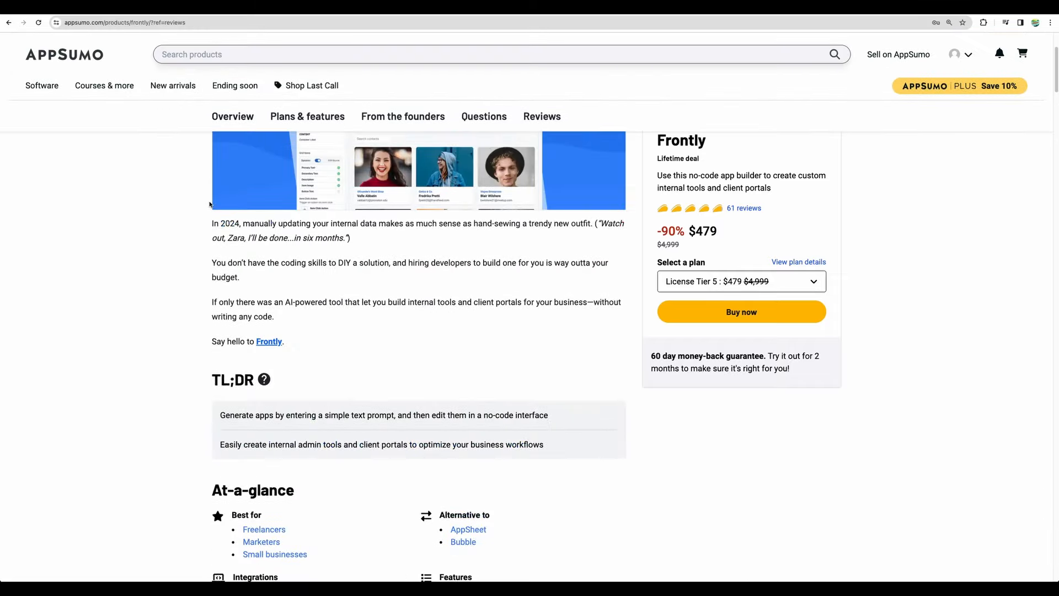
{"action": "scroll", "scroll_direction": "up", "scroll_amount": 3}
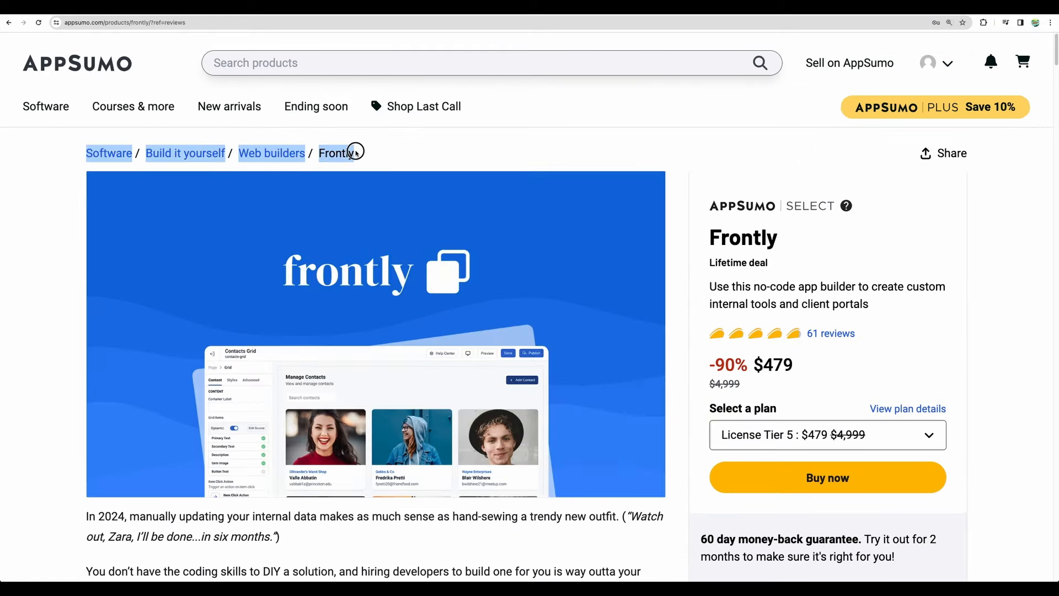
{"action": "scroll", "scroll_direction": "down", "scroll_amount": 3}
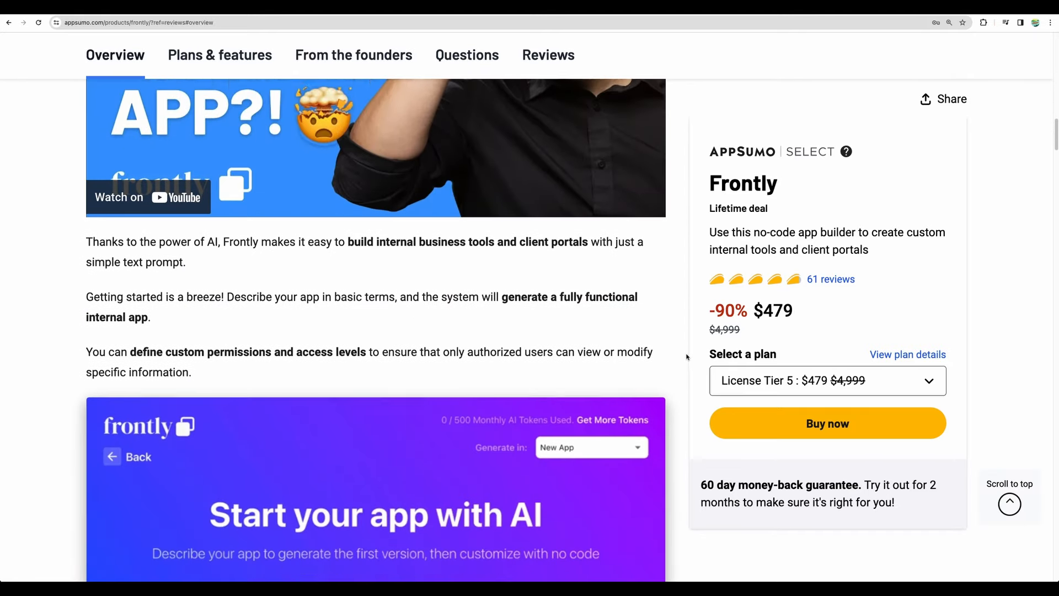
{"action": "scroll", "scroll_direction": "down", "scroll_amount": 3}
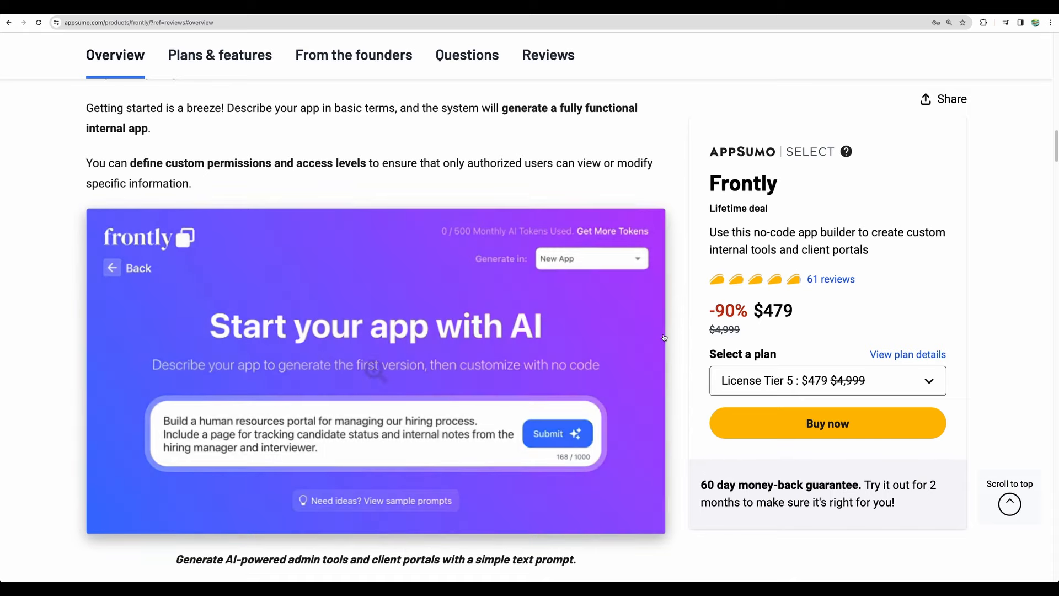
{"action": "scroll", "scroll_direction": "down", "scroll_amount": 3}
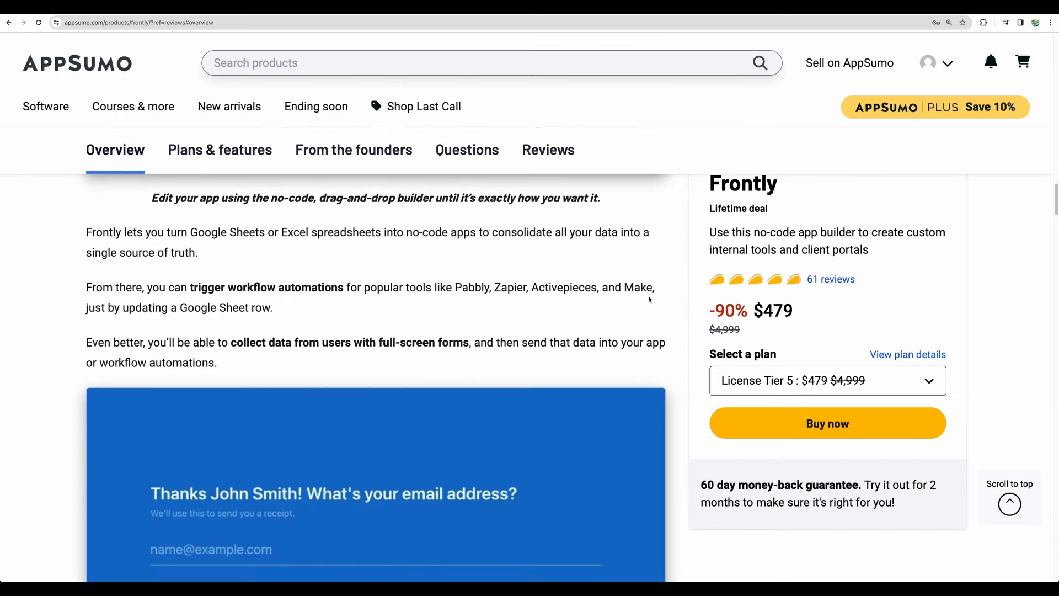